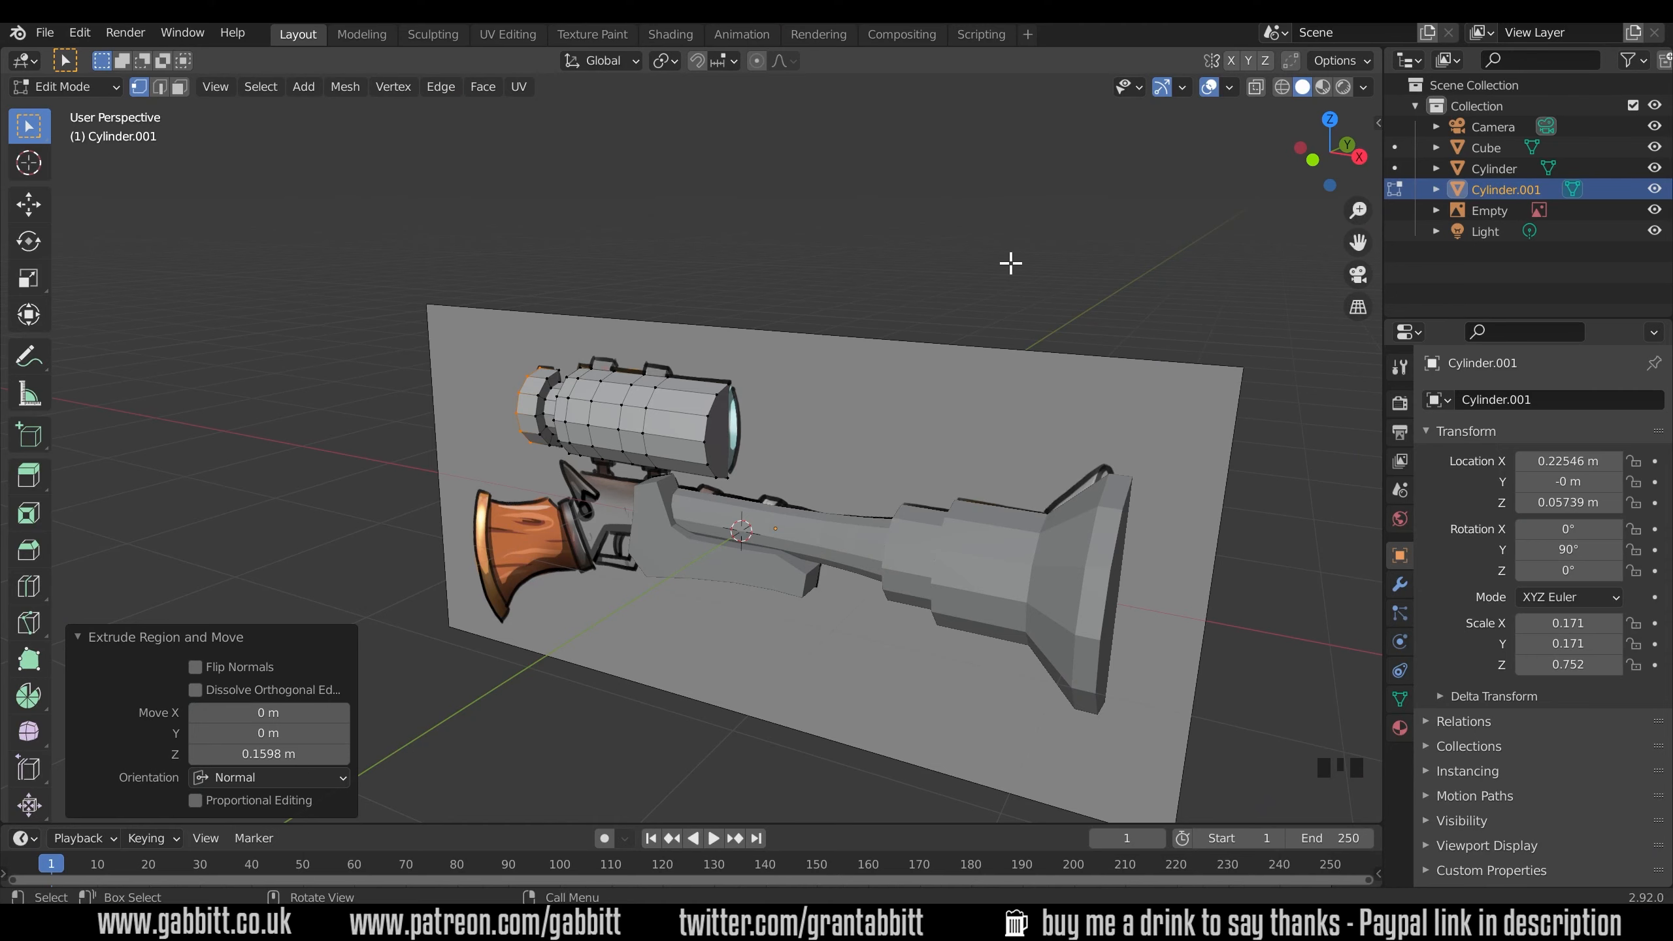
pyautogui.moveTo(739, 503)
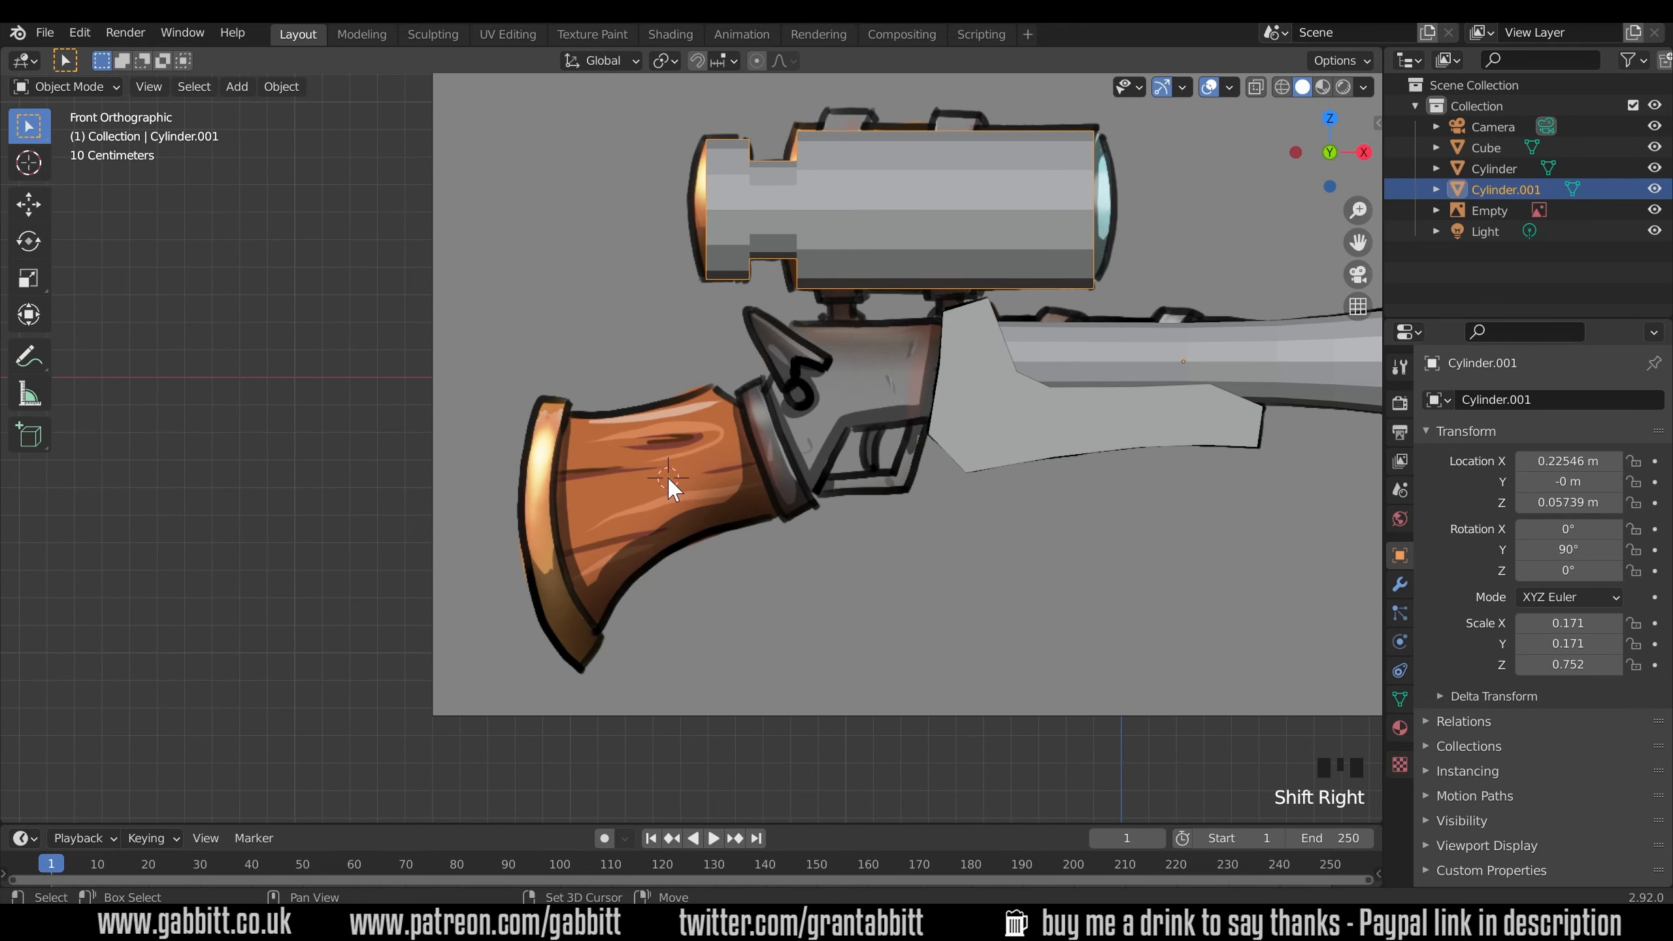
pyautogui.moveTo(699, 491)
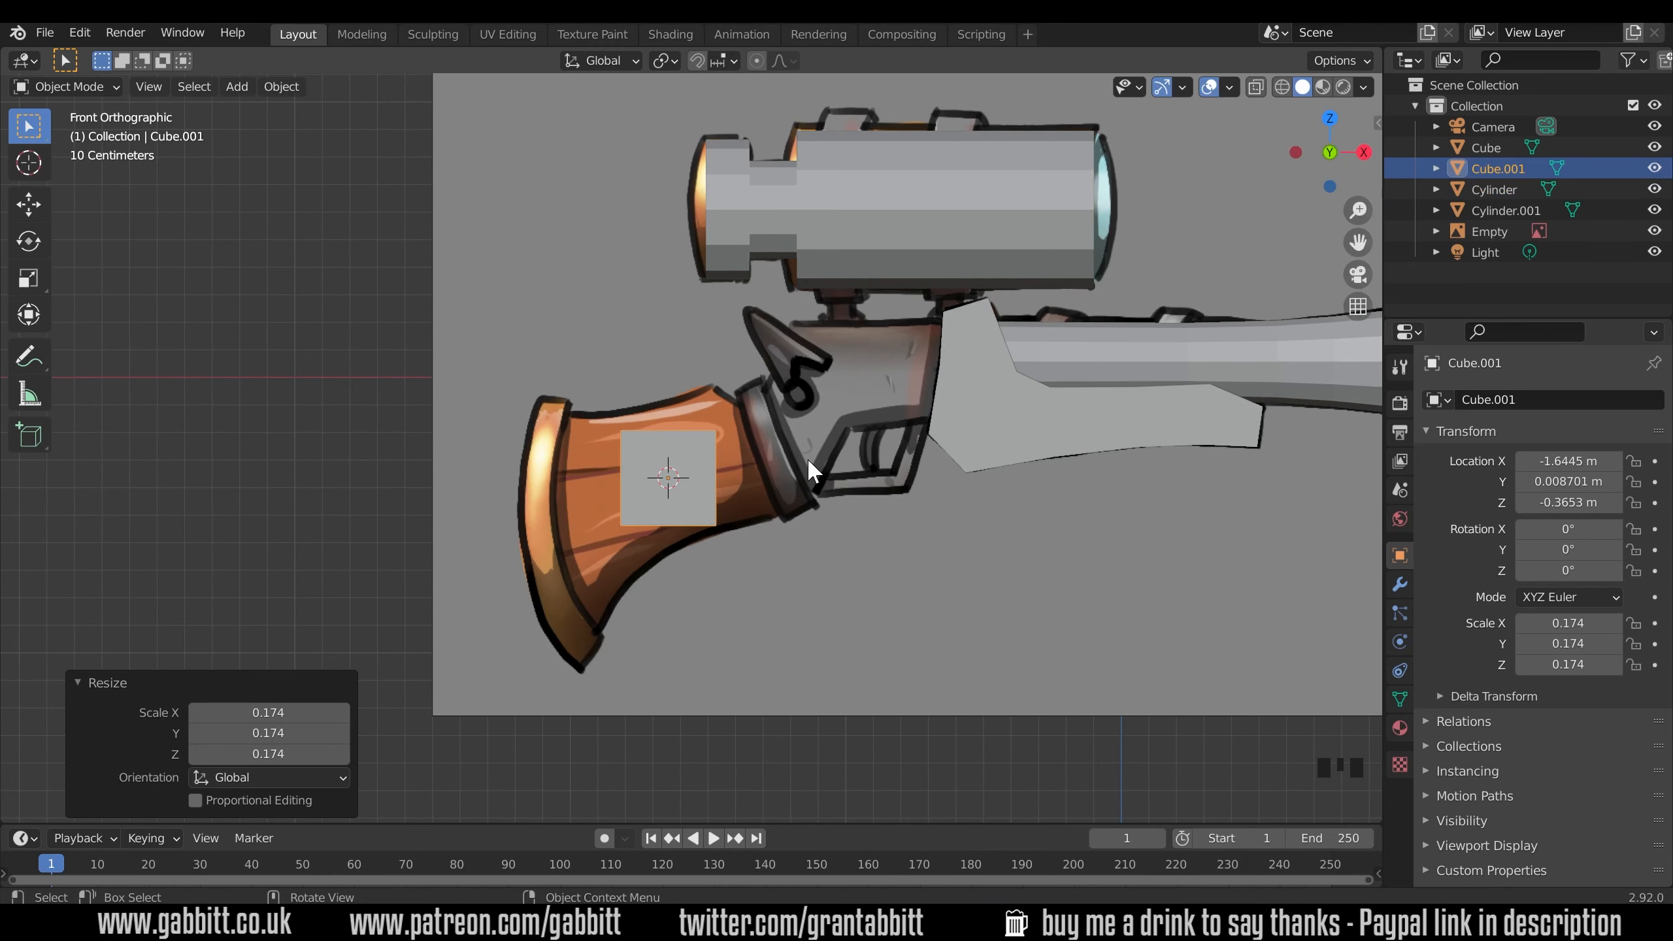
# Reshape the cube over the wooden stock outline and bend vertical cuts along its curve.
pyautogui.press('Tab')
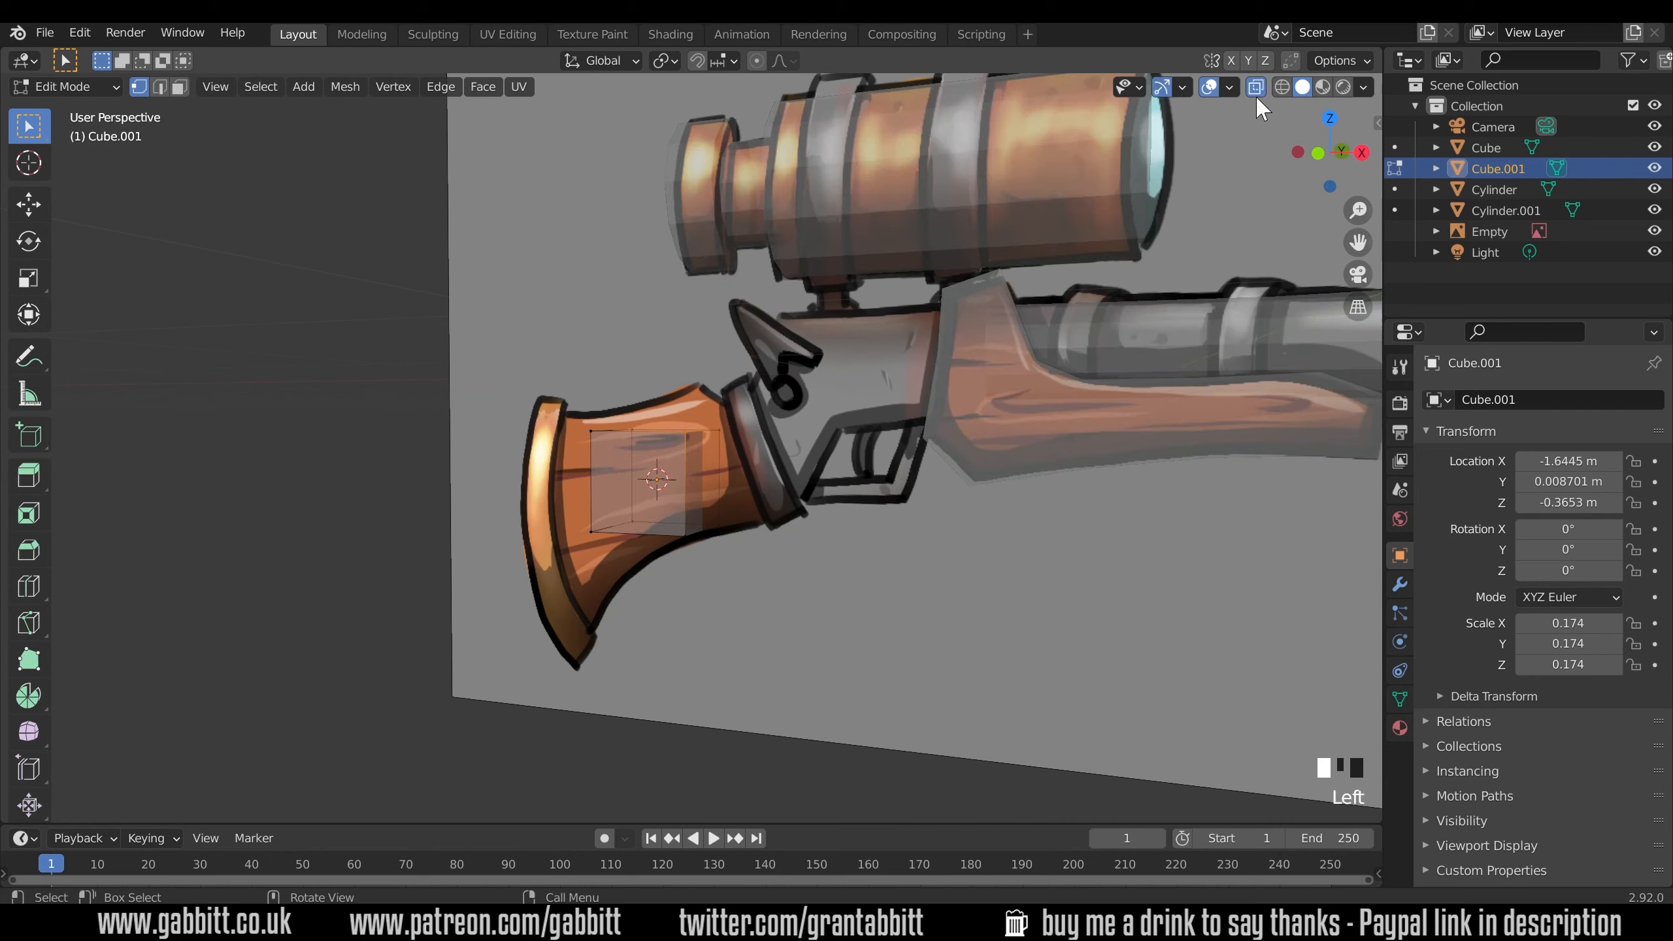
pyautogui.press('KP_1')
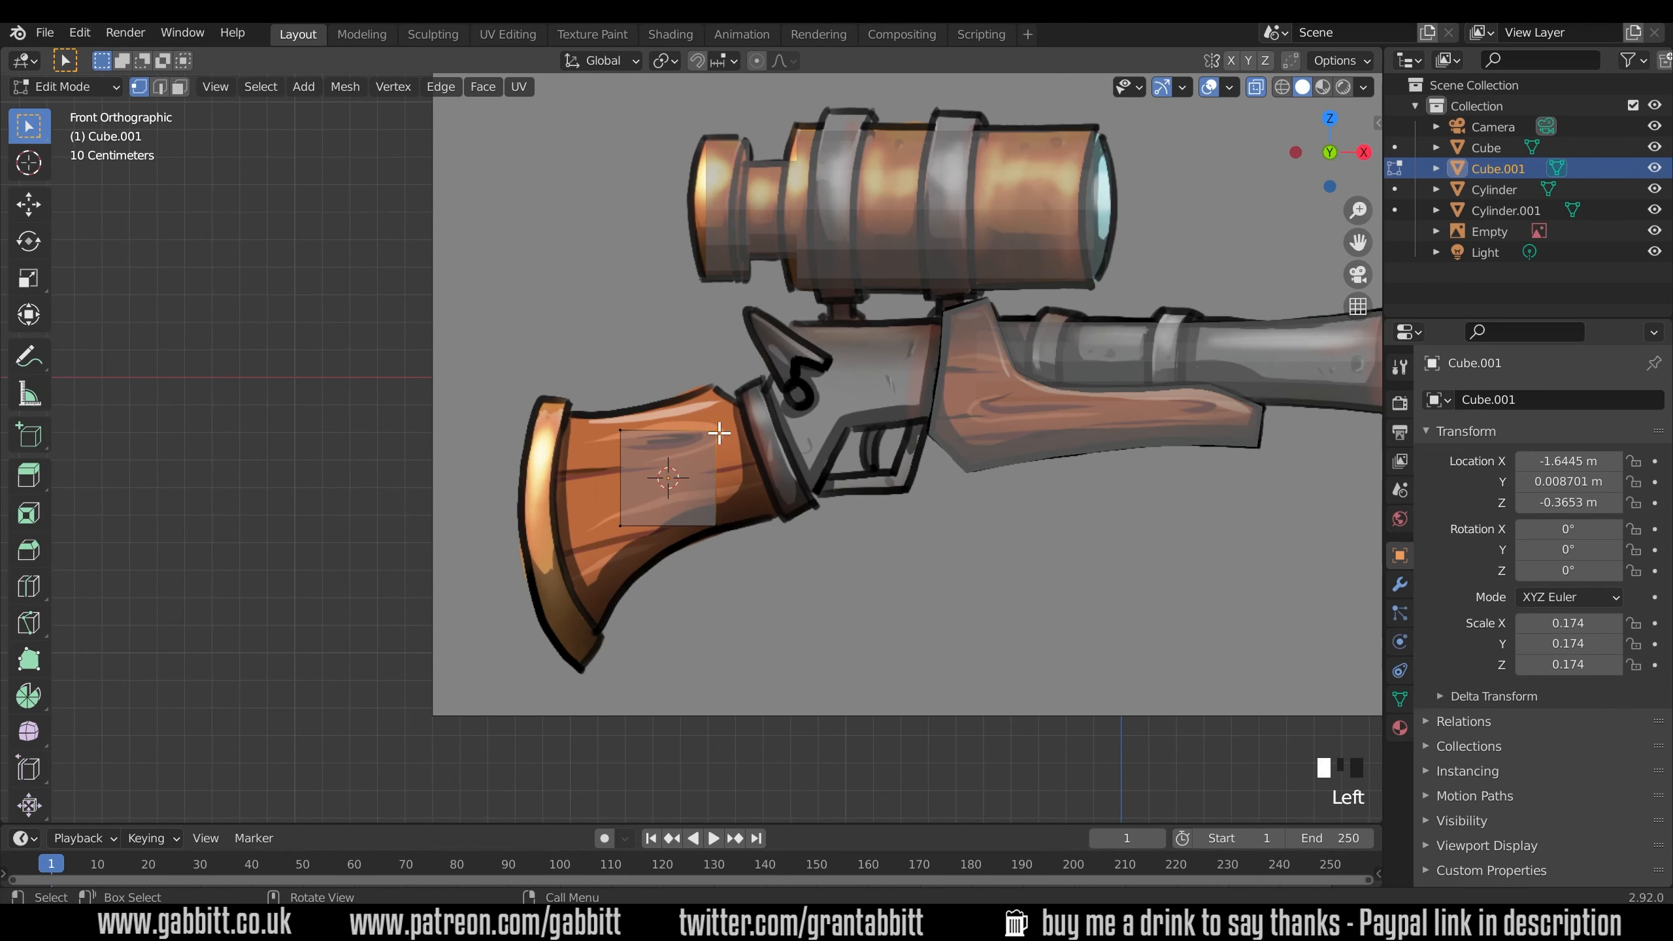
pyautogui.press('g')
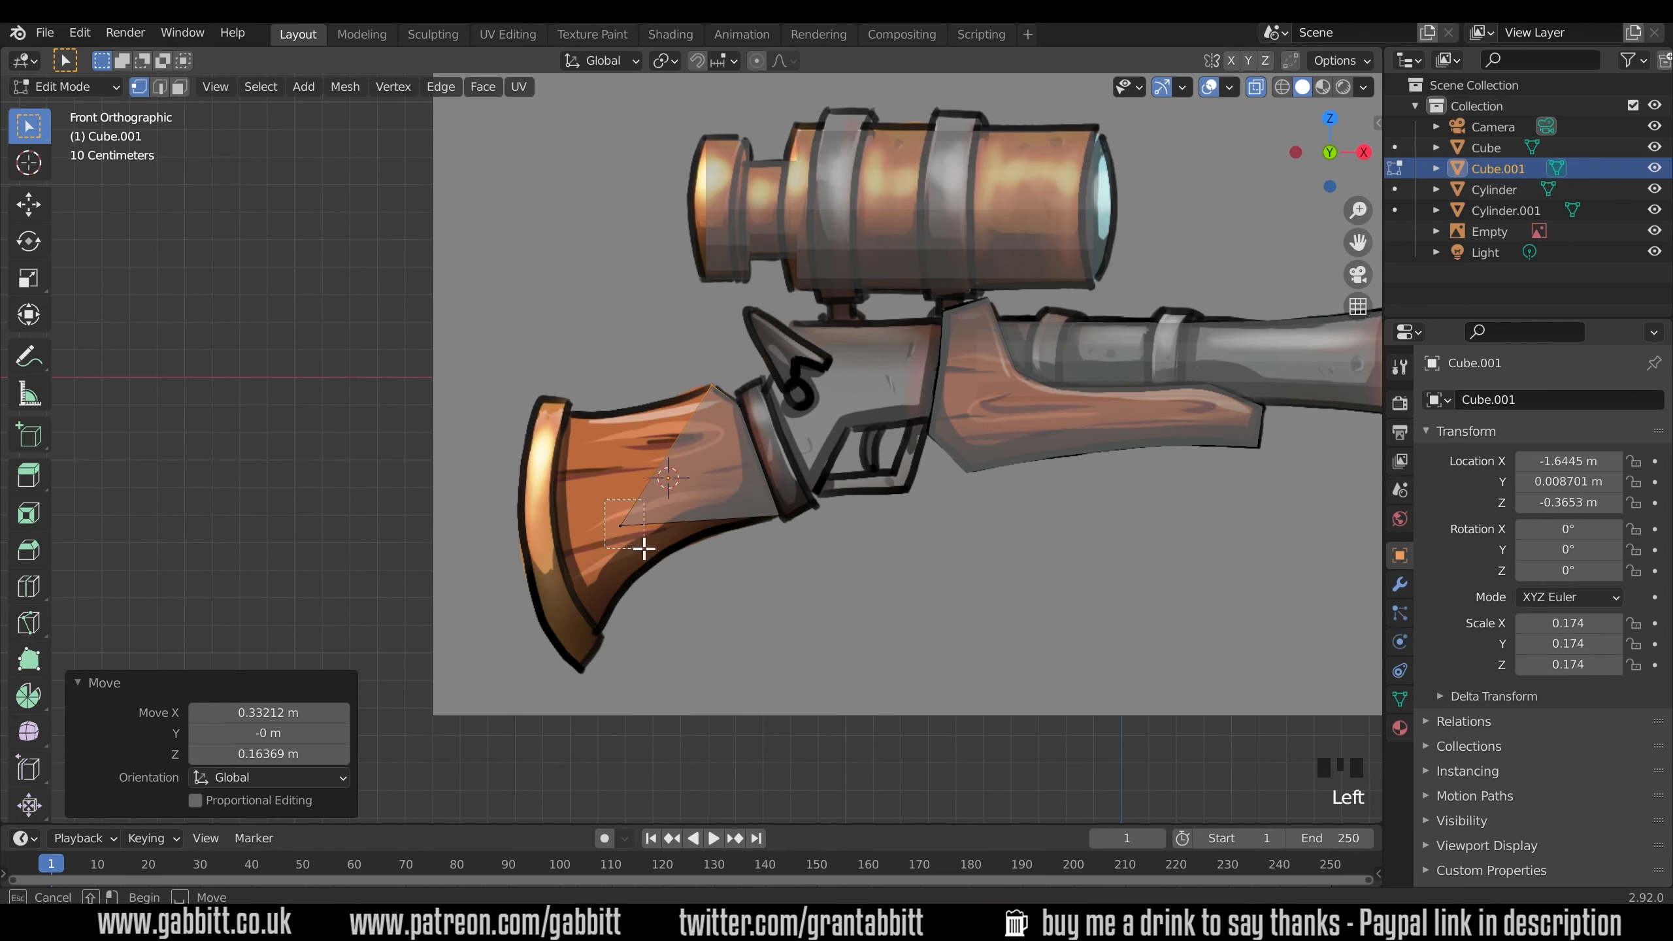
pyautogui.moveTo(645, 550); pyautogui.dragTo(739, 576)
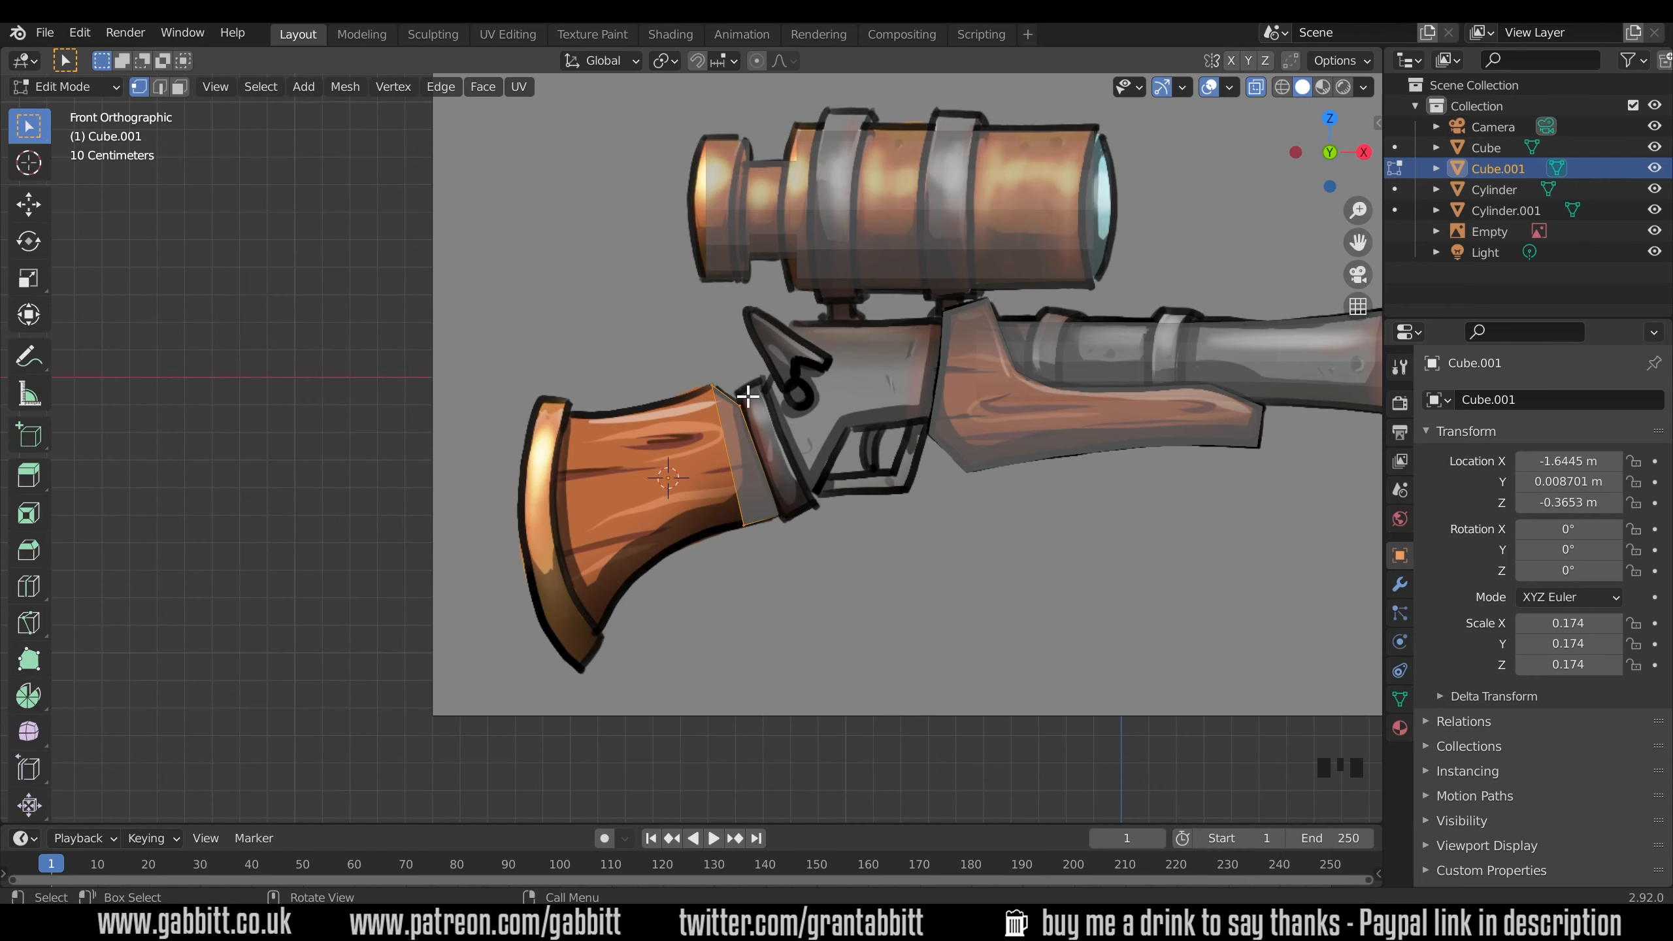
pyautogui.press('alt+a')
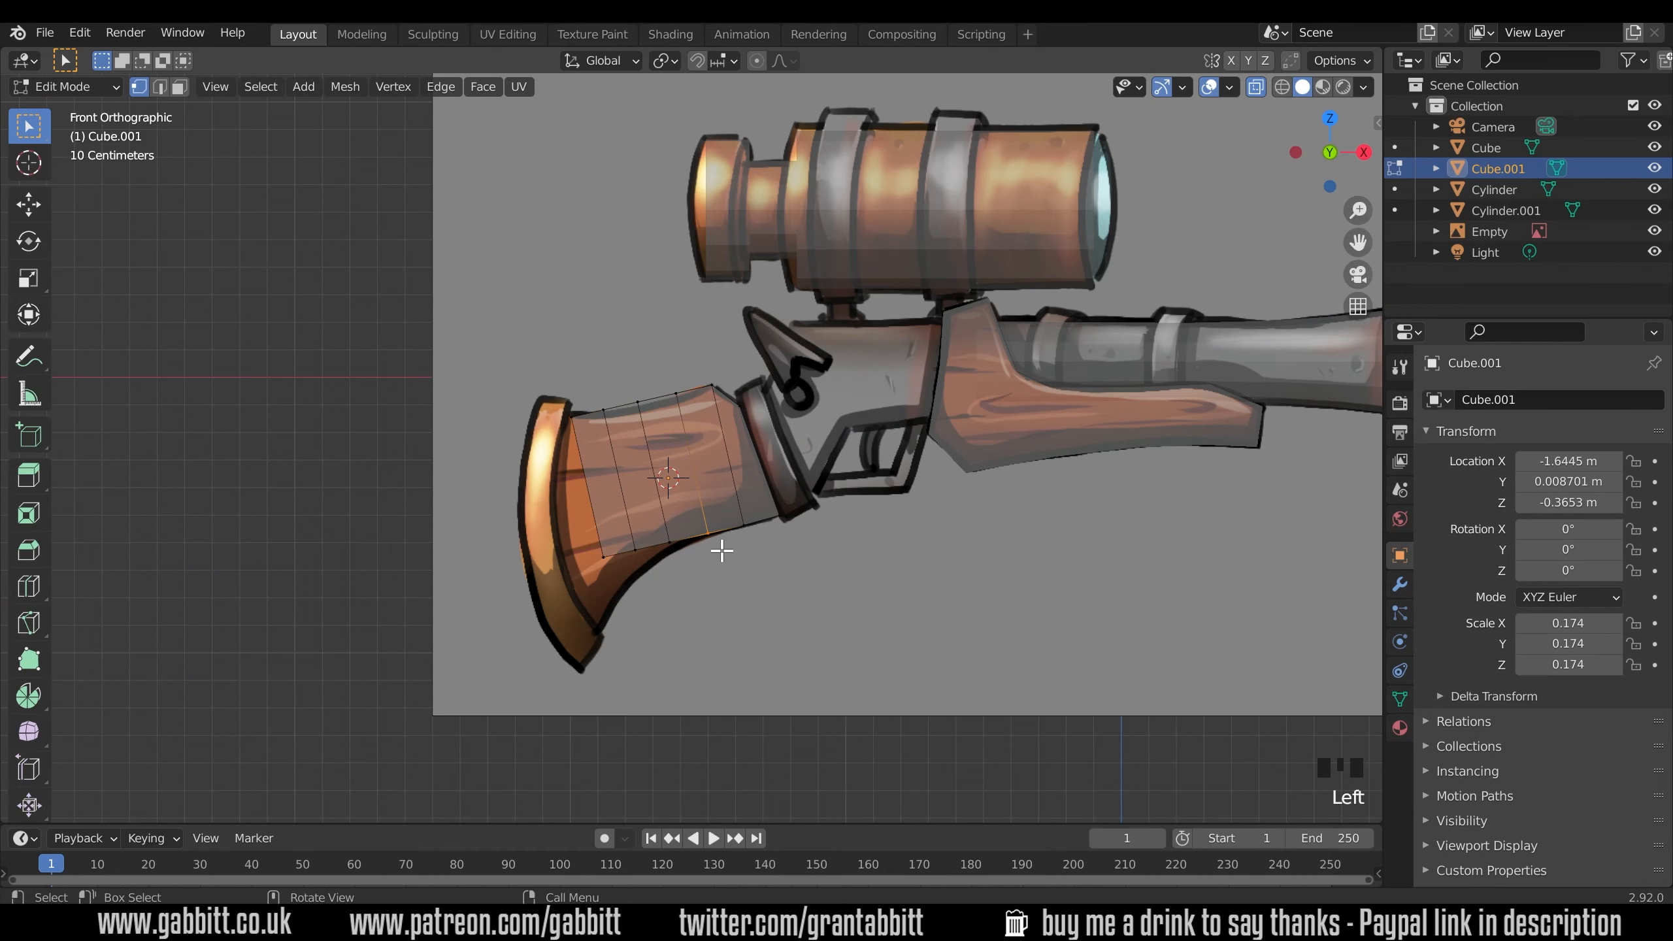
pyautogui.moveTo(720, 551); pyautogui.dragTo(595, 545)
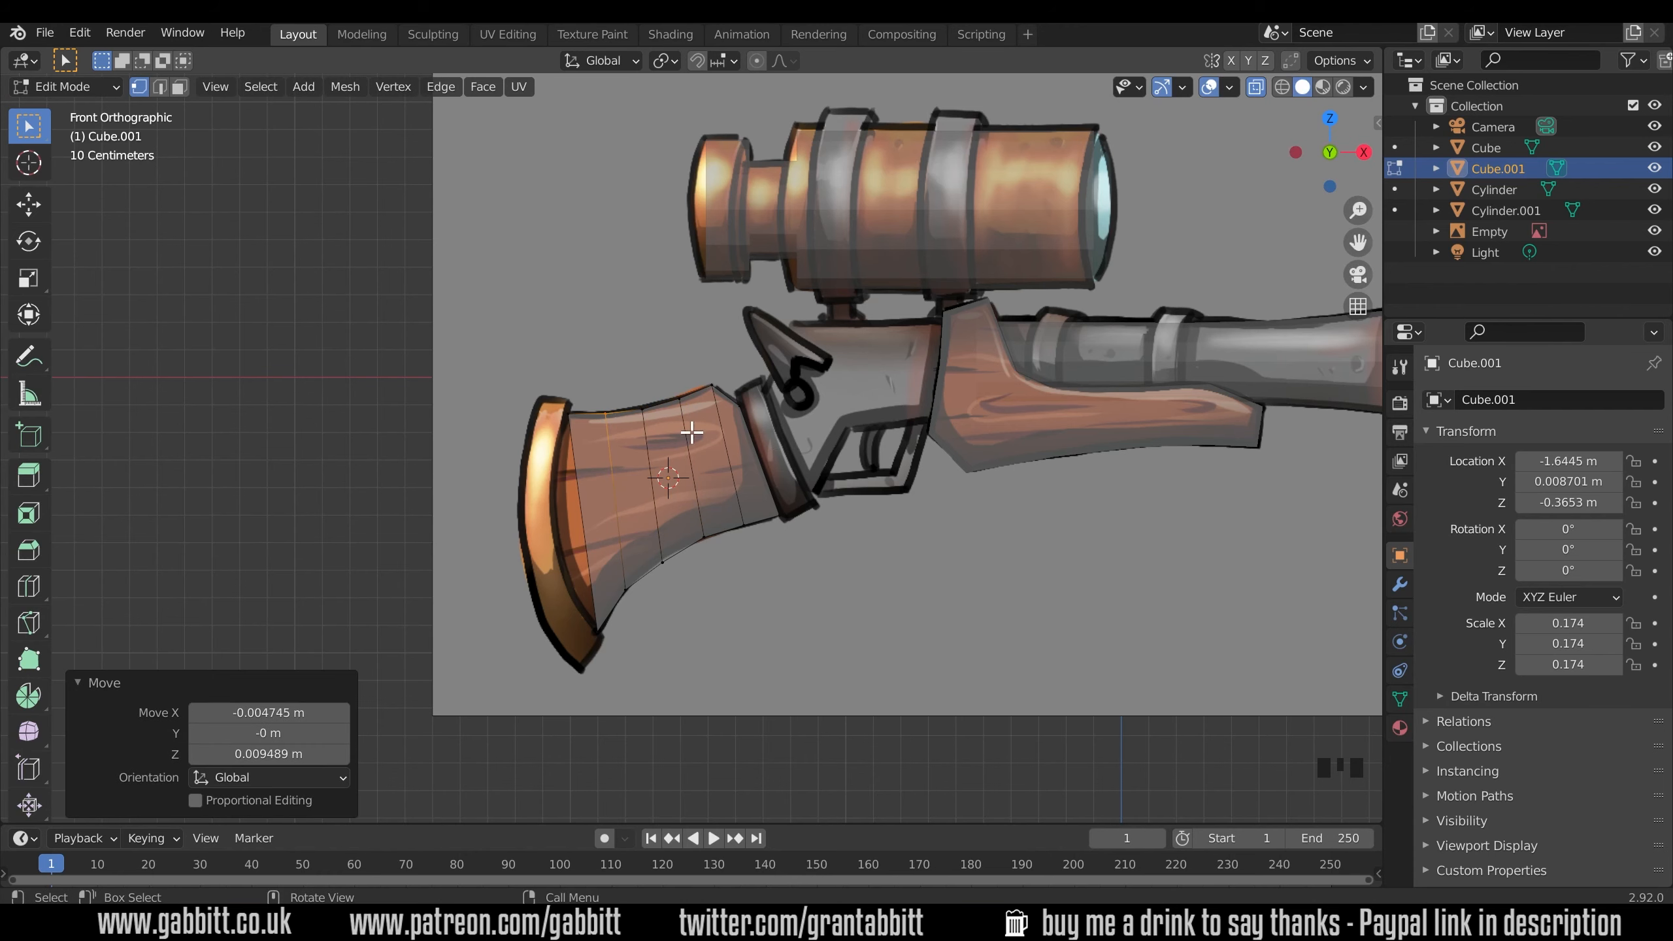
pyautogui.moveTo(561, 574)
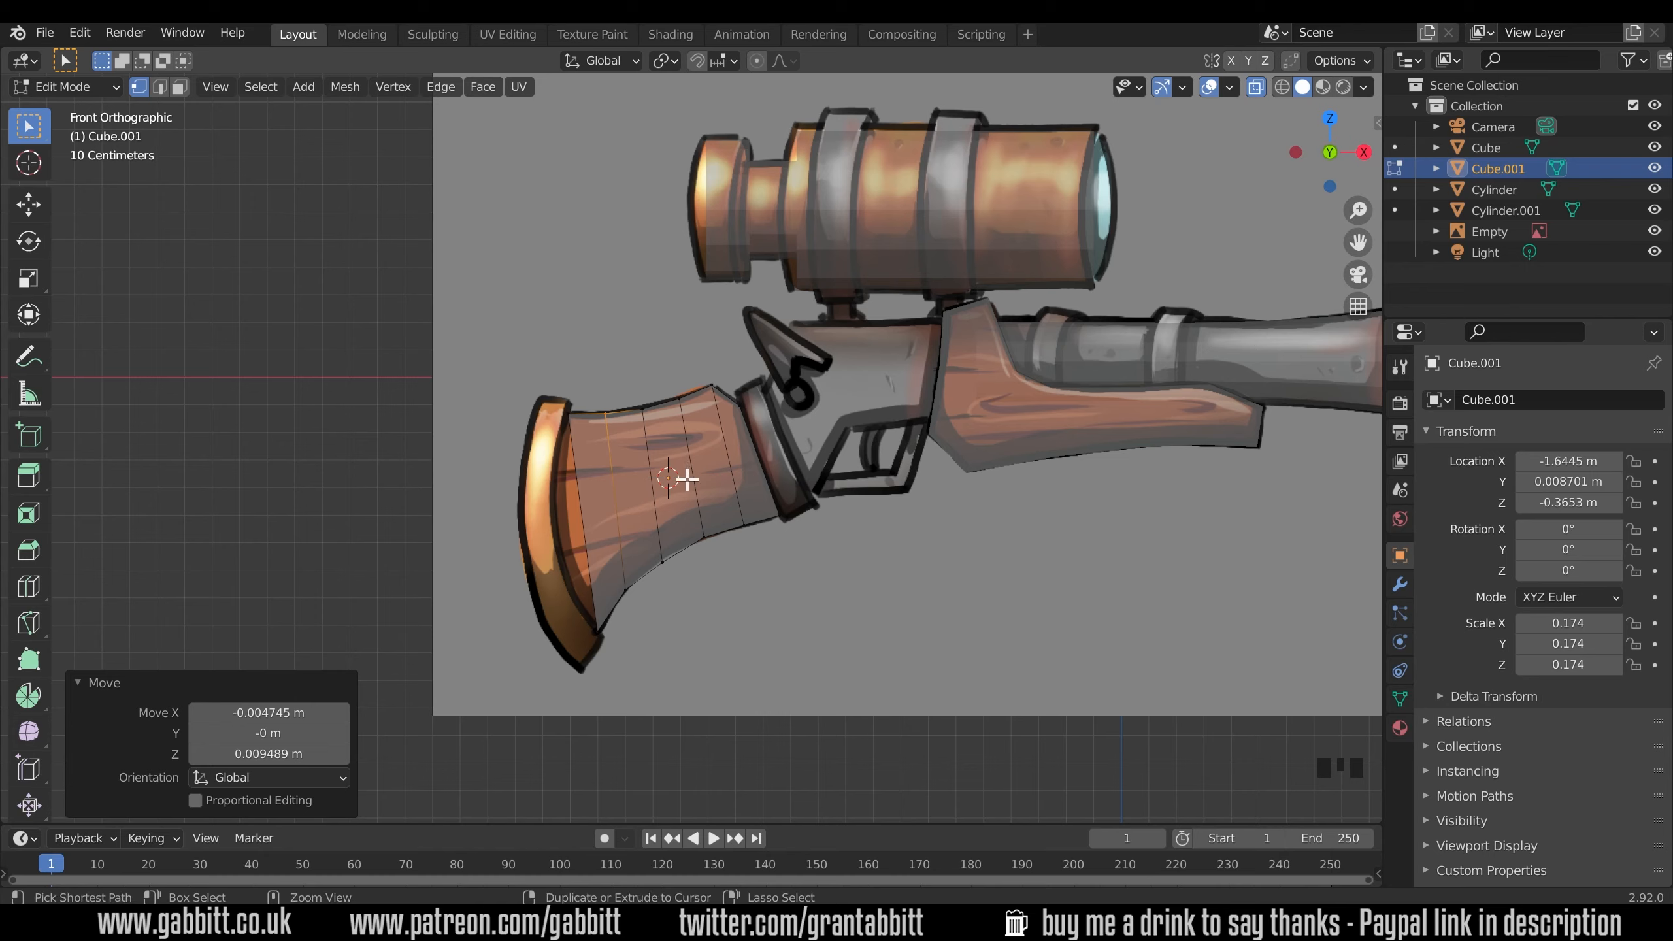
# Add horizontal loop cuts to the stock and reposition rear vertices down toward the butt.
pyautogui.press('ctrl+r')
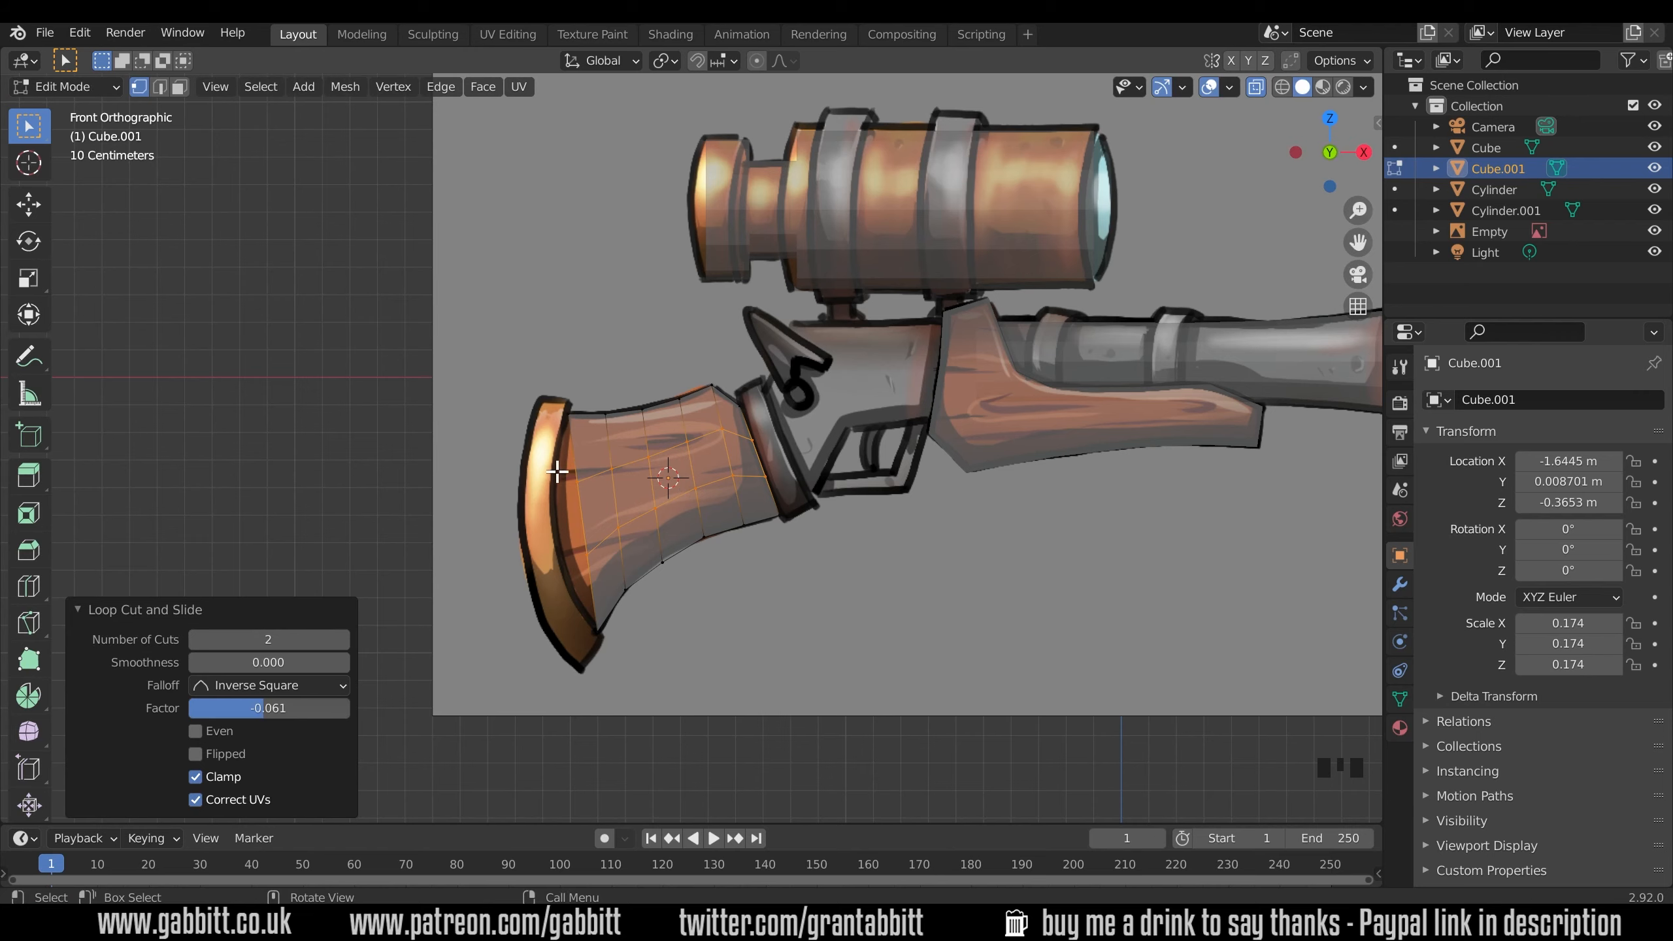
pyautogui.press('g')
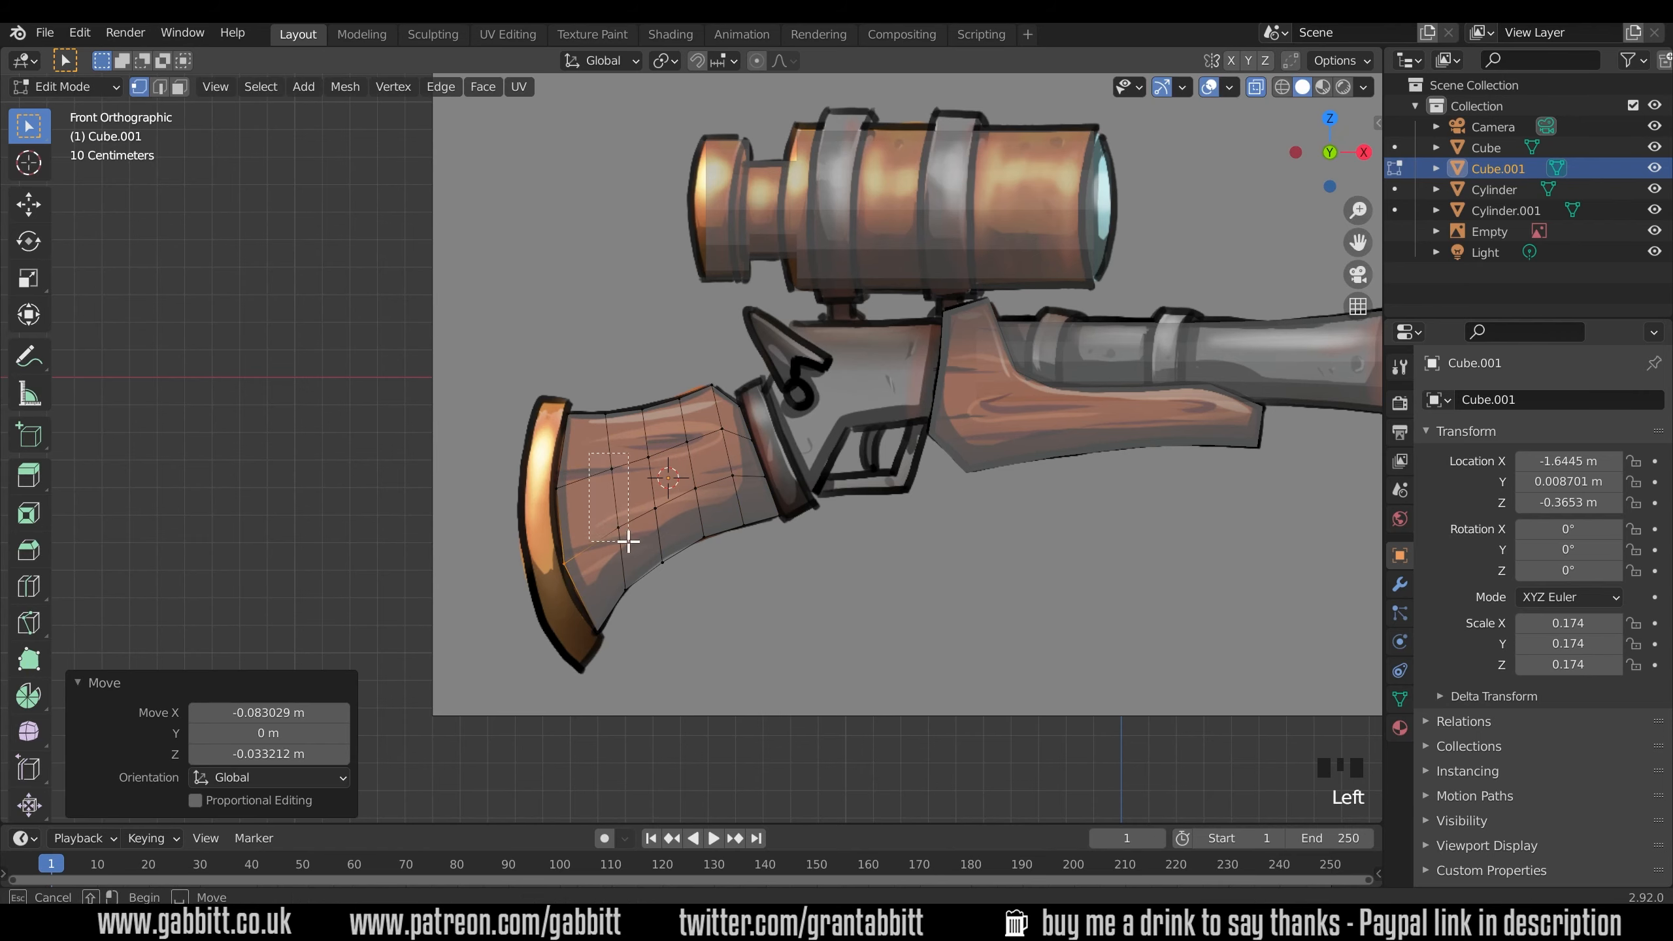
pyautogui.moveTo(627, 538); pyautogui.dragTo(664, 501)
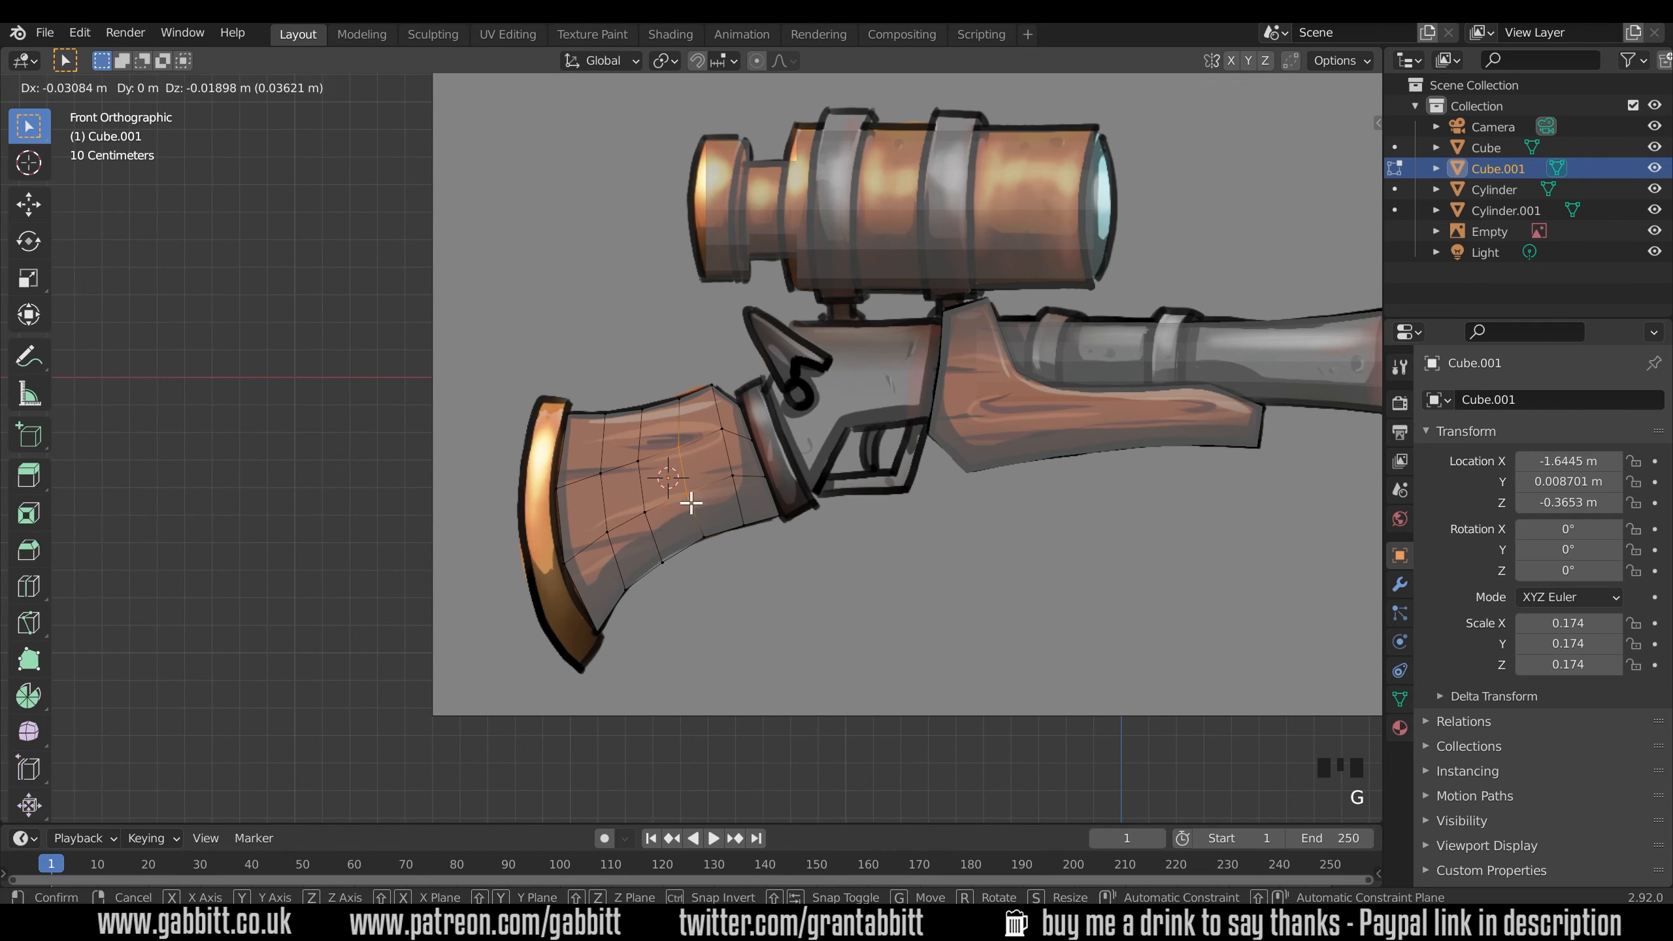
pyautogui.click(747, 490)
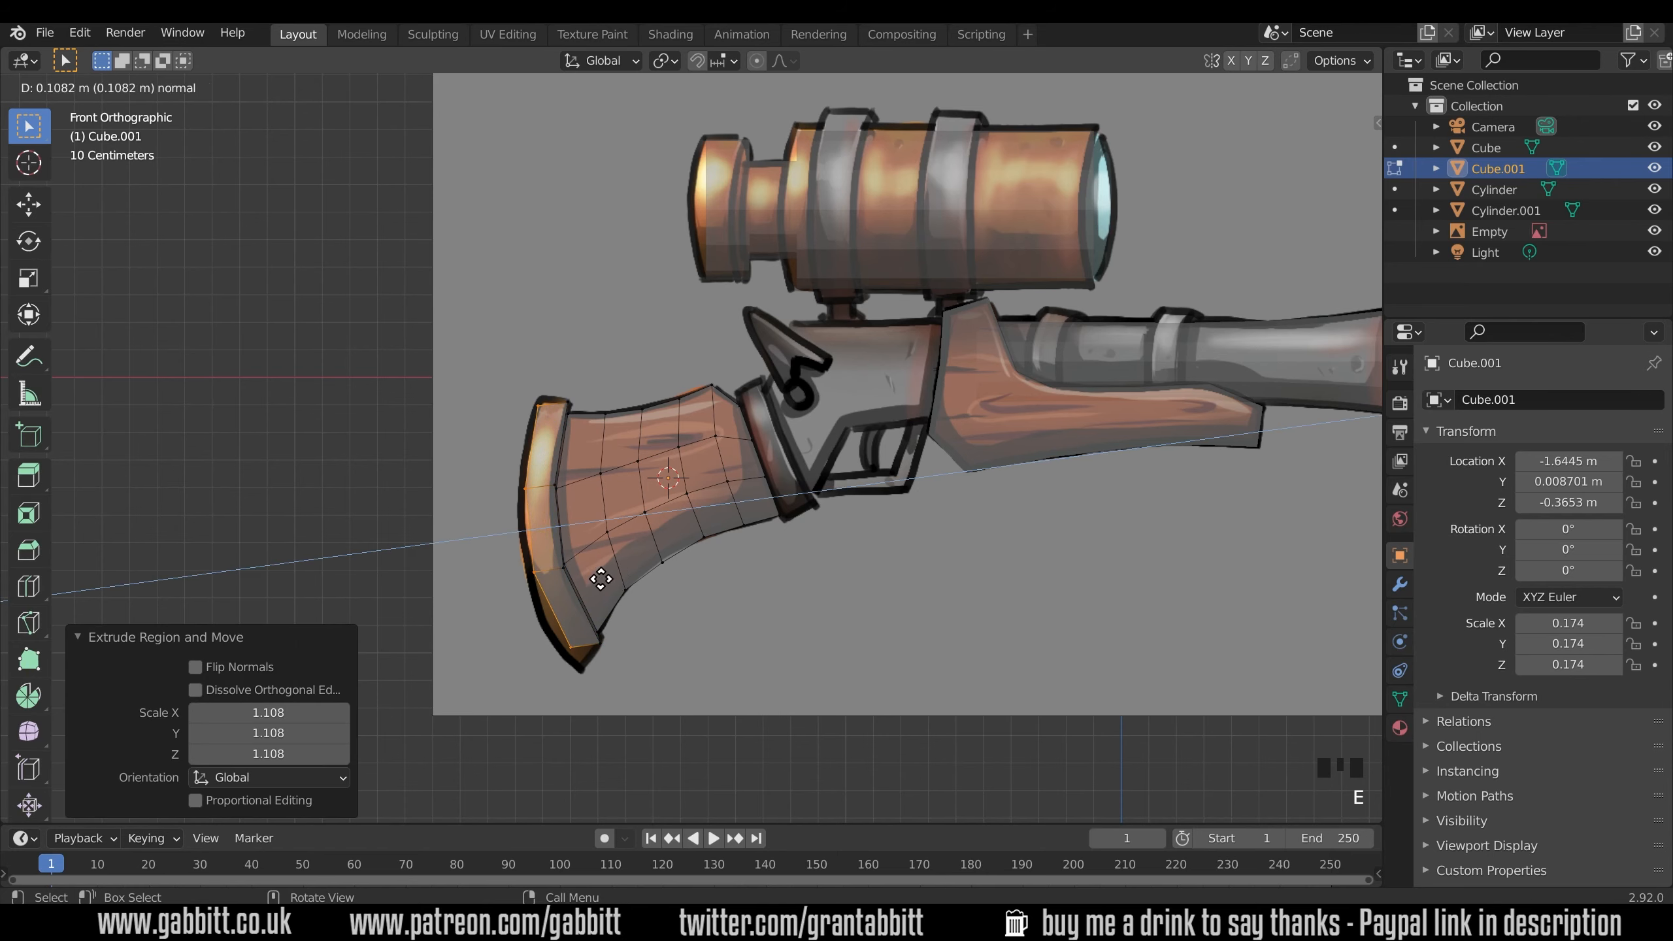
pyautogui.press('g')
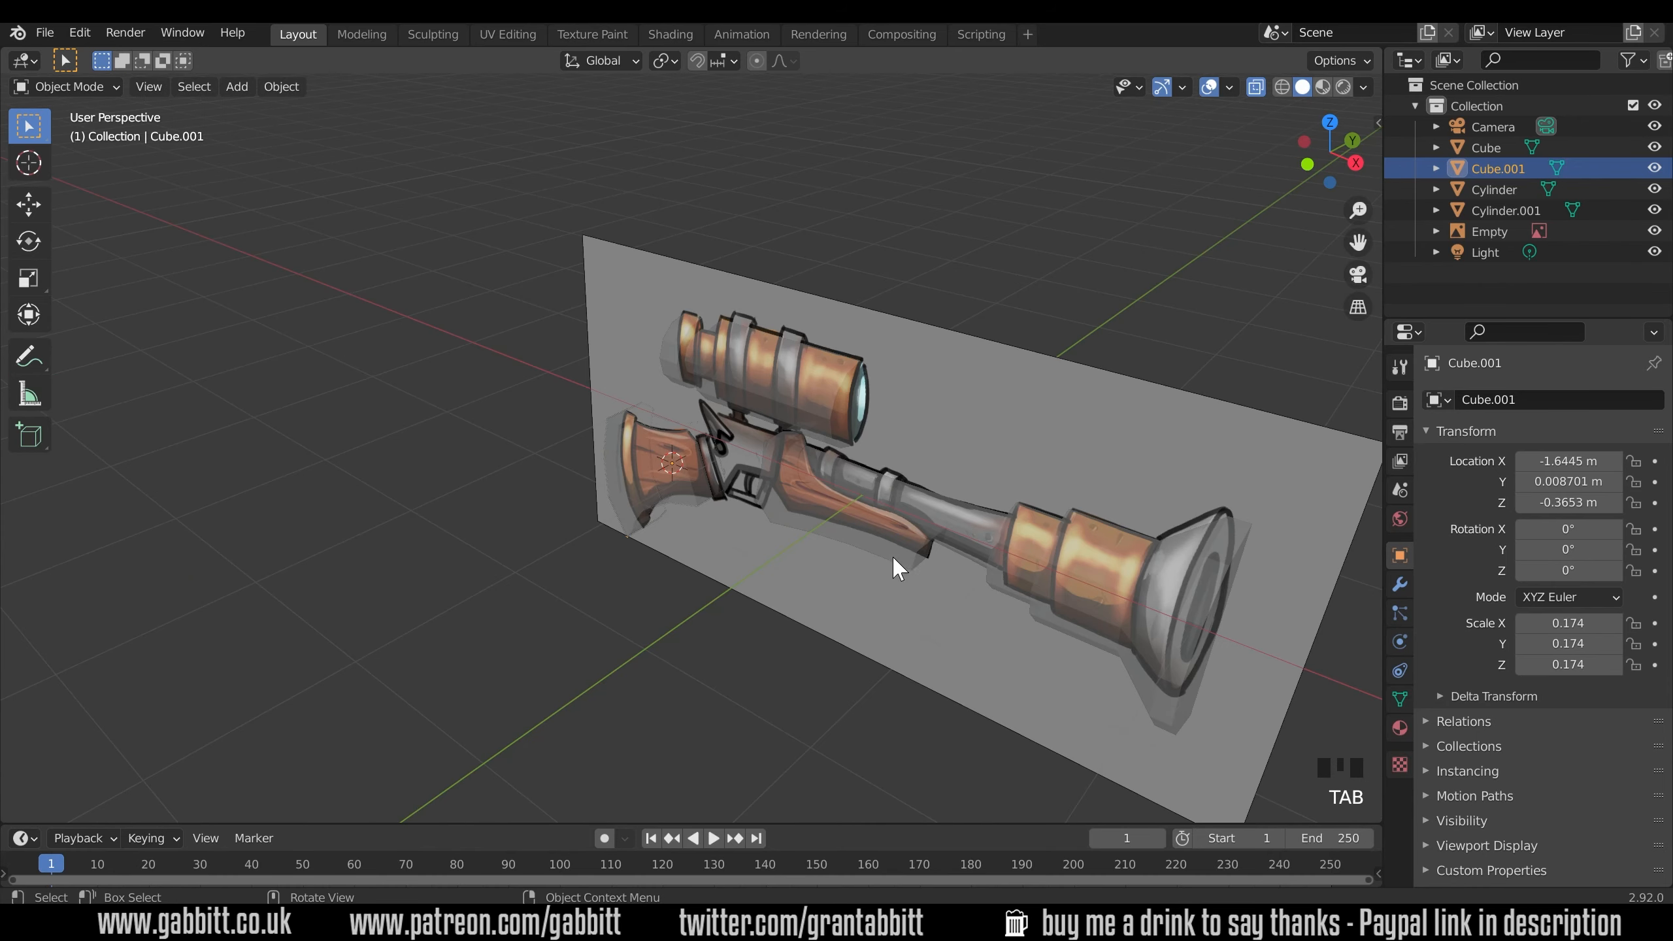
# Scale the stock block to 0.781 along Y for a narrower profile.
pyautogui.click(1279, 87)
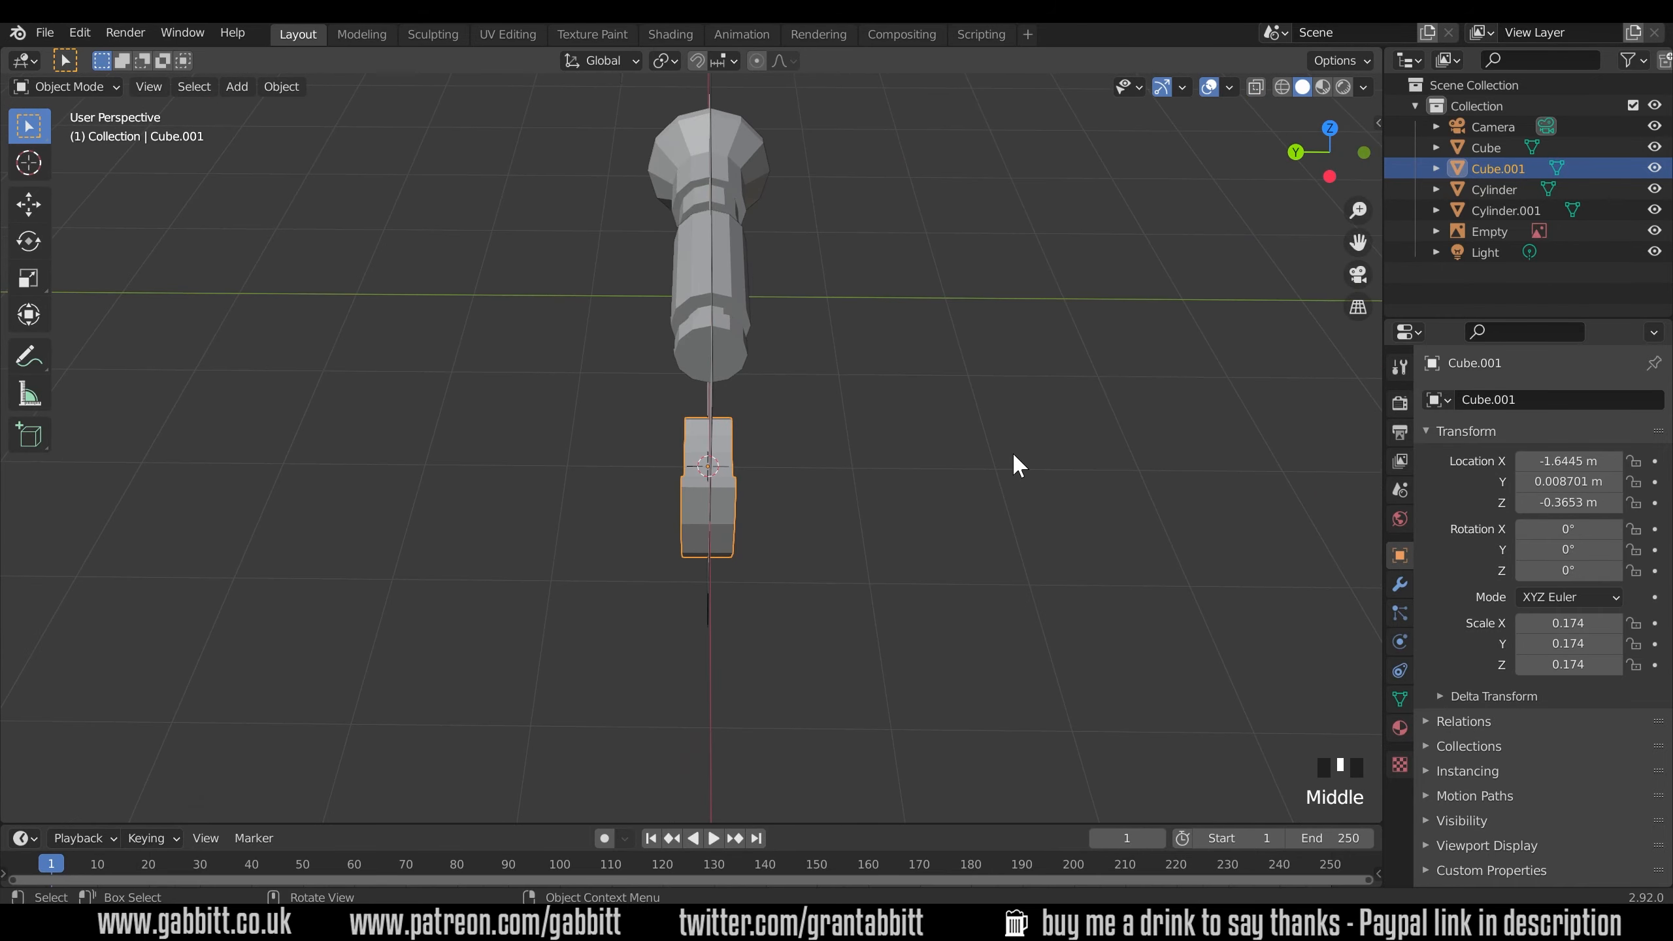
pyautogui.press('s')
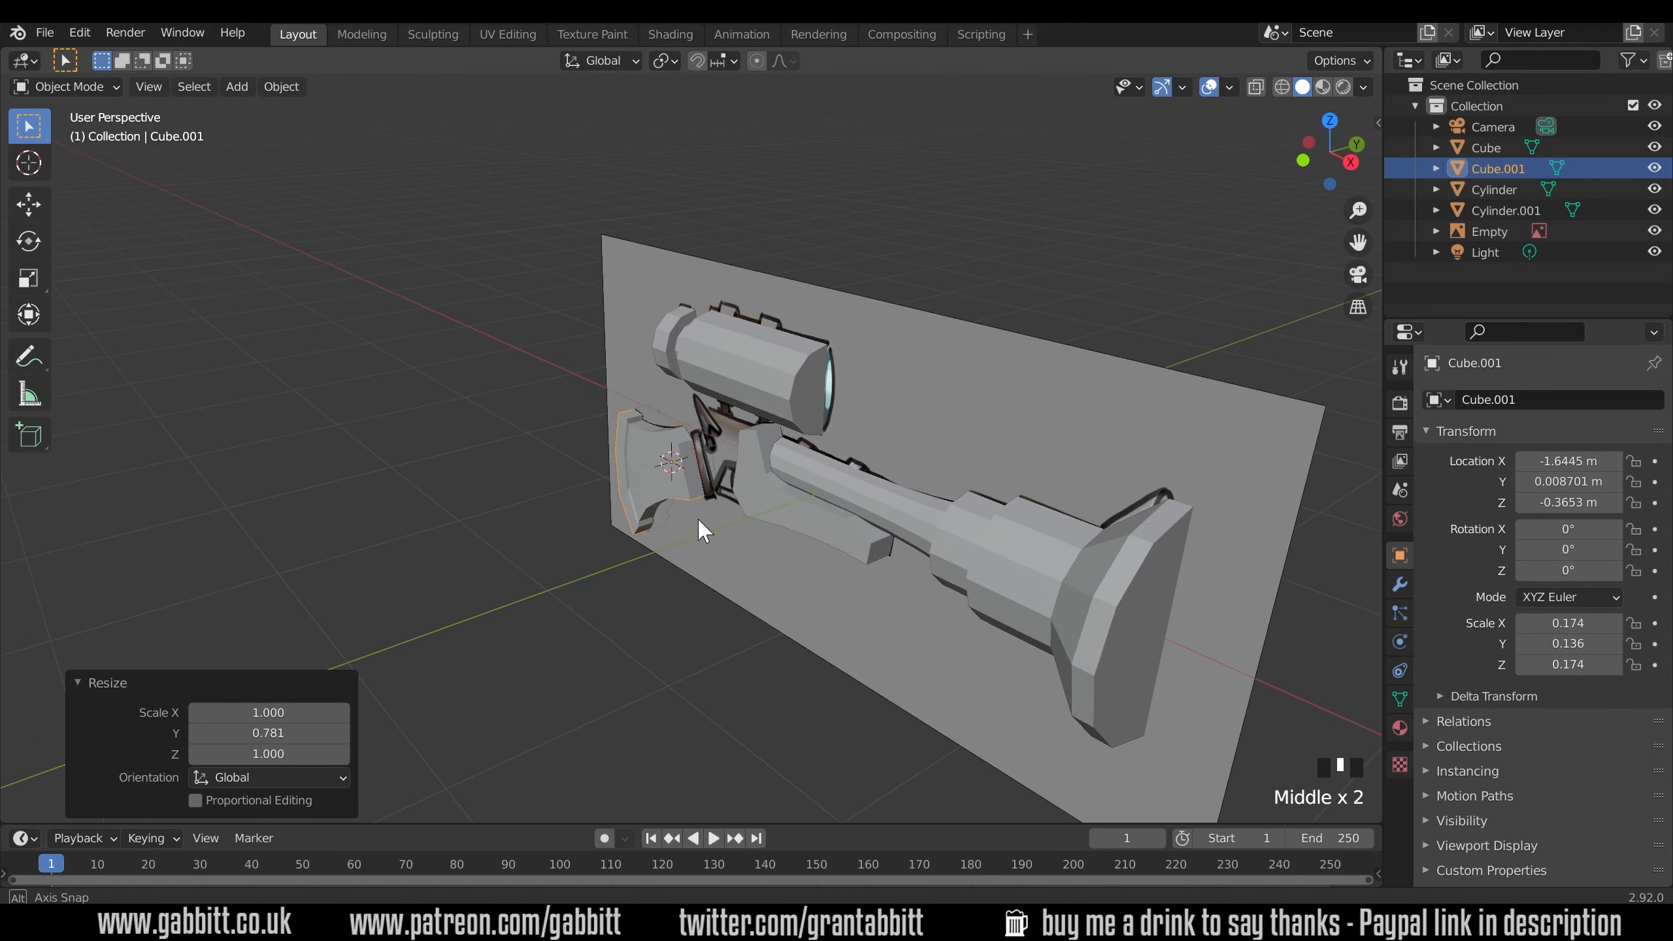
pyautogui.press('KP_1')
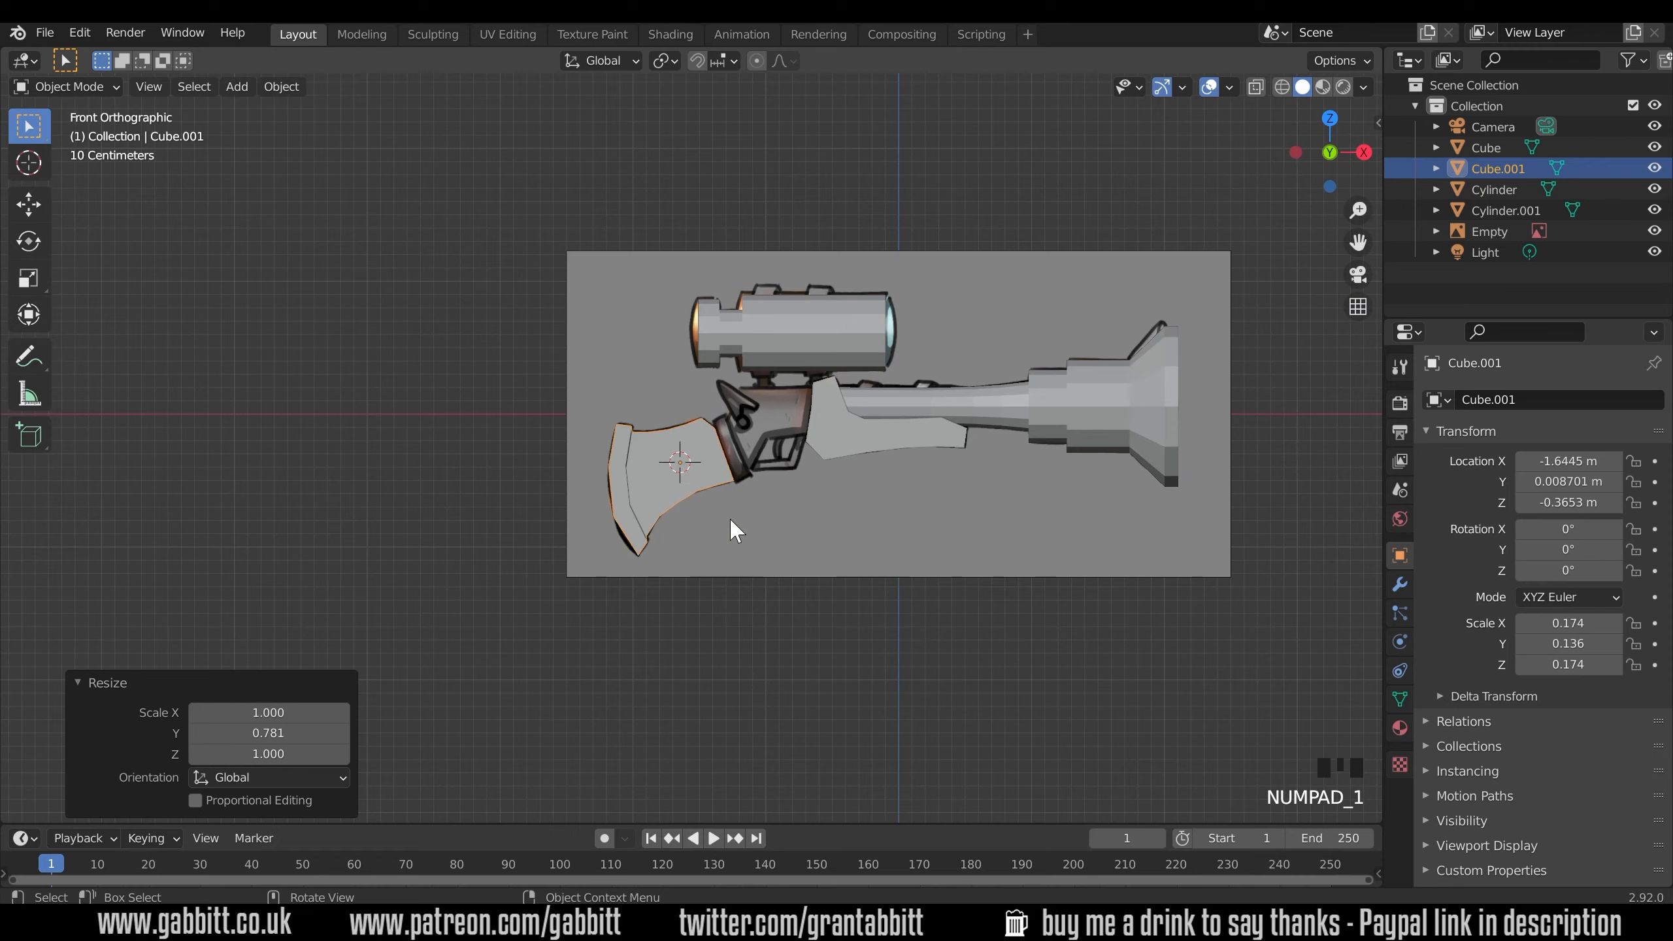
# Extrude the stock's front face forward into the collar and receiver, shaping its vertices.
pyautogui.press('Tab')
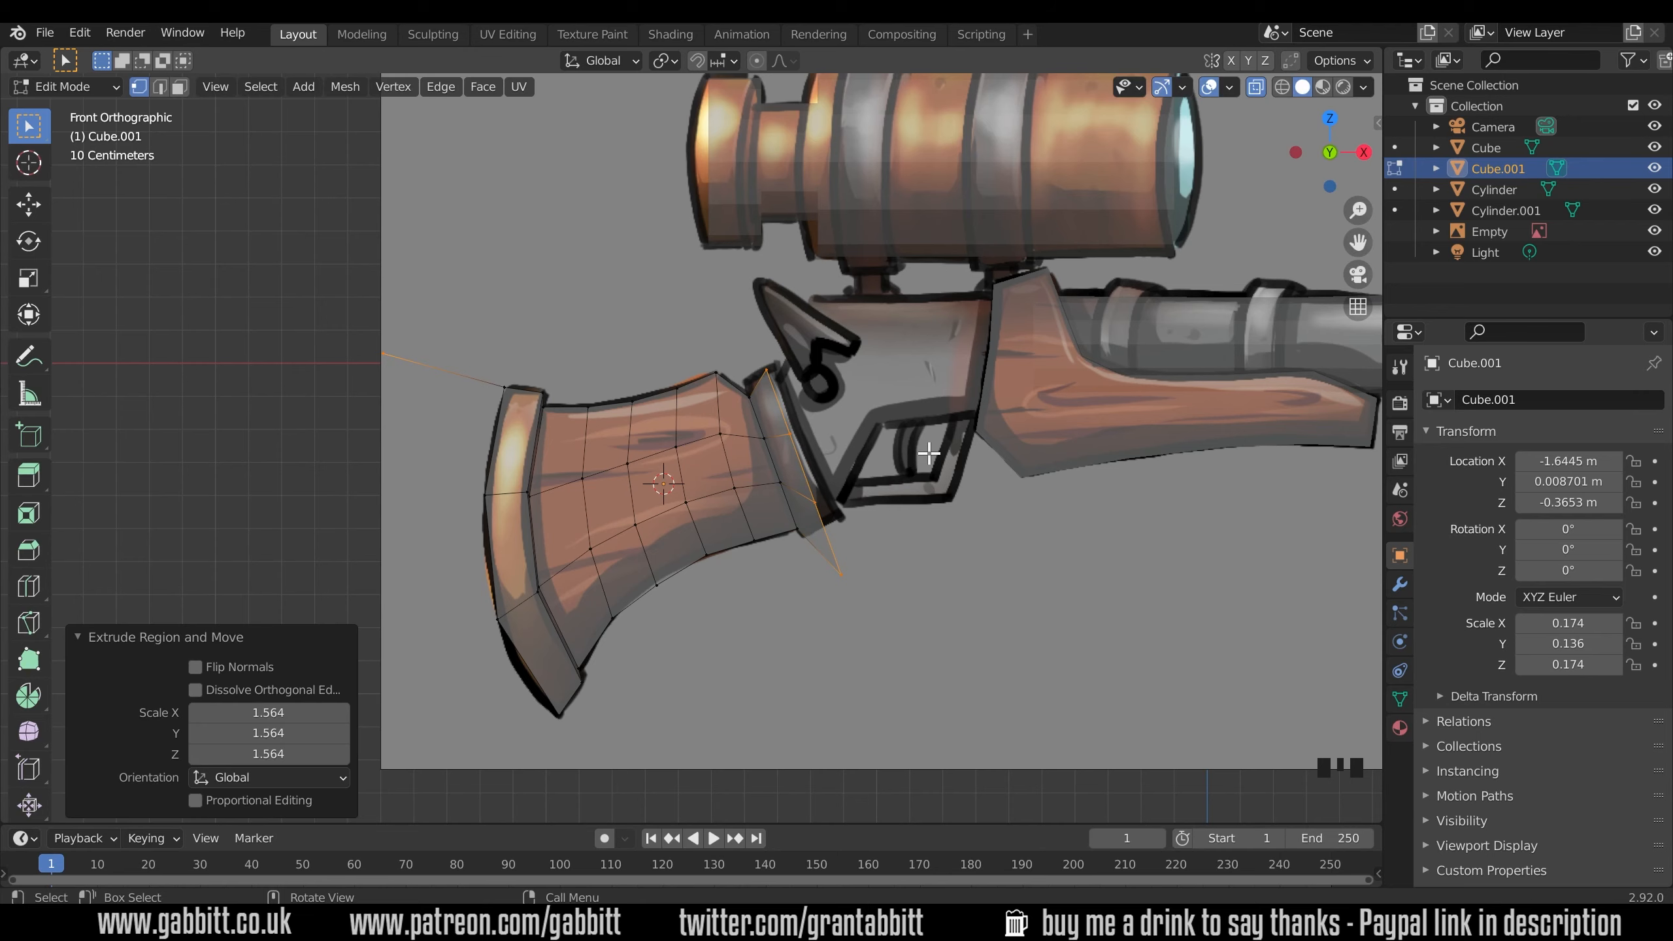
pyautogui.press('ctrl+z')
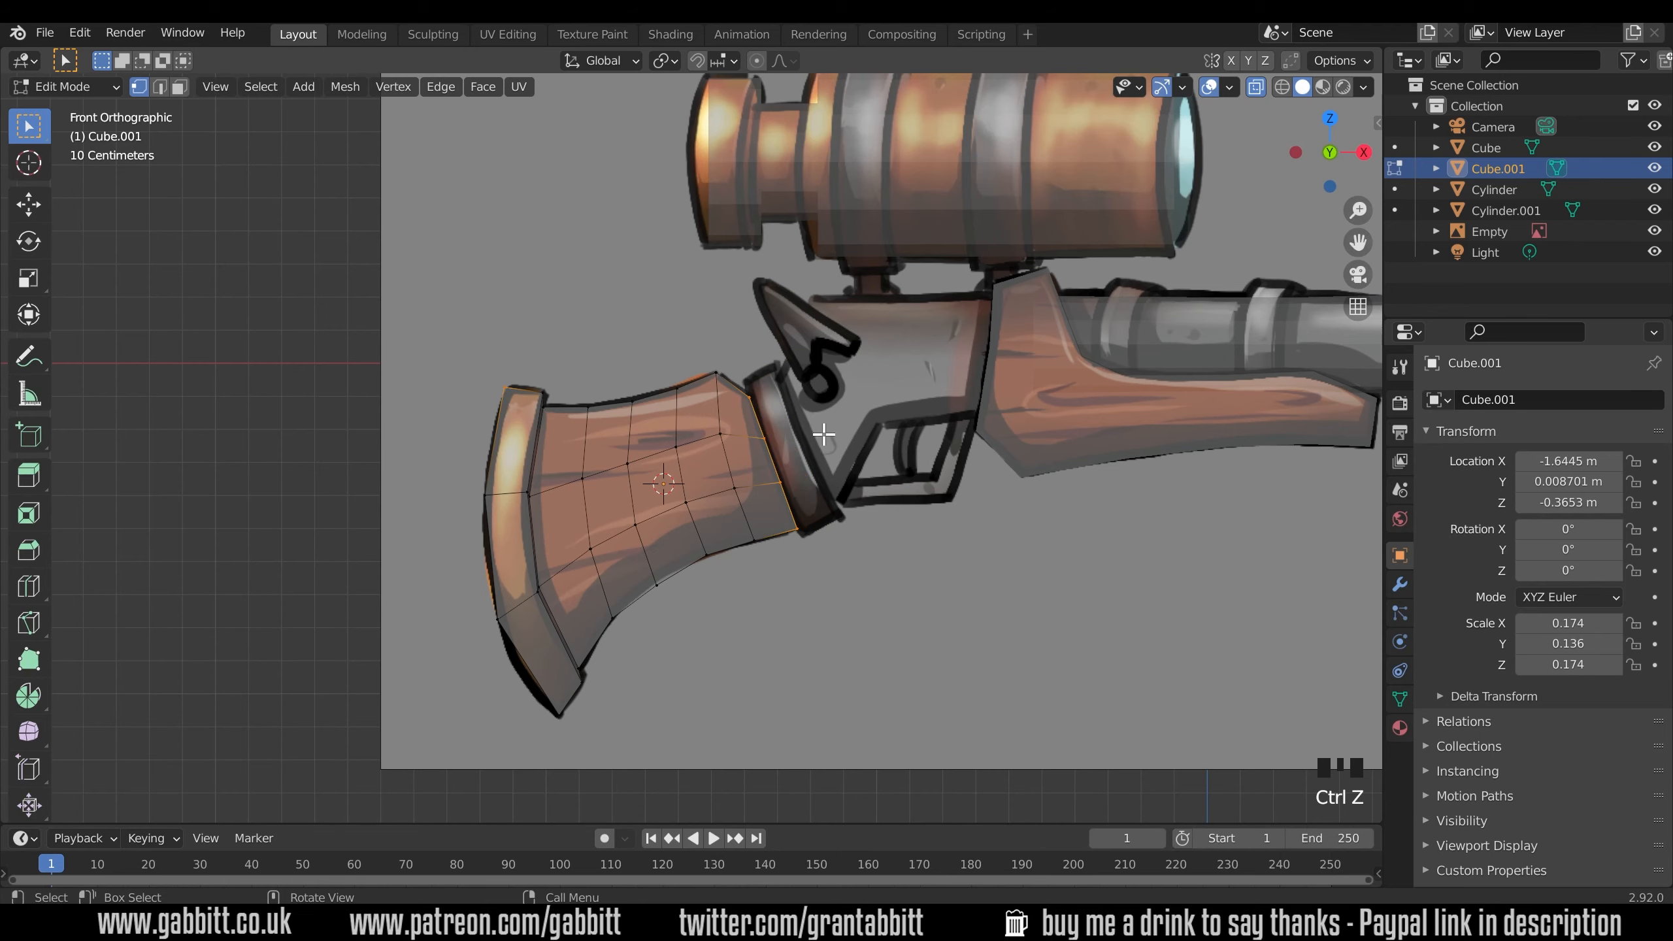
pyautogui.moveTo(496, 388)
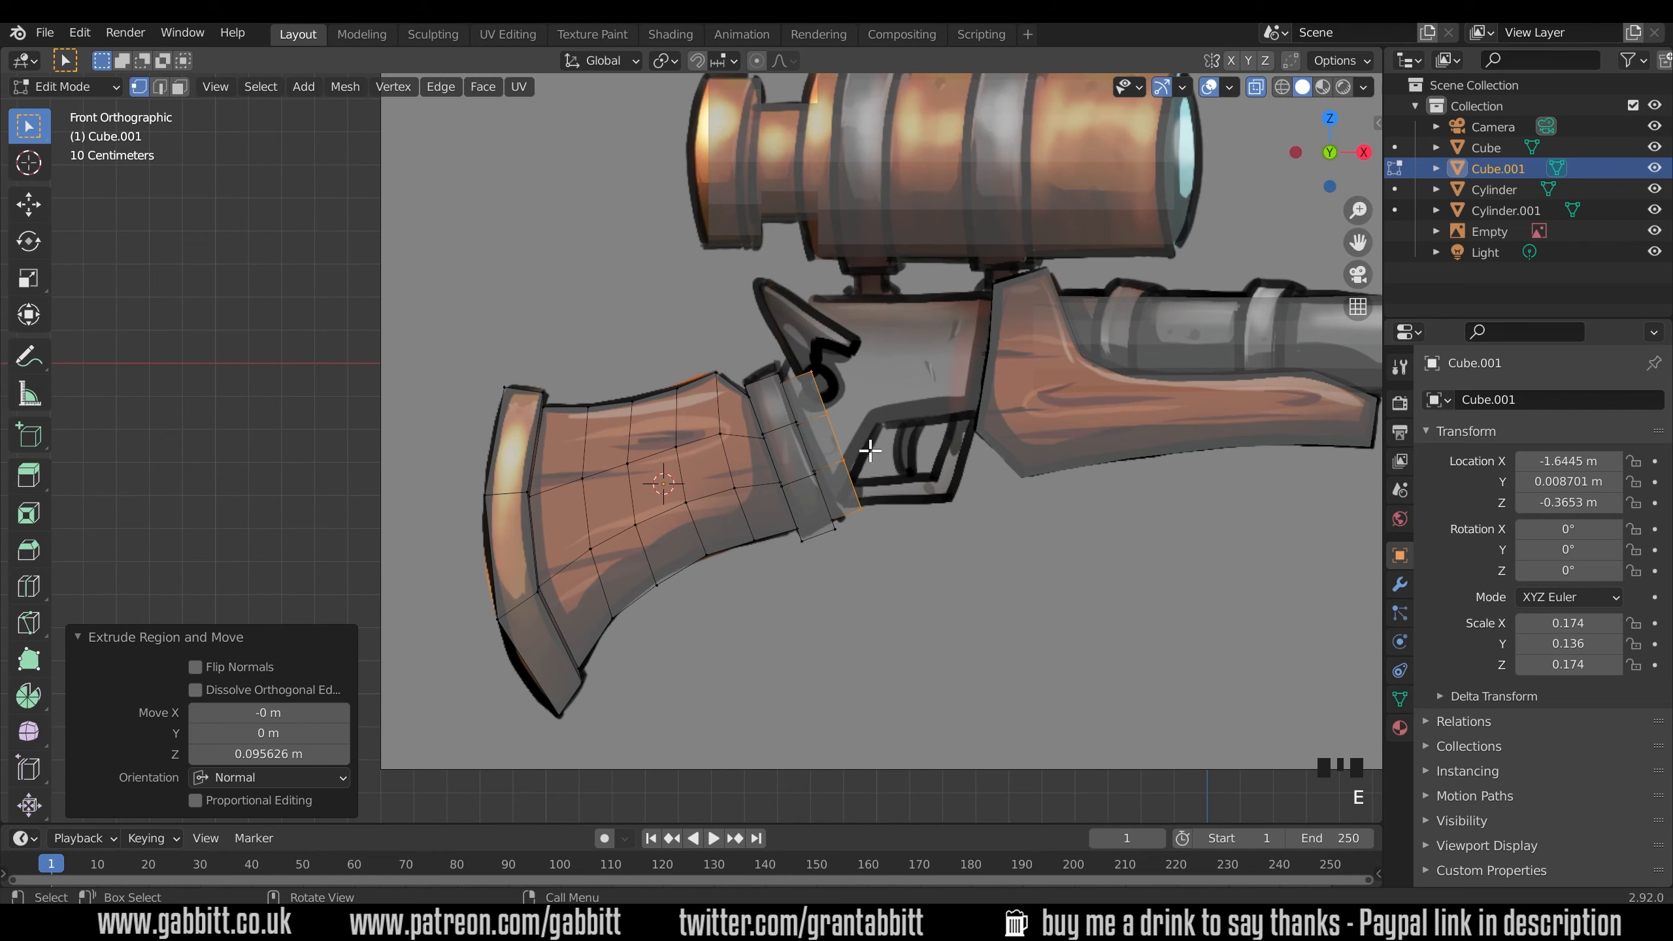
pyautogui.moveTo(870, 449); pyautogui.dragTo(875, 403)
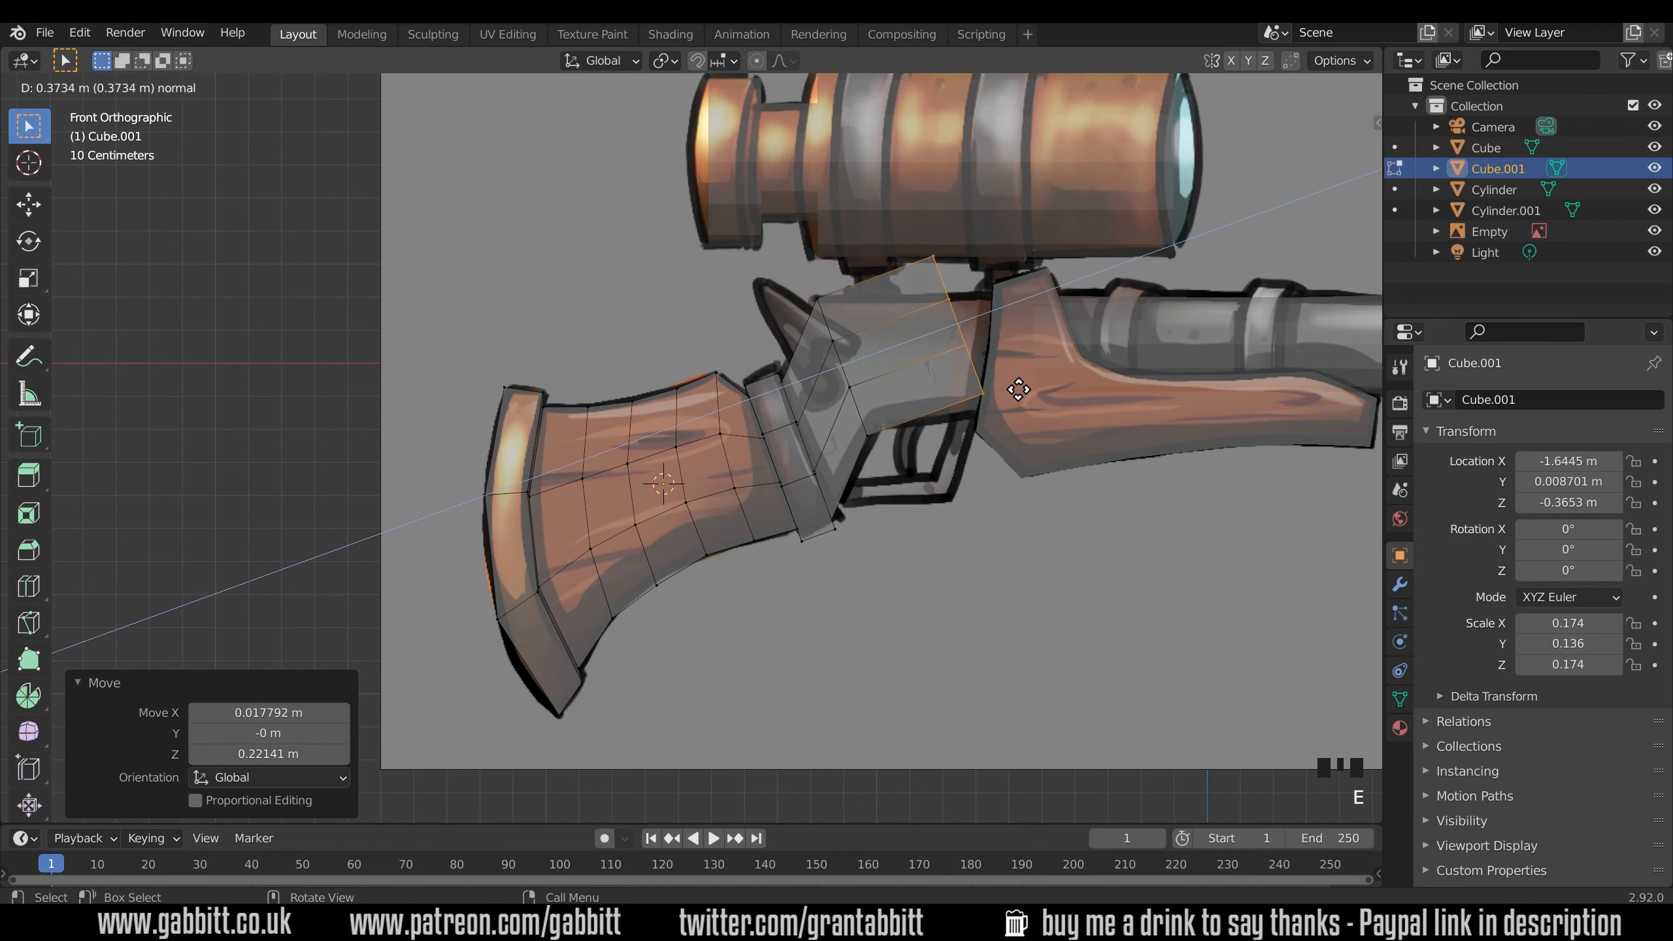
pyautogui.press('e')
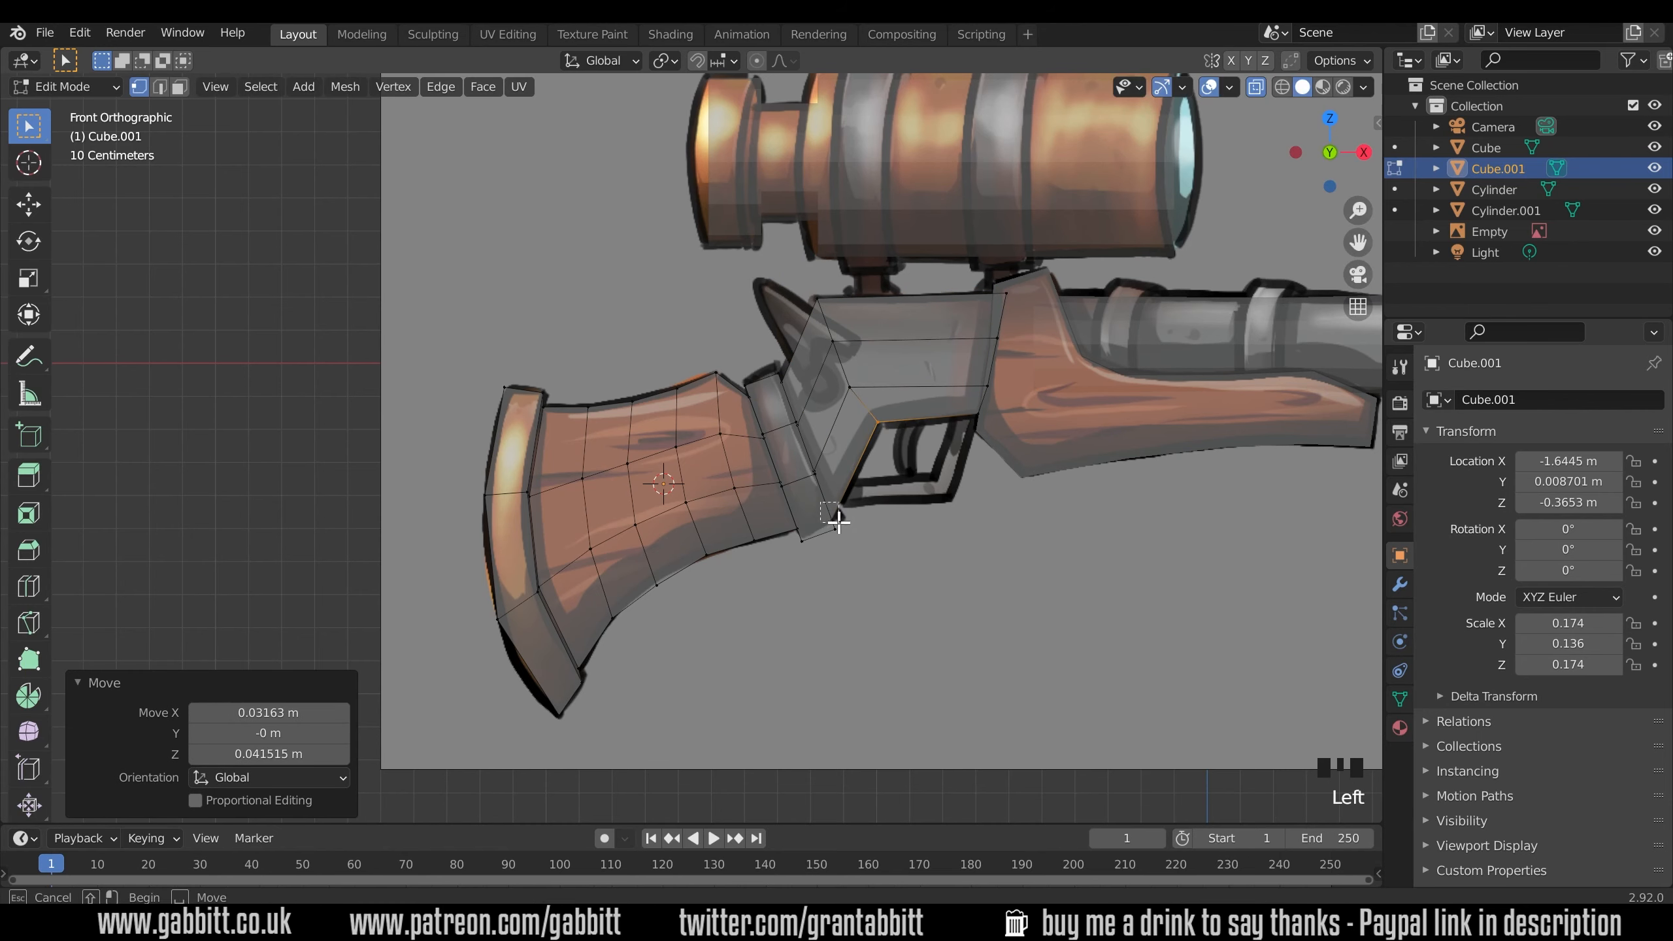
pyautogui.moveTo(838, 517); pyautogui.dragTo(830, 368)
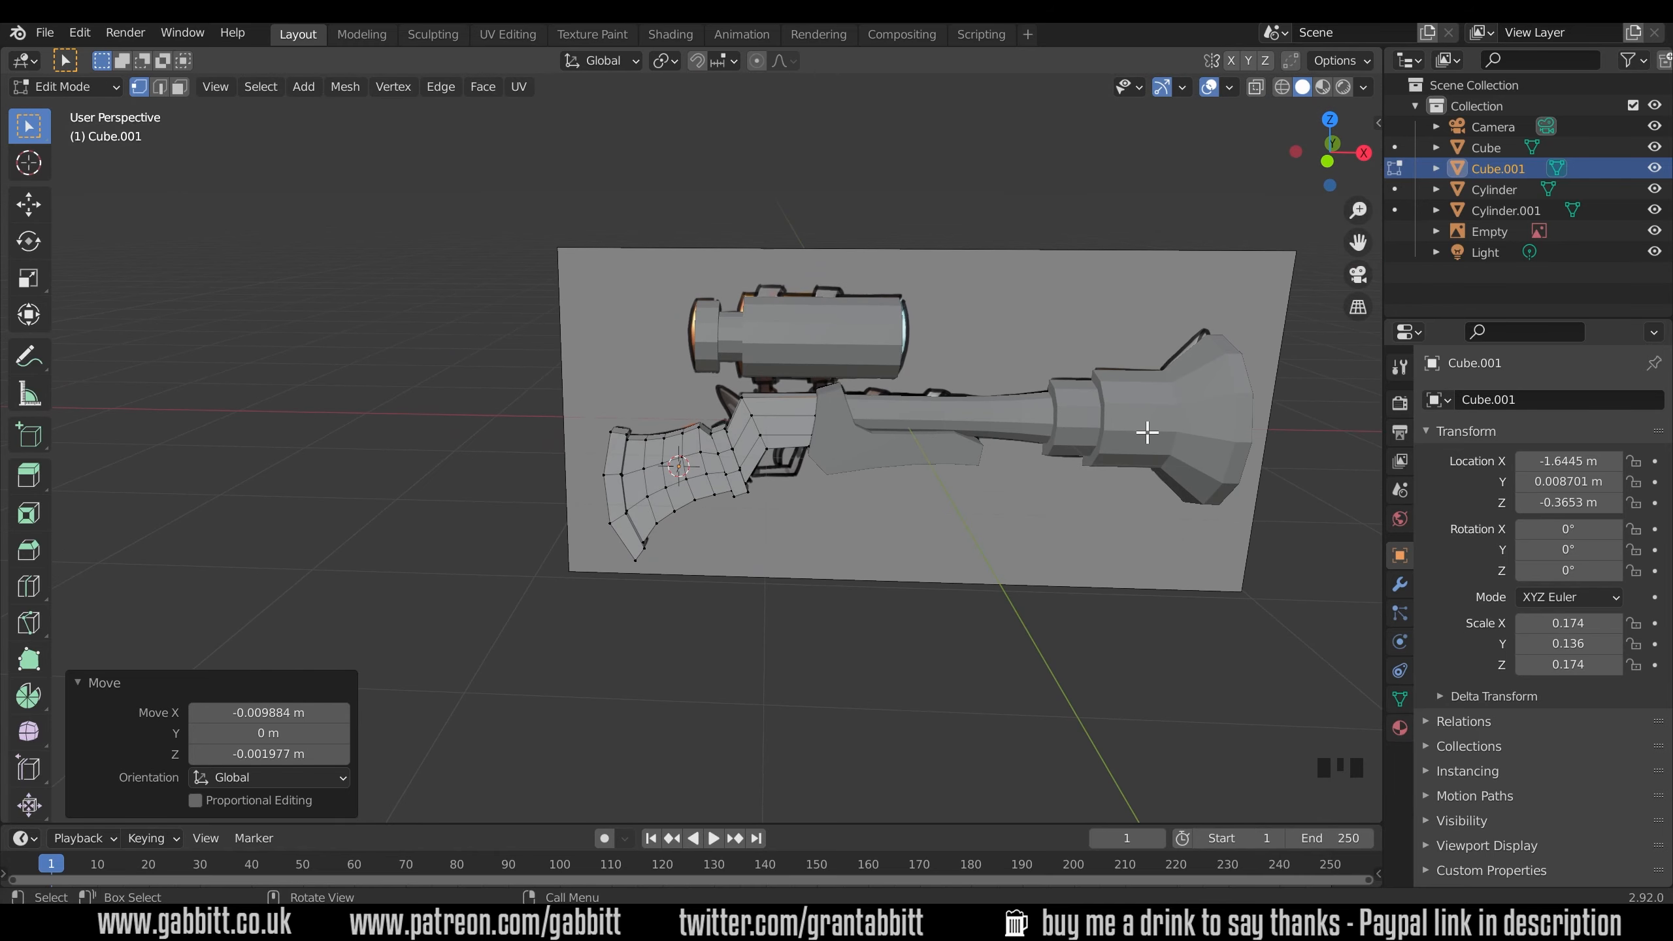
pyautogui.moveTo(916, 520)
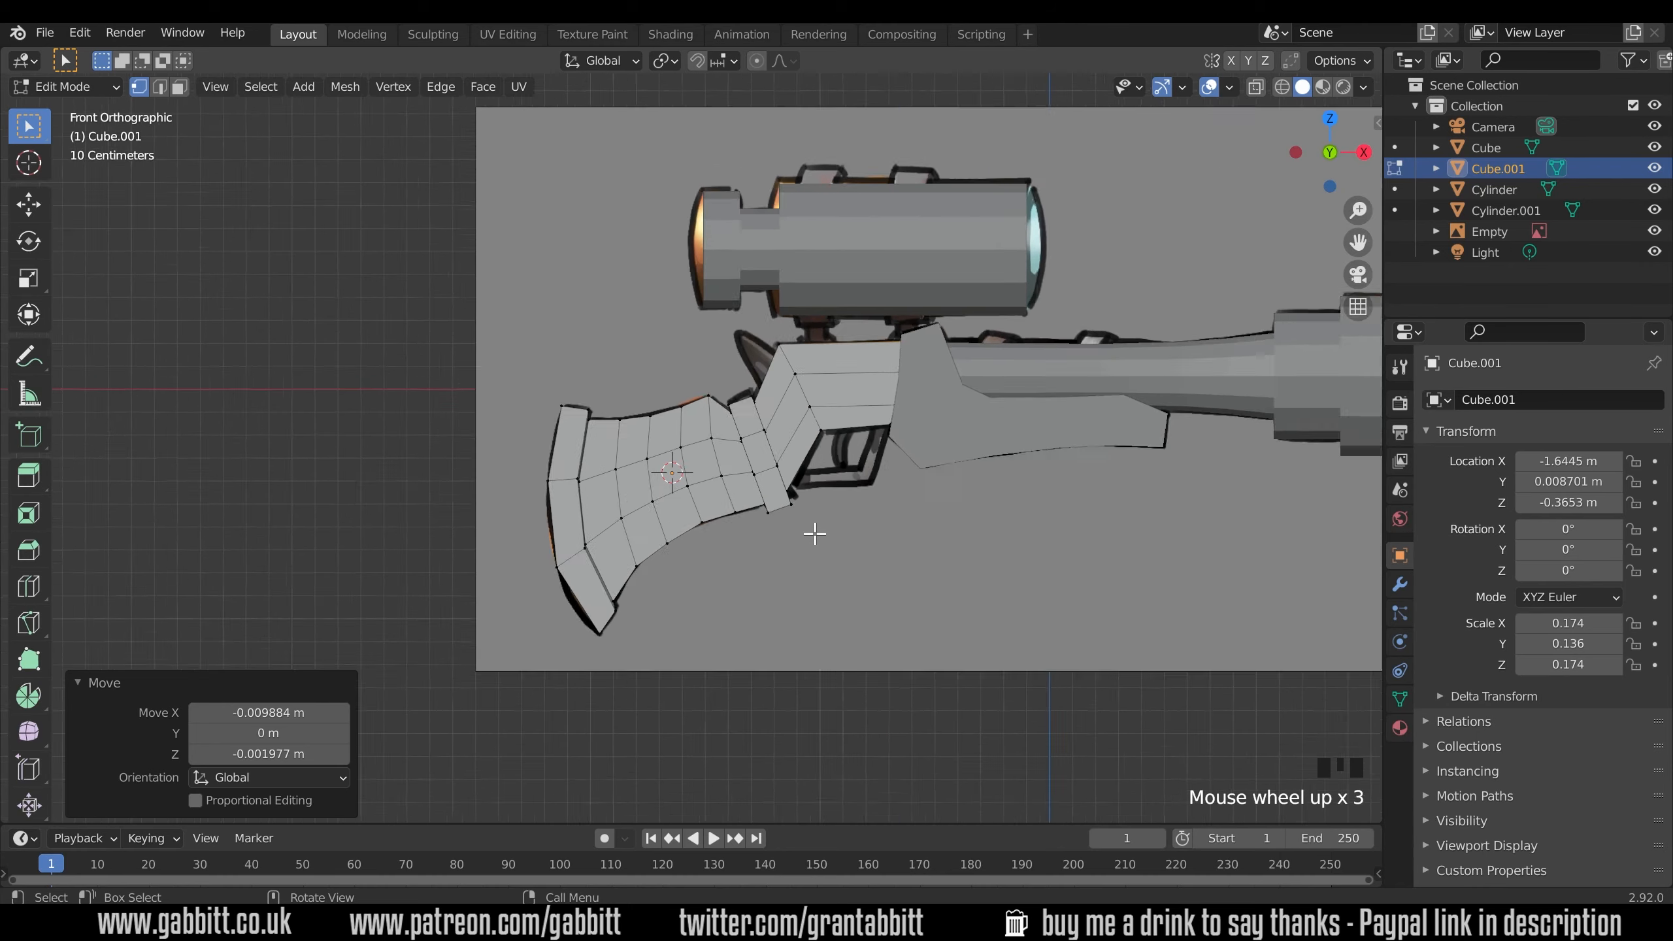
# Return the stock mesh to Object Mode as one solid receiver slab.
pyautogui.press('Tab')
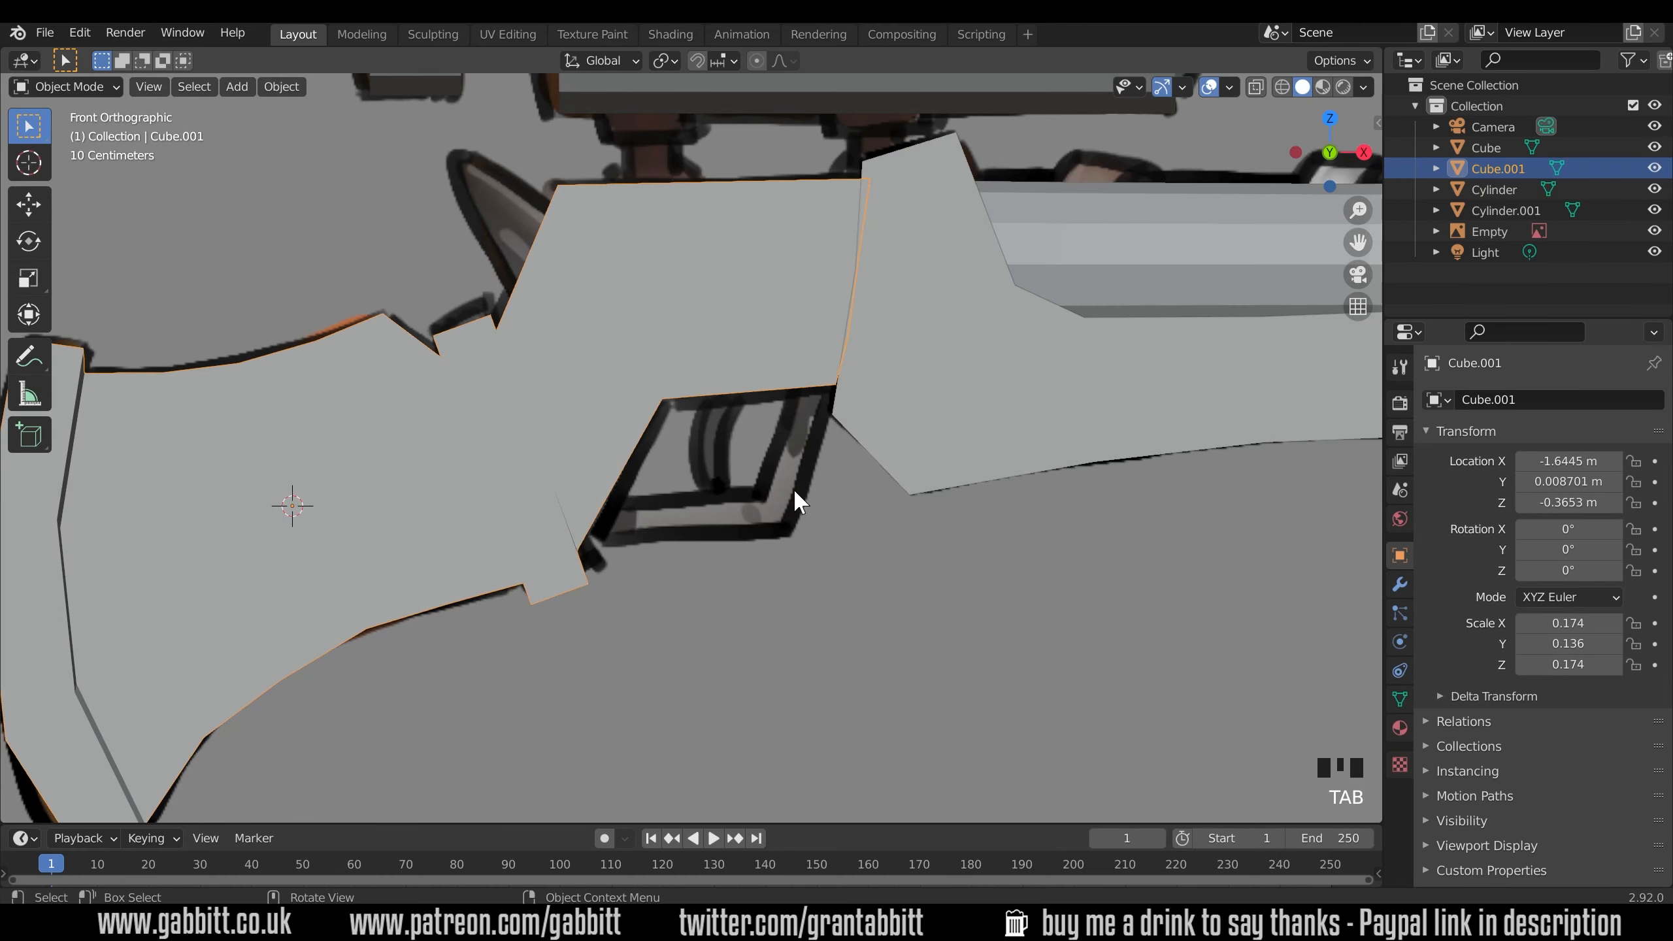
# Add Cube.002 and bend it into the trigger guard's front and bottom strip.
pyautogui.press('shift+a')
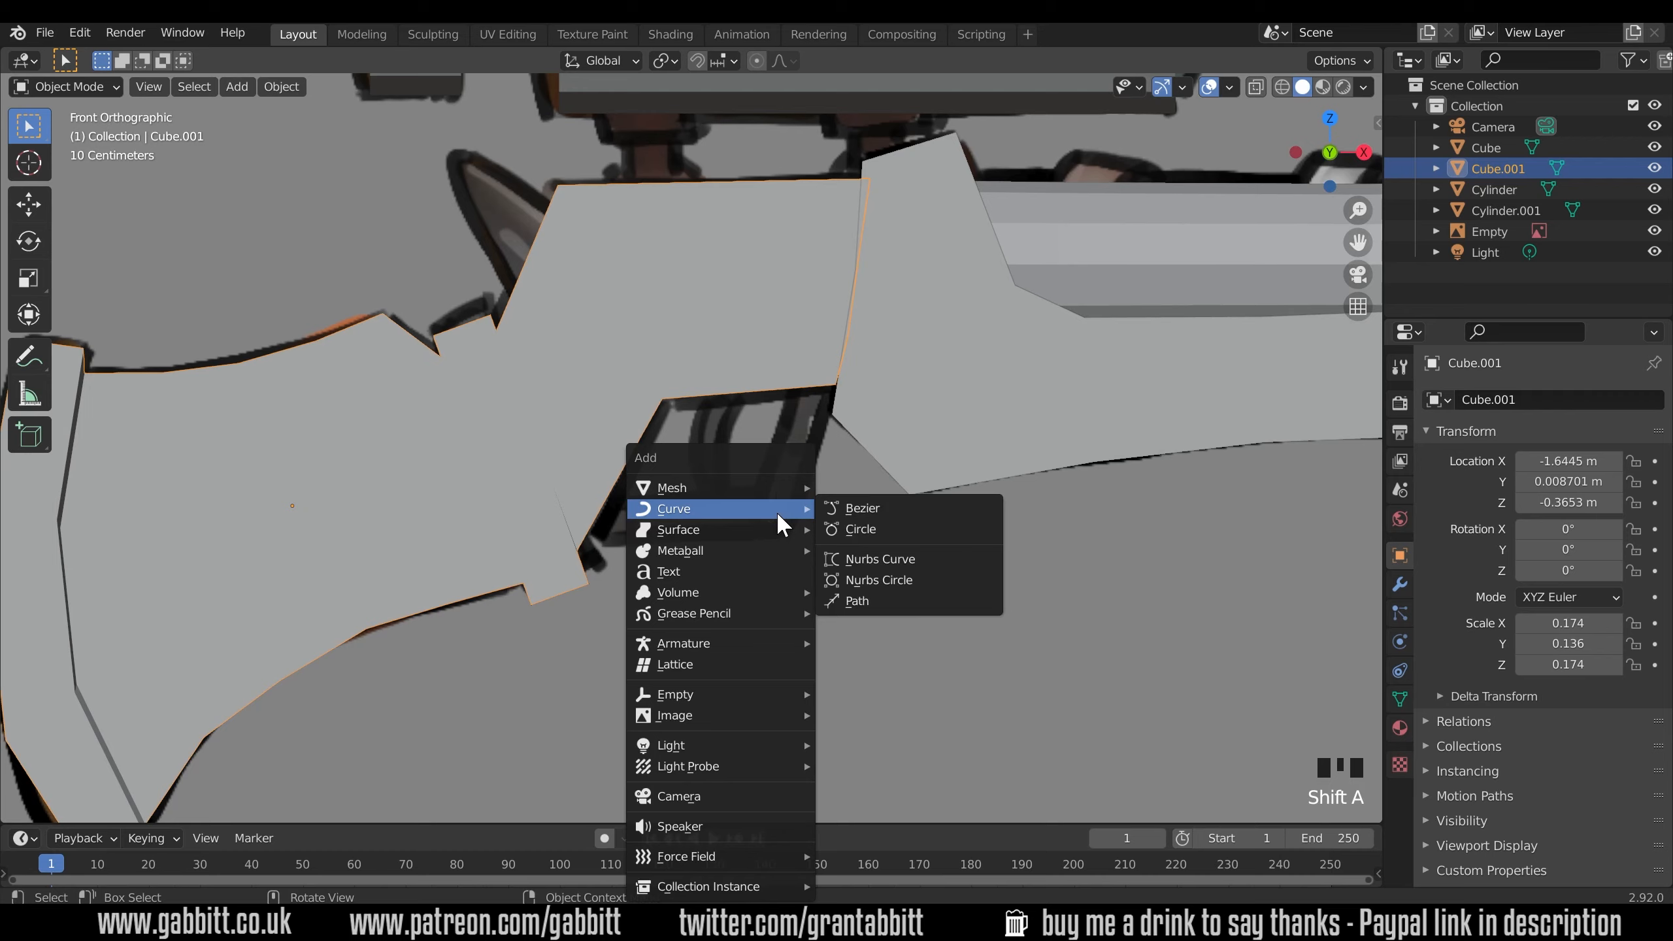
pyautogui.moveTo(673, 487)
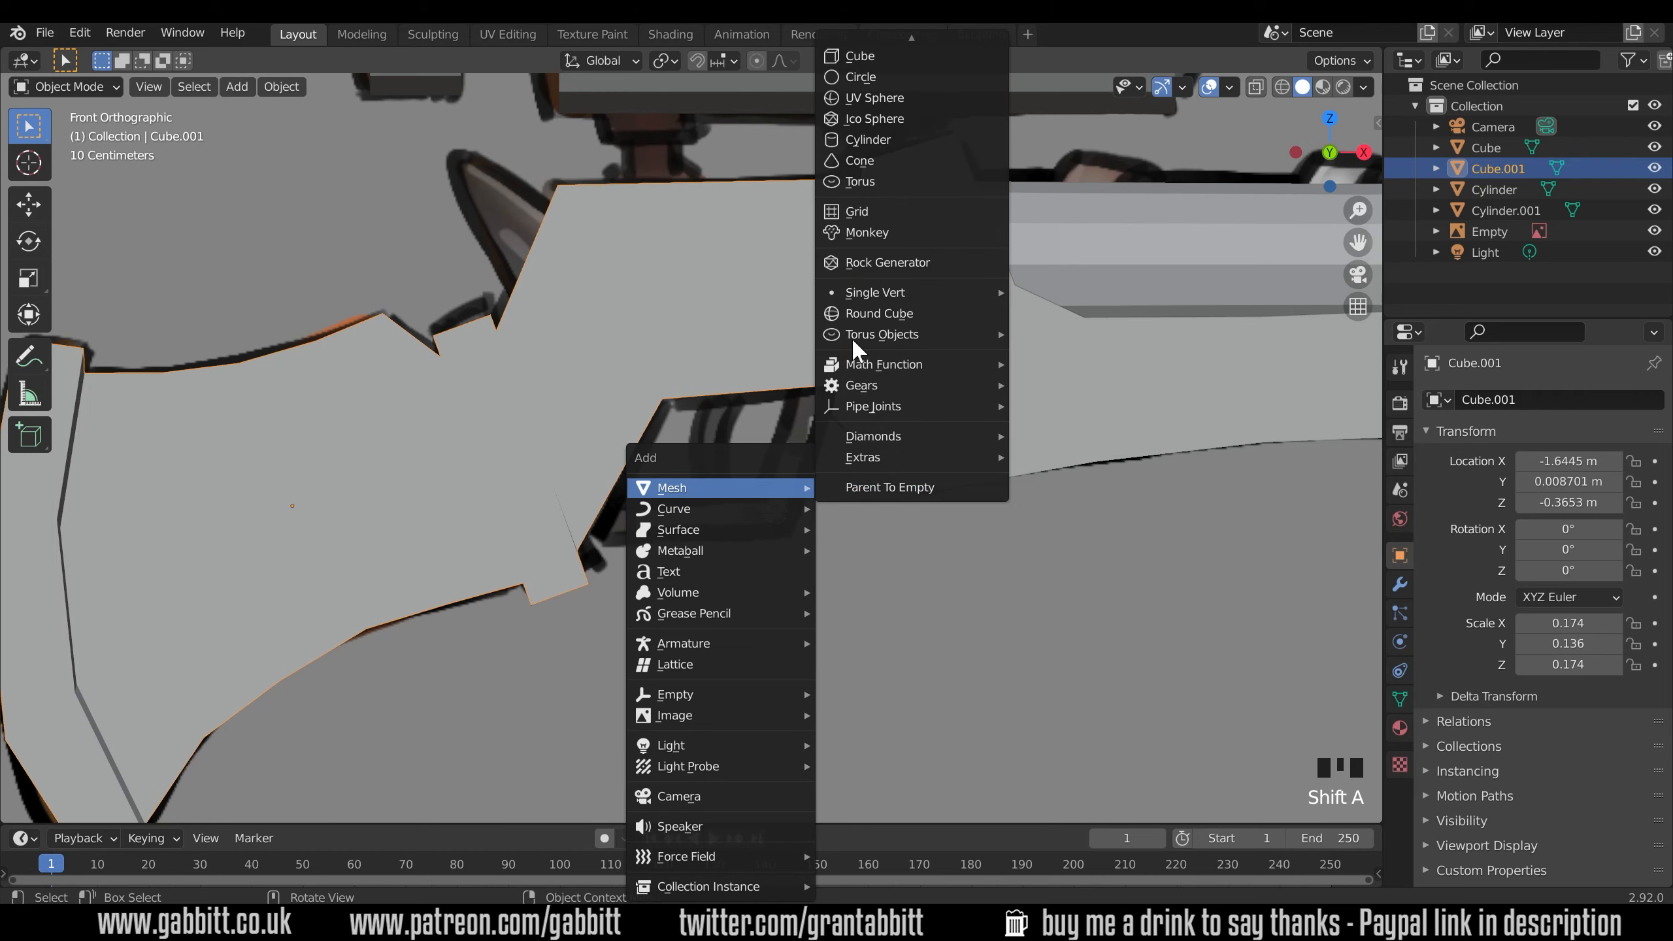
pyautogui.click(858, 56)
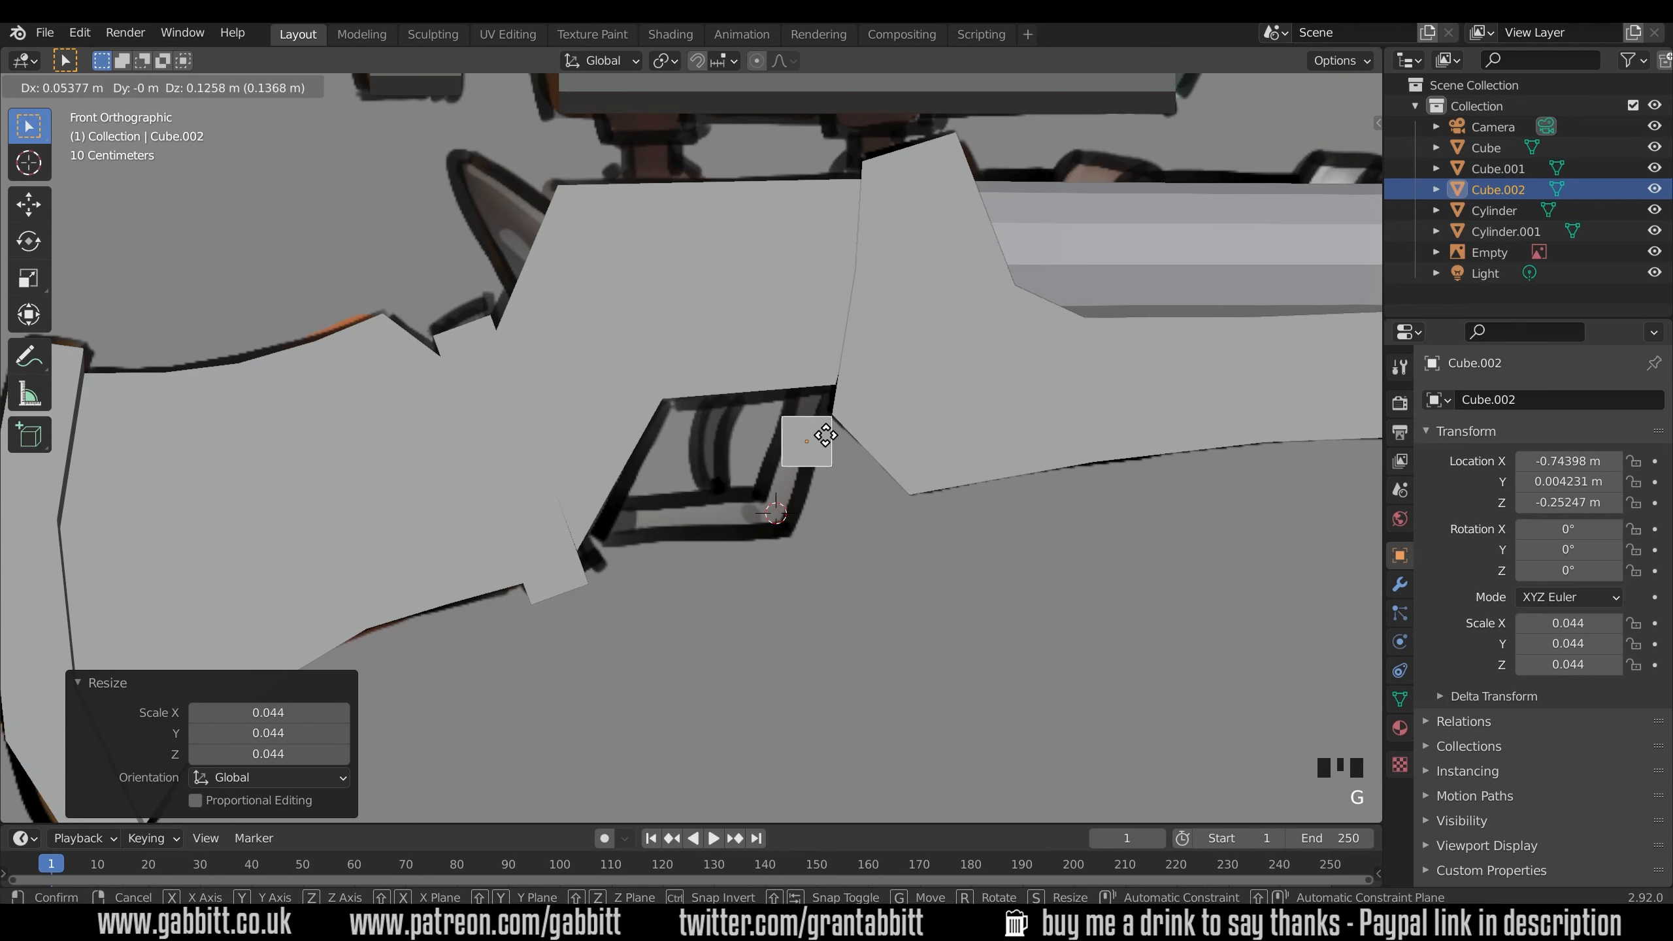
pyautogui.press('Tab')
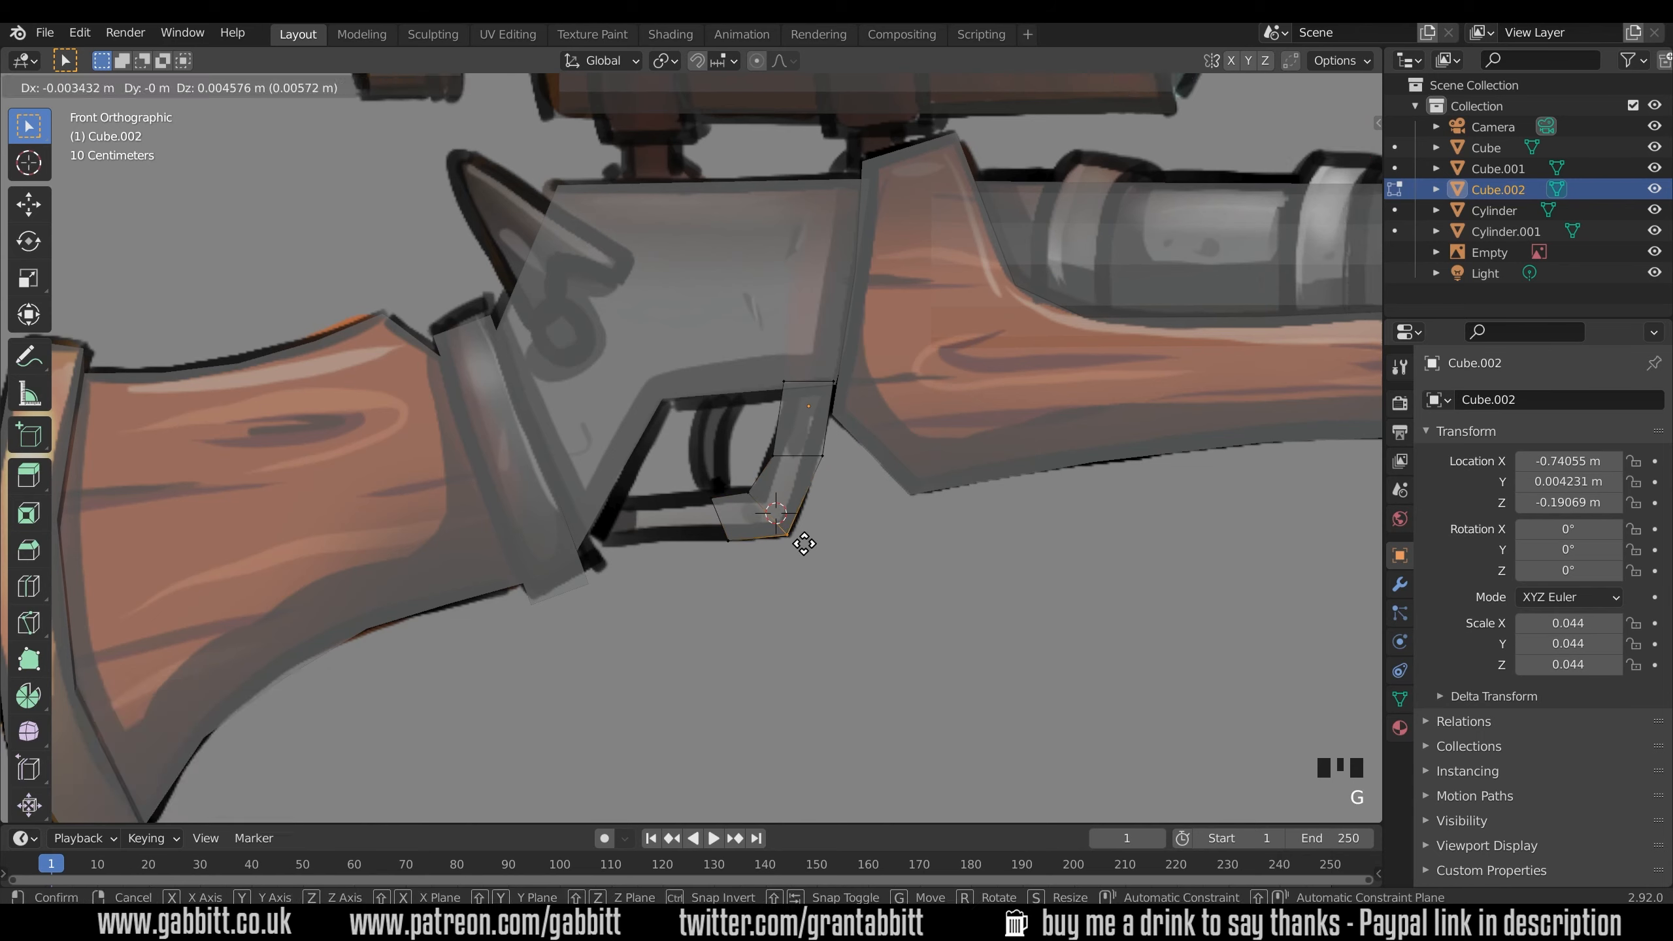
pyautogui.moveTo(802, 541); pyautogui.dragTo(592, 557)
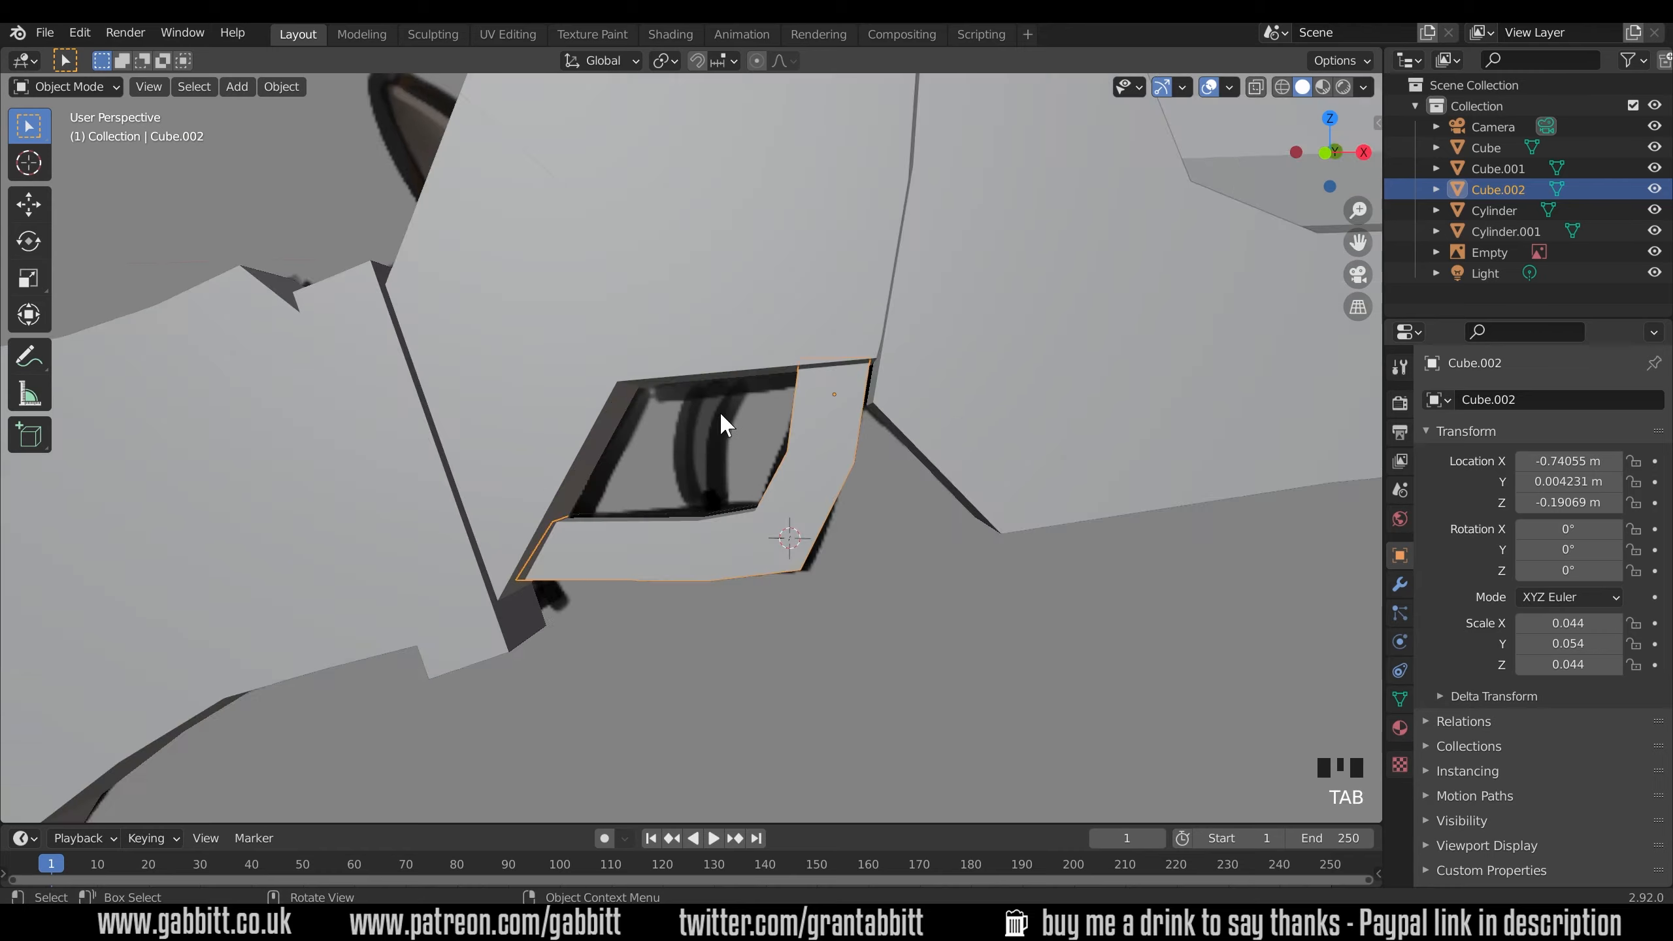
# Add Cube.003 and move it down into the trigger guard opening.
pyautogui.press('shift+right')
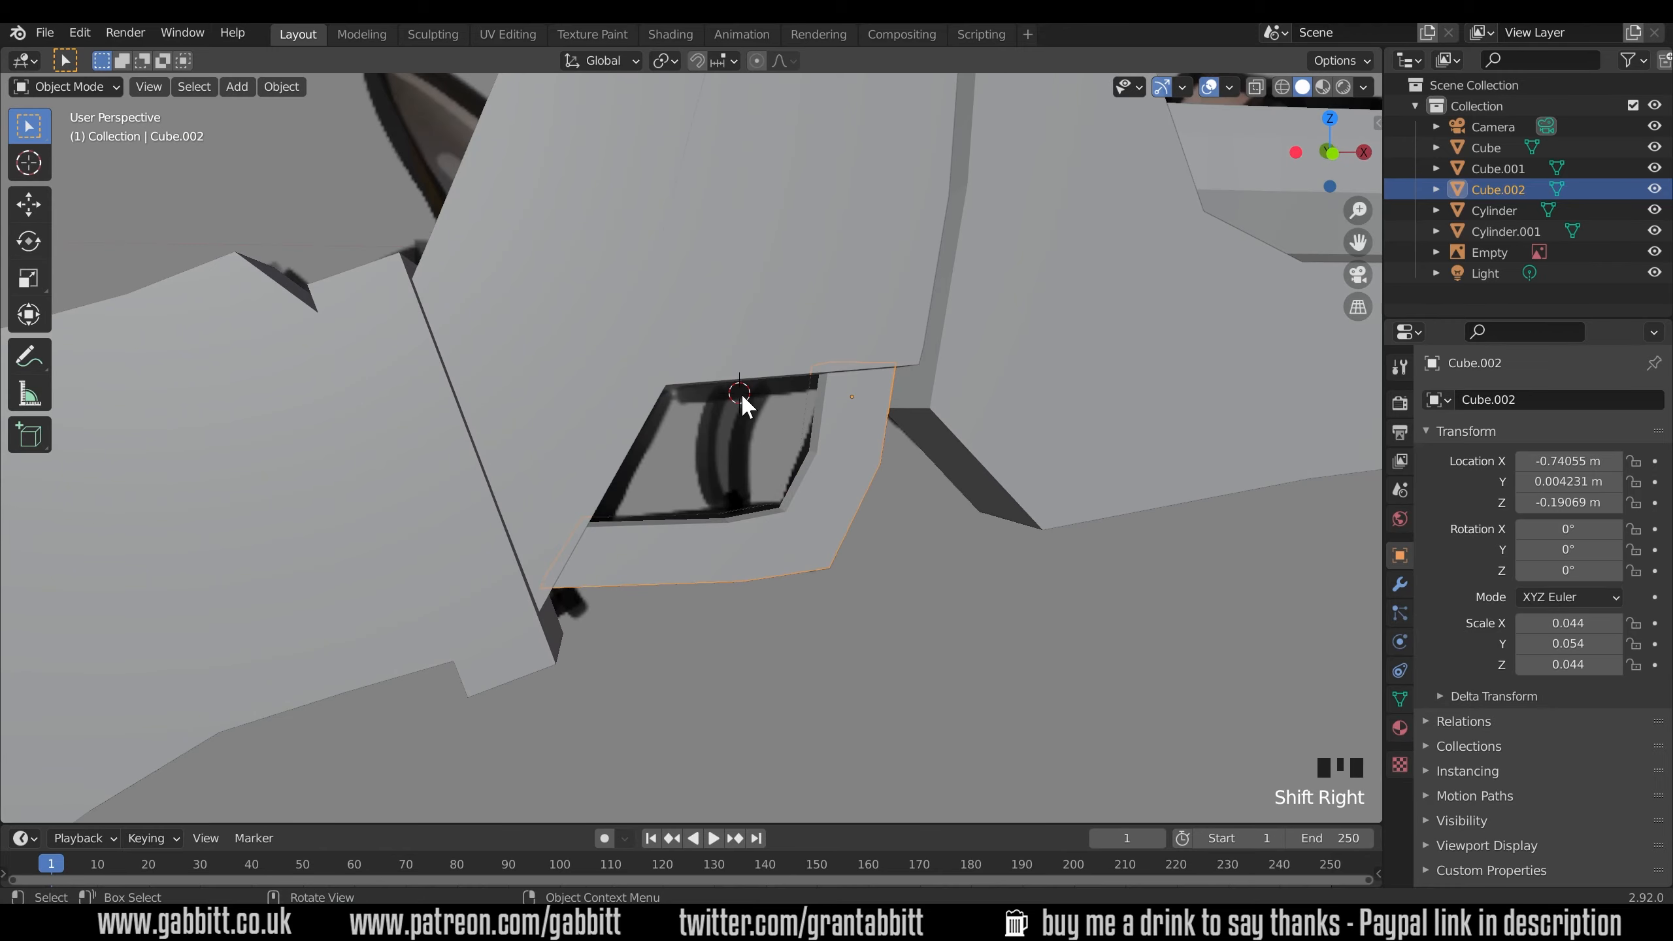
pyautogui.press('shift+a')
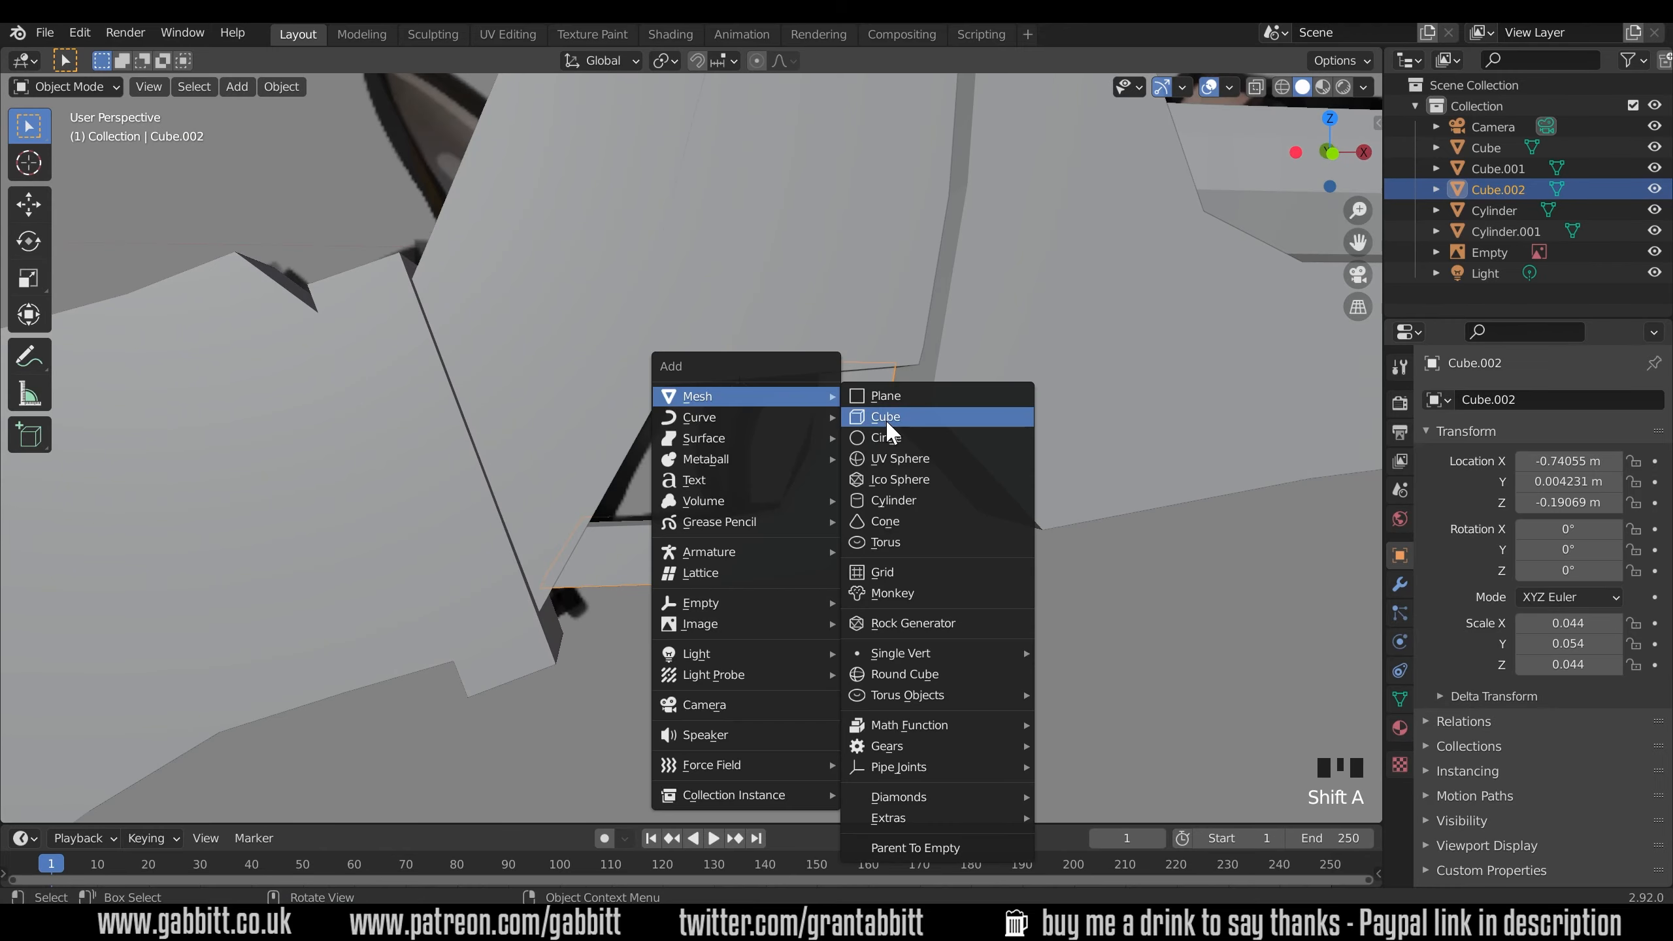
pyautogui.click(885, 416)
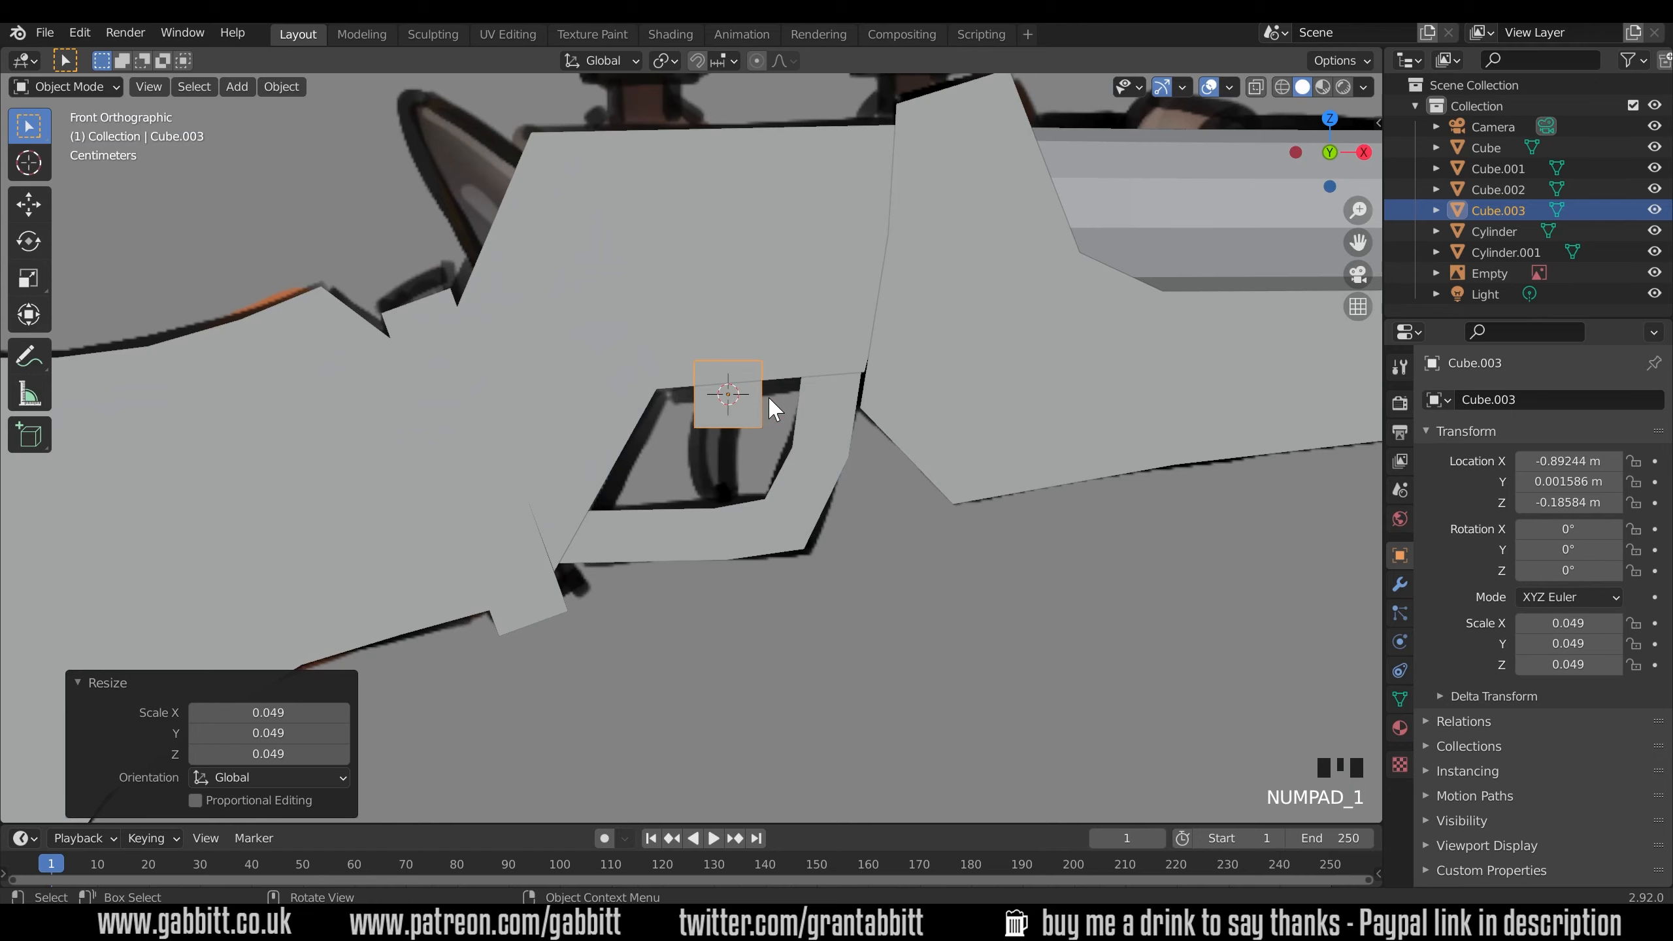
pyautogui.press('g')
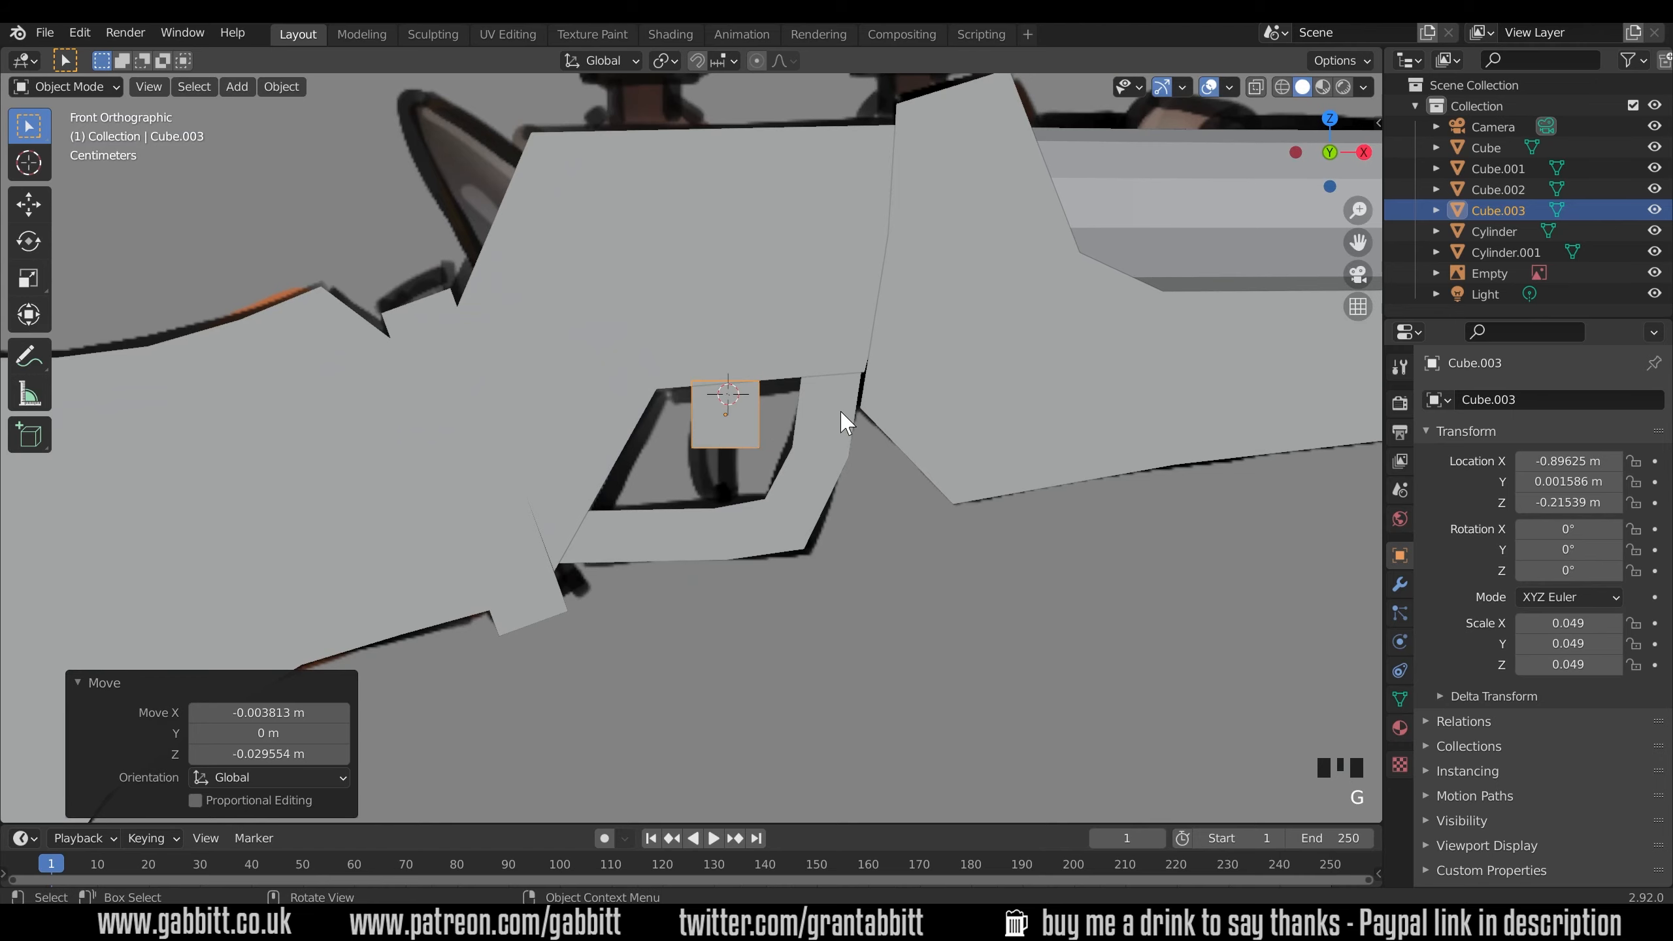
# Extrude and shrink the cube's bottom face into a curved trigger.
pyautogui.press('Tab')
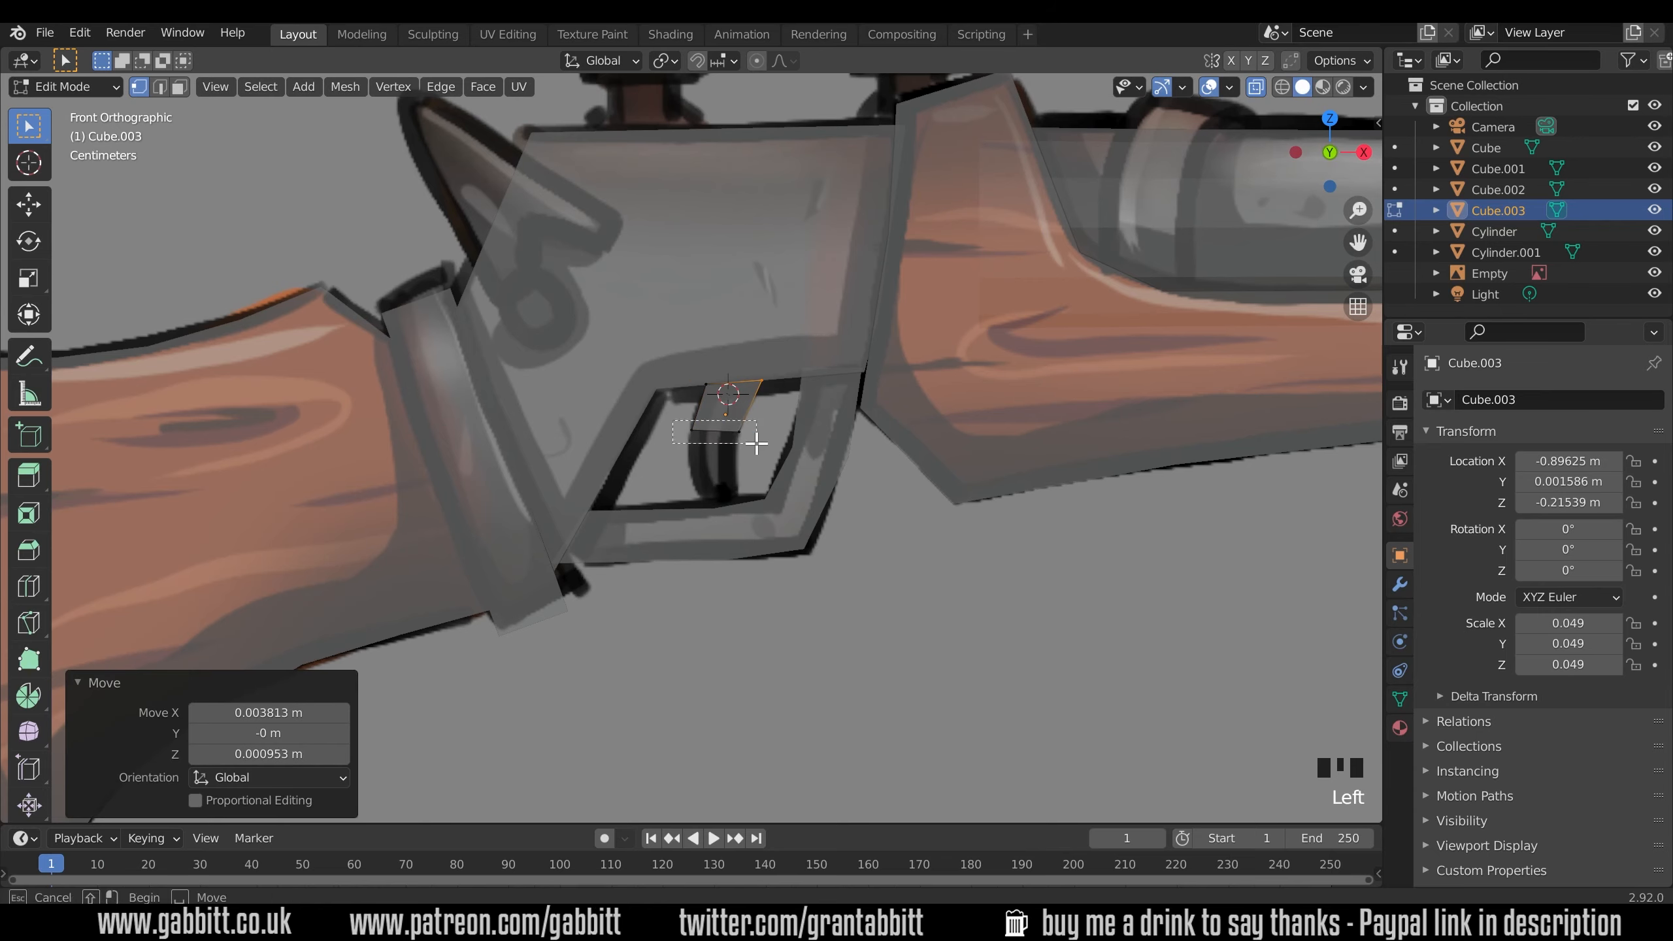
pyautogui.press('e')
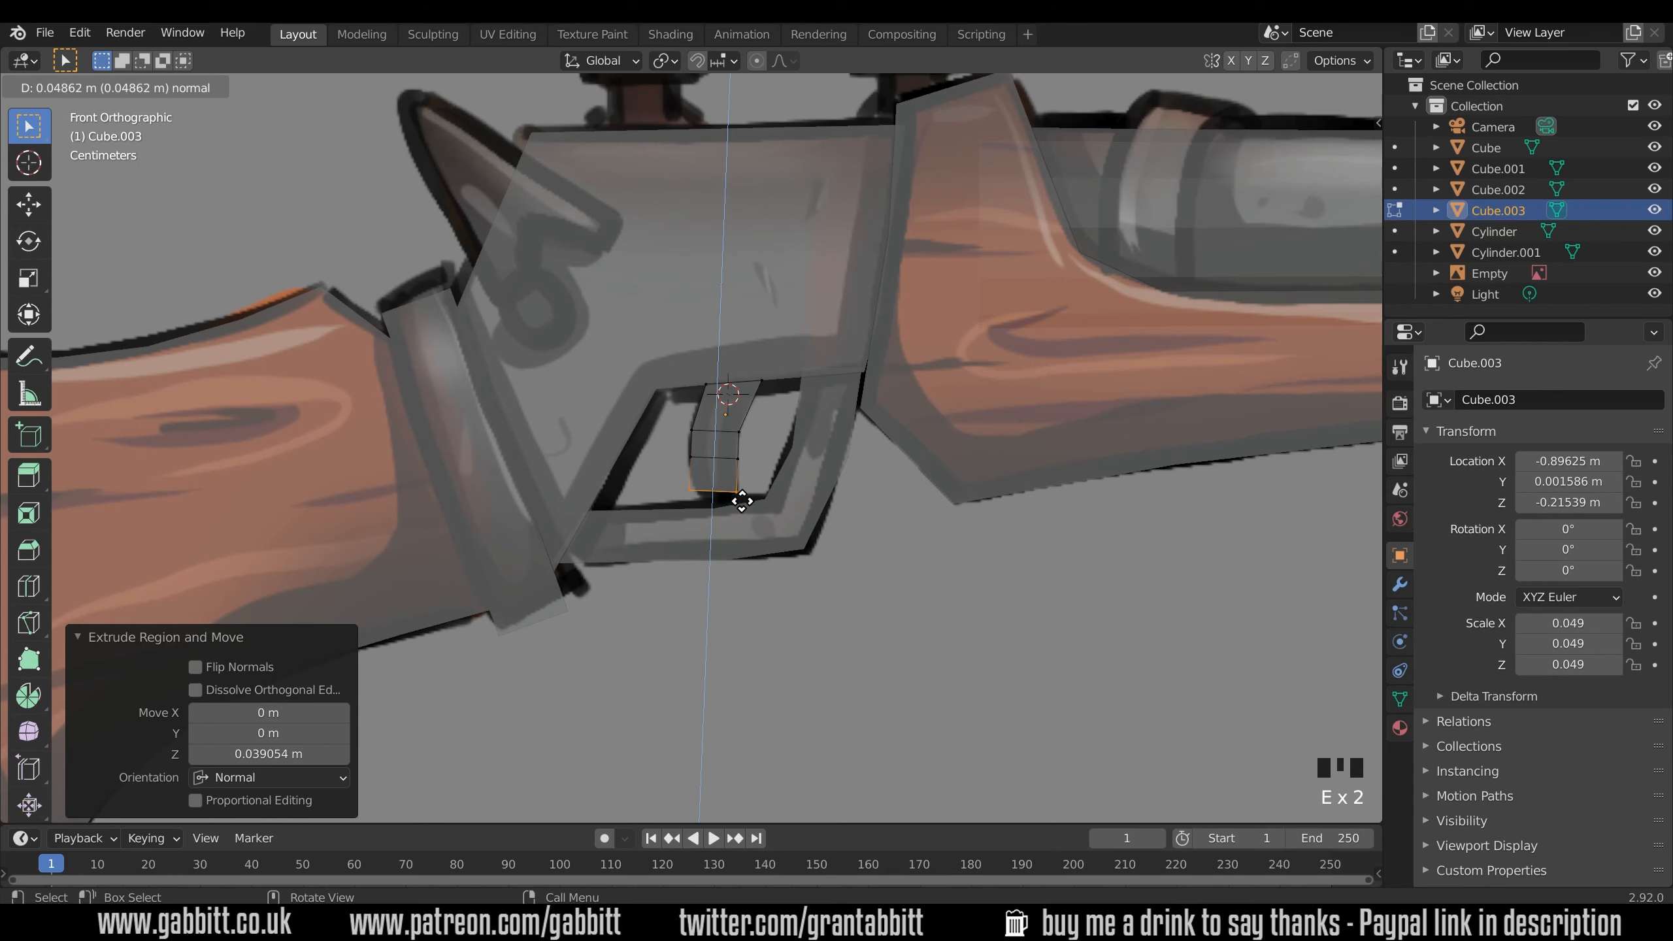
pyautogui.press('s')
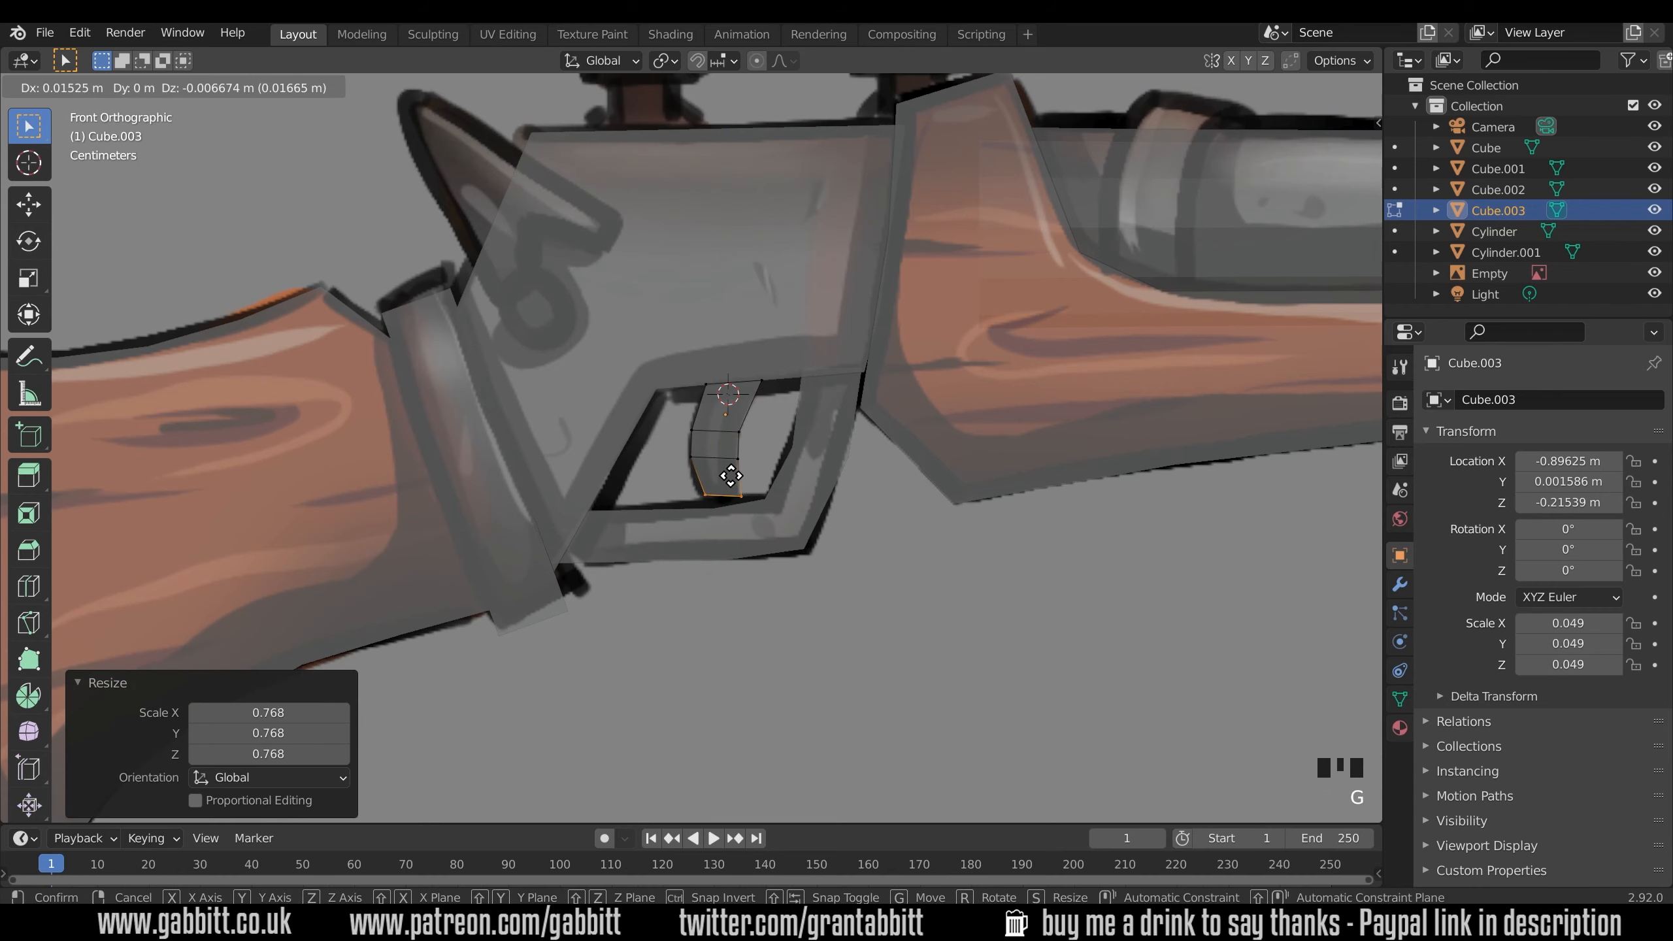
pyautogui.press('Tab')
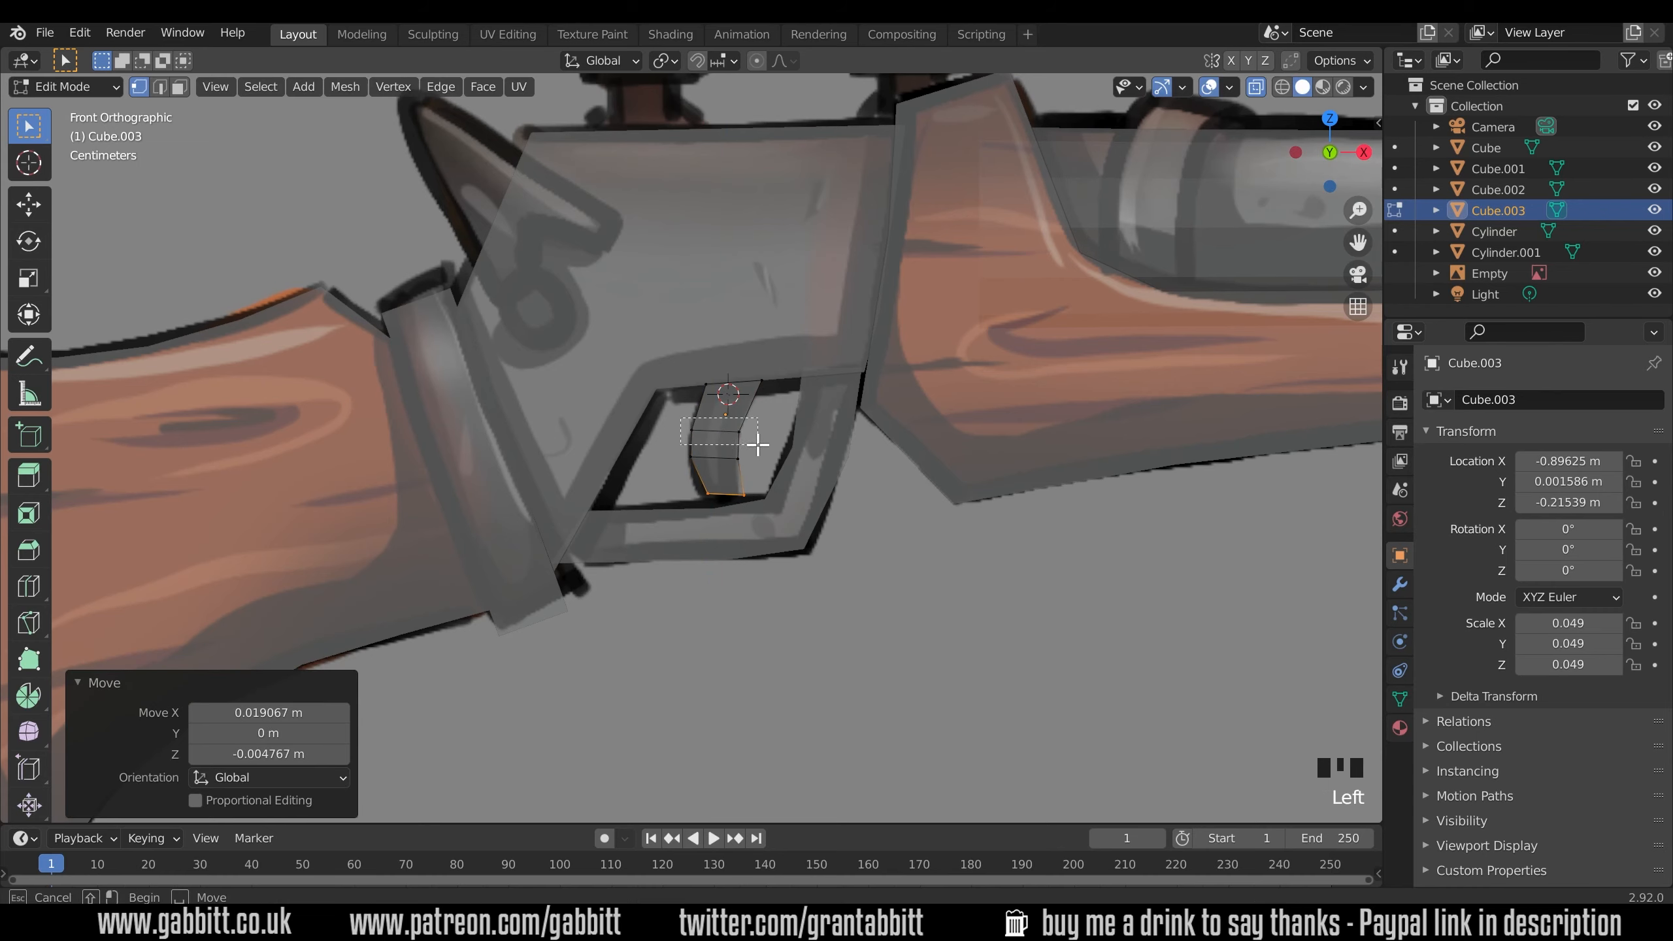
pyautogui.press('Tab')
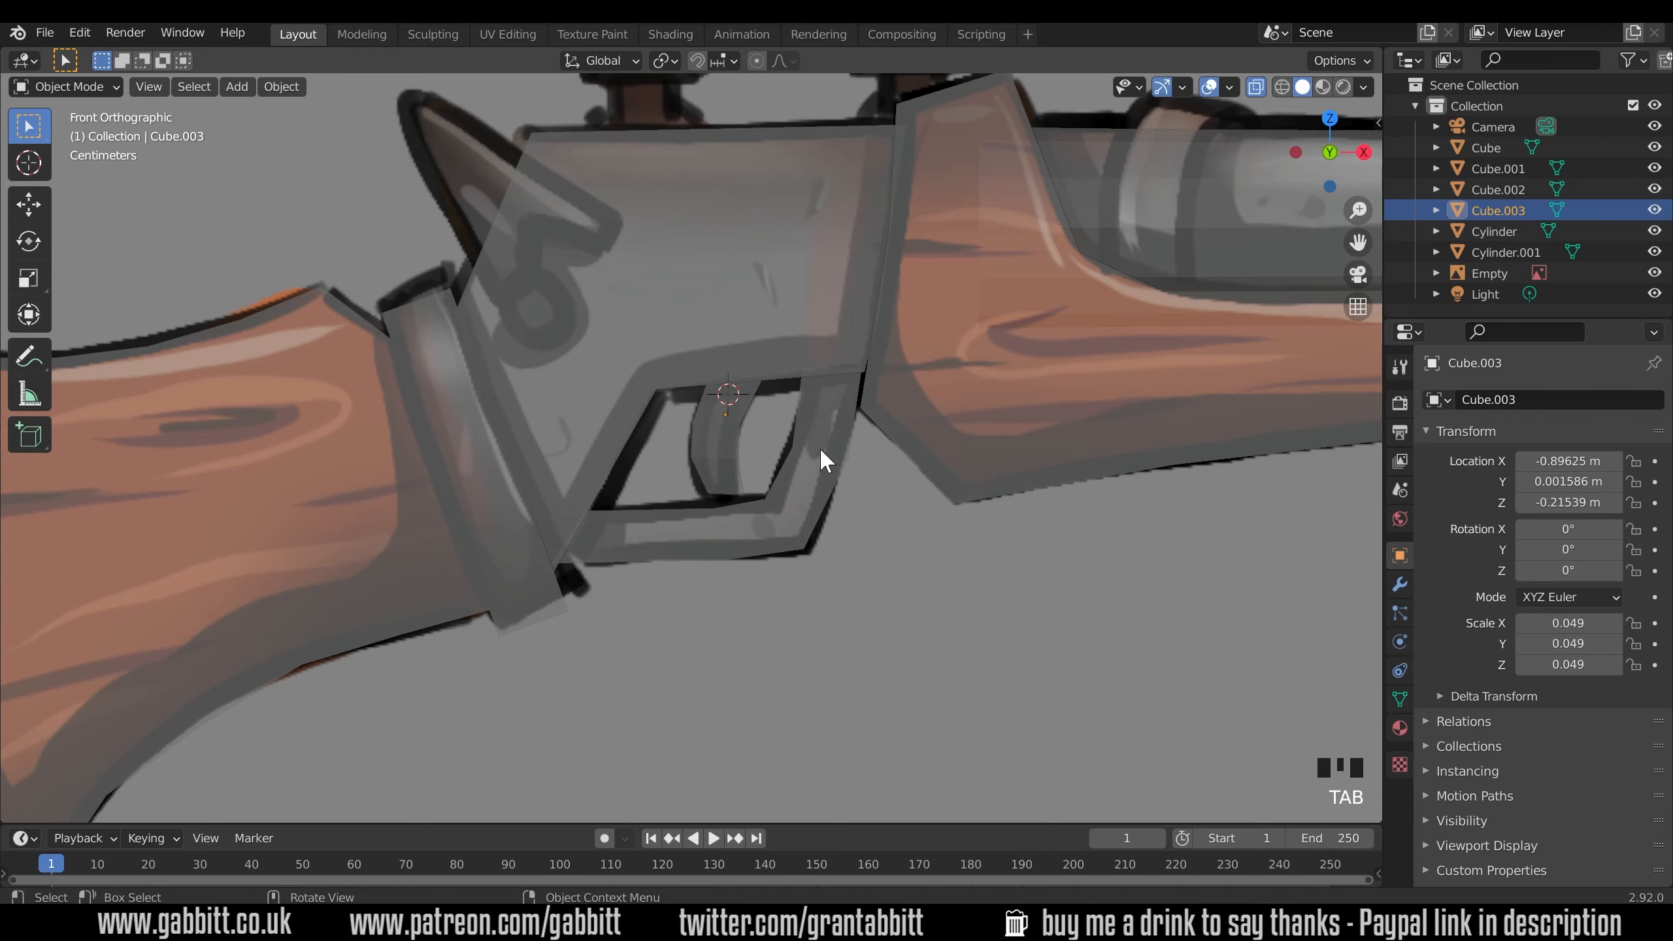
pyautogui.moveTo(832, 458); pyautogui.dragTo(859, 491)
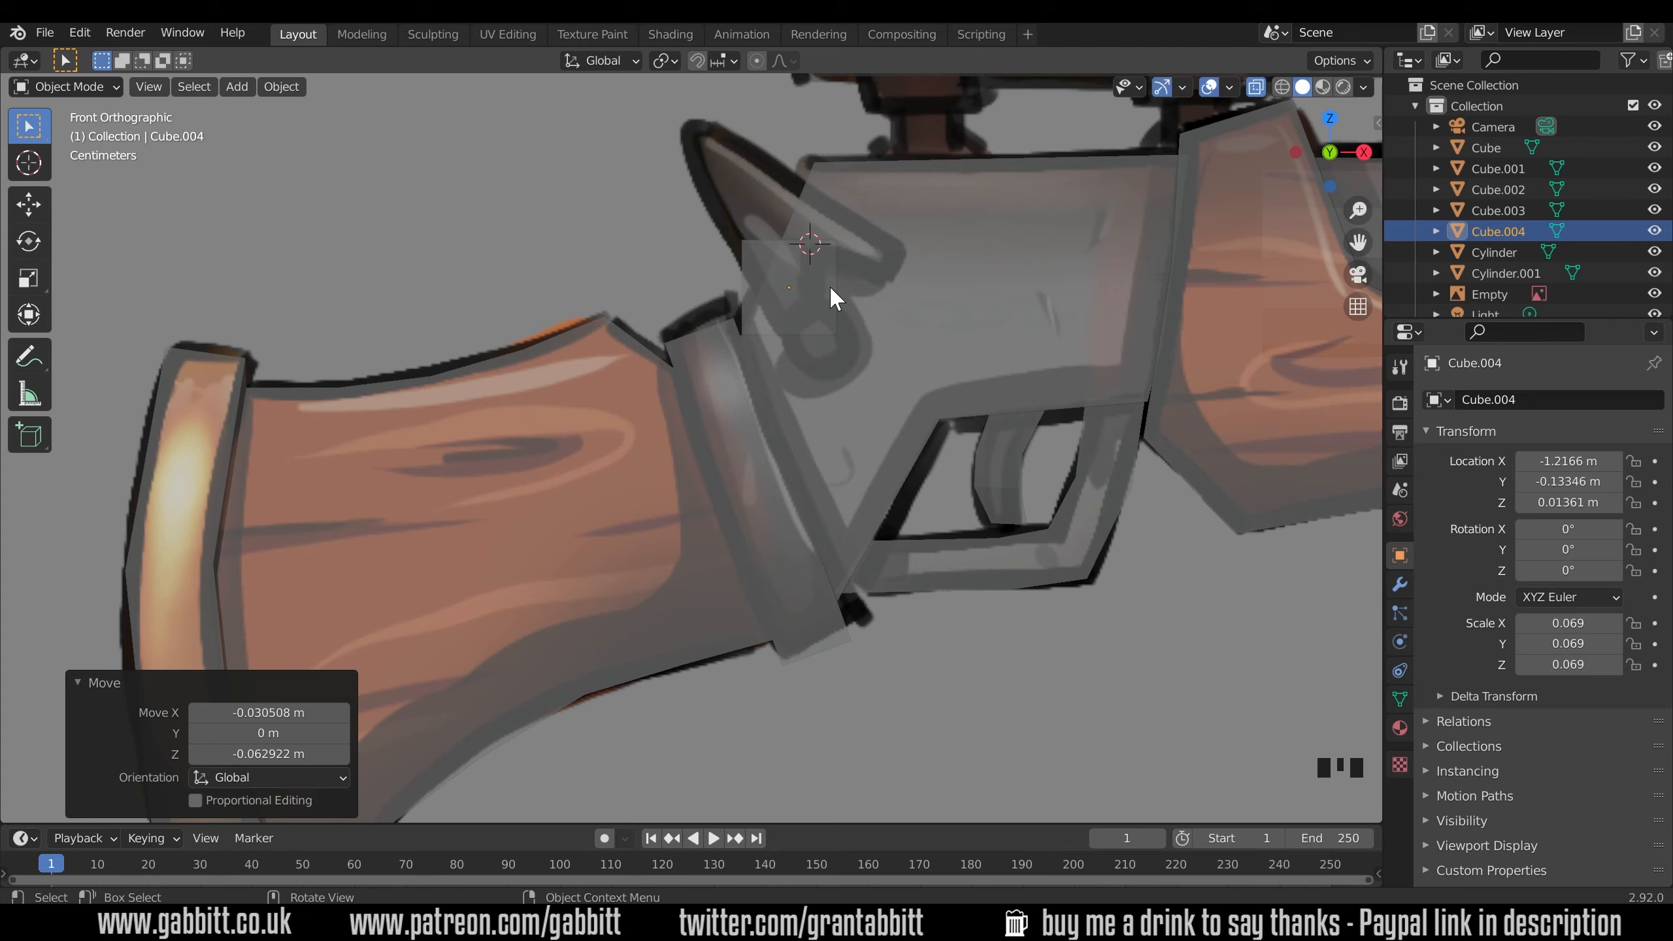
# Reshape Cube.004's vertices into a pointed hammer outline above the grip.
pyautogui.press('Tab')
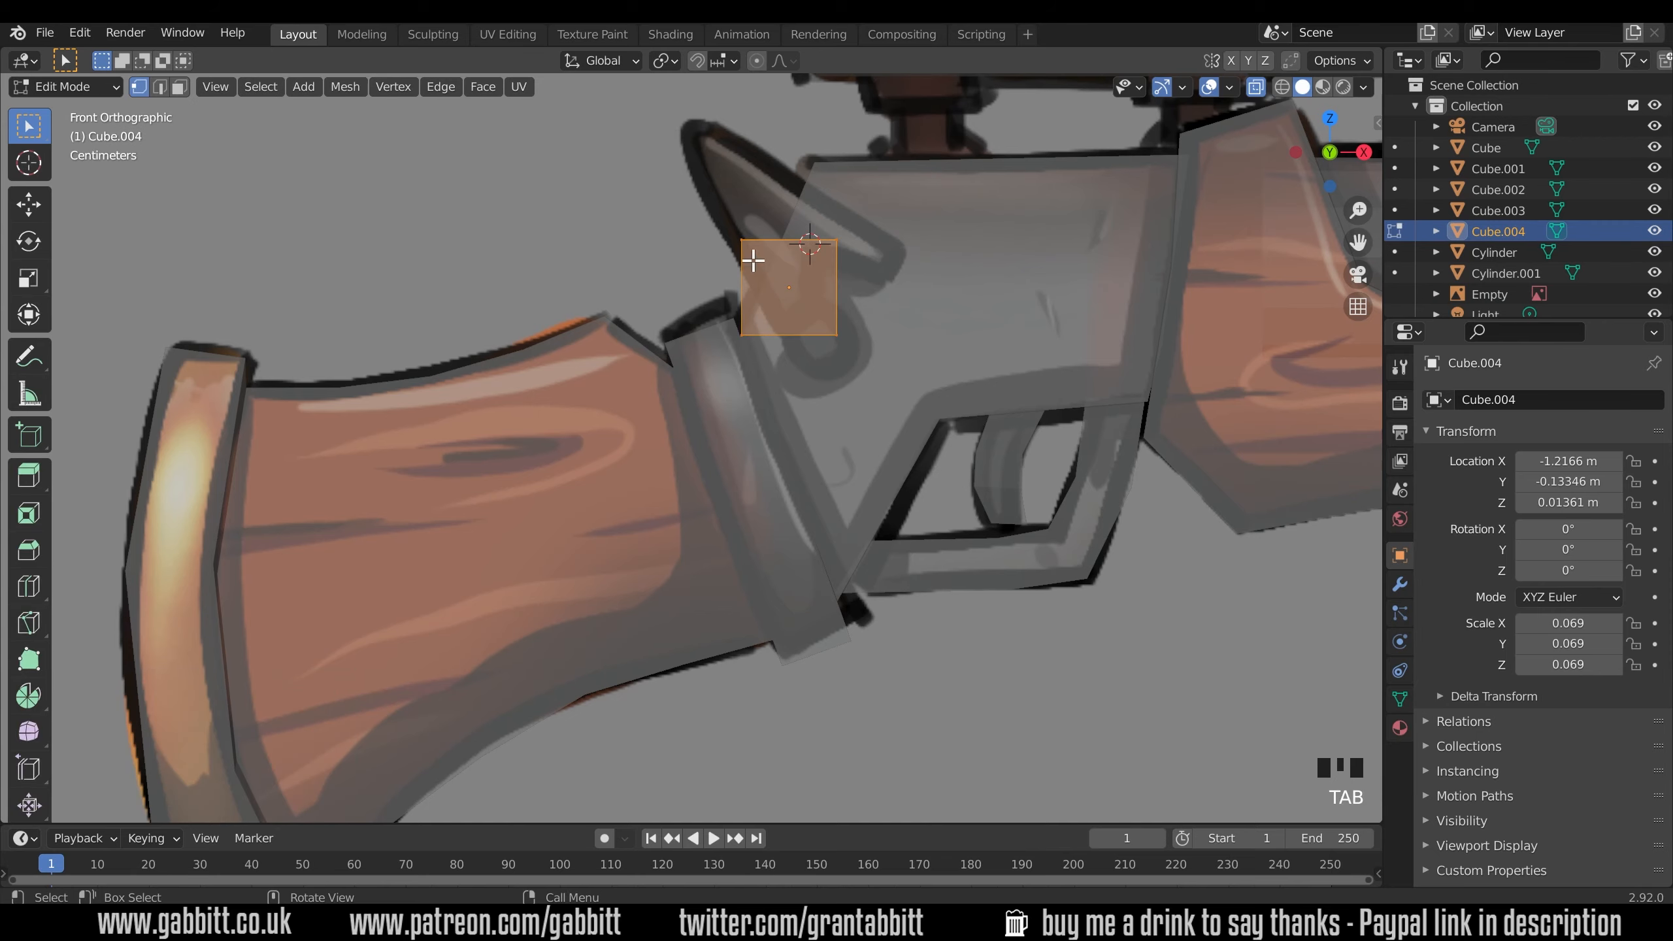
pyautogui.press('g')
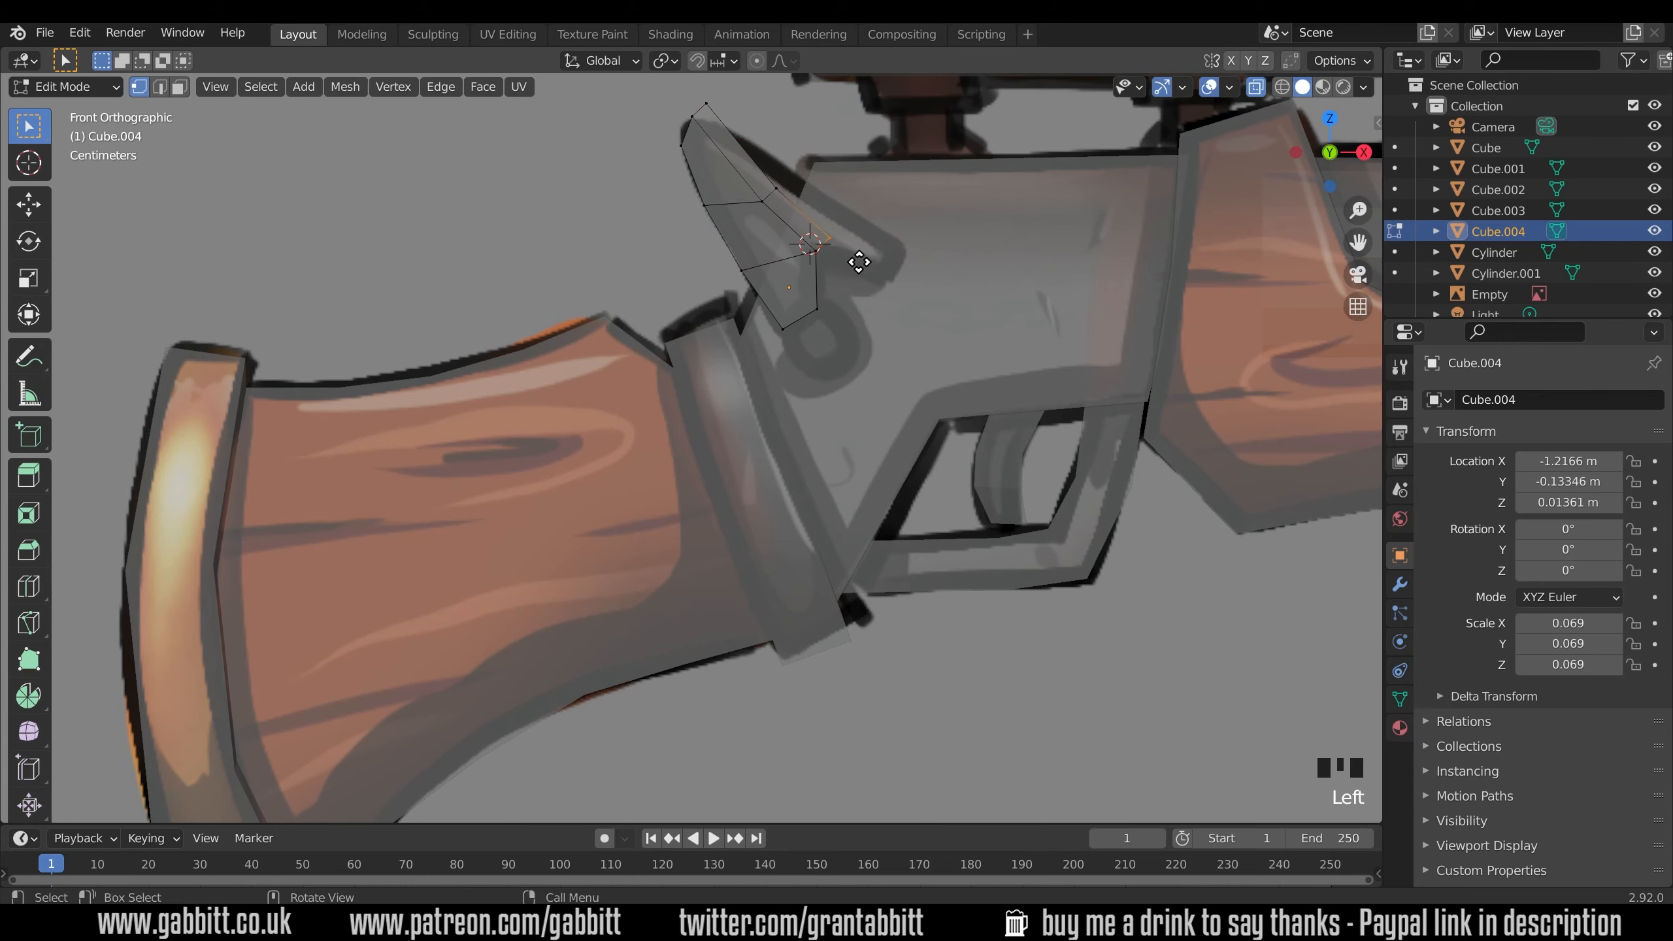
pyautogui.press('g')
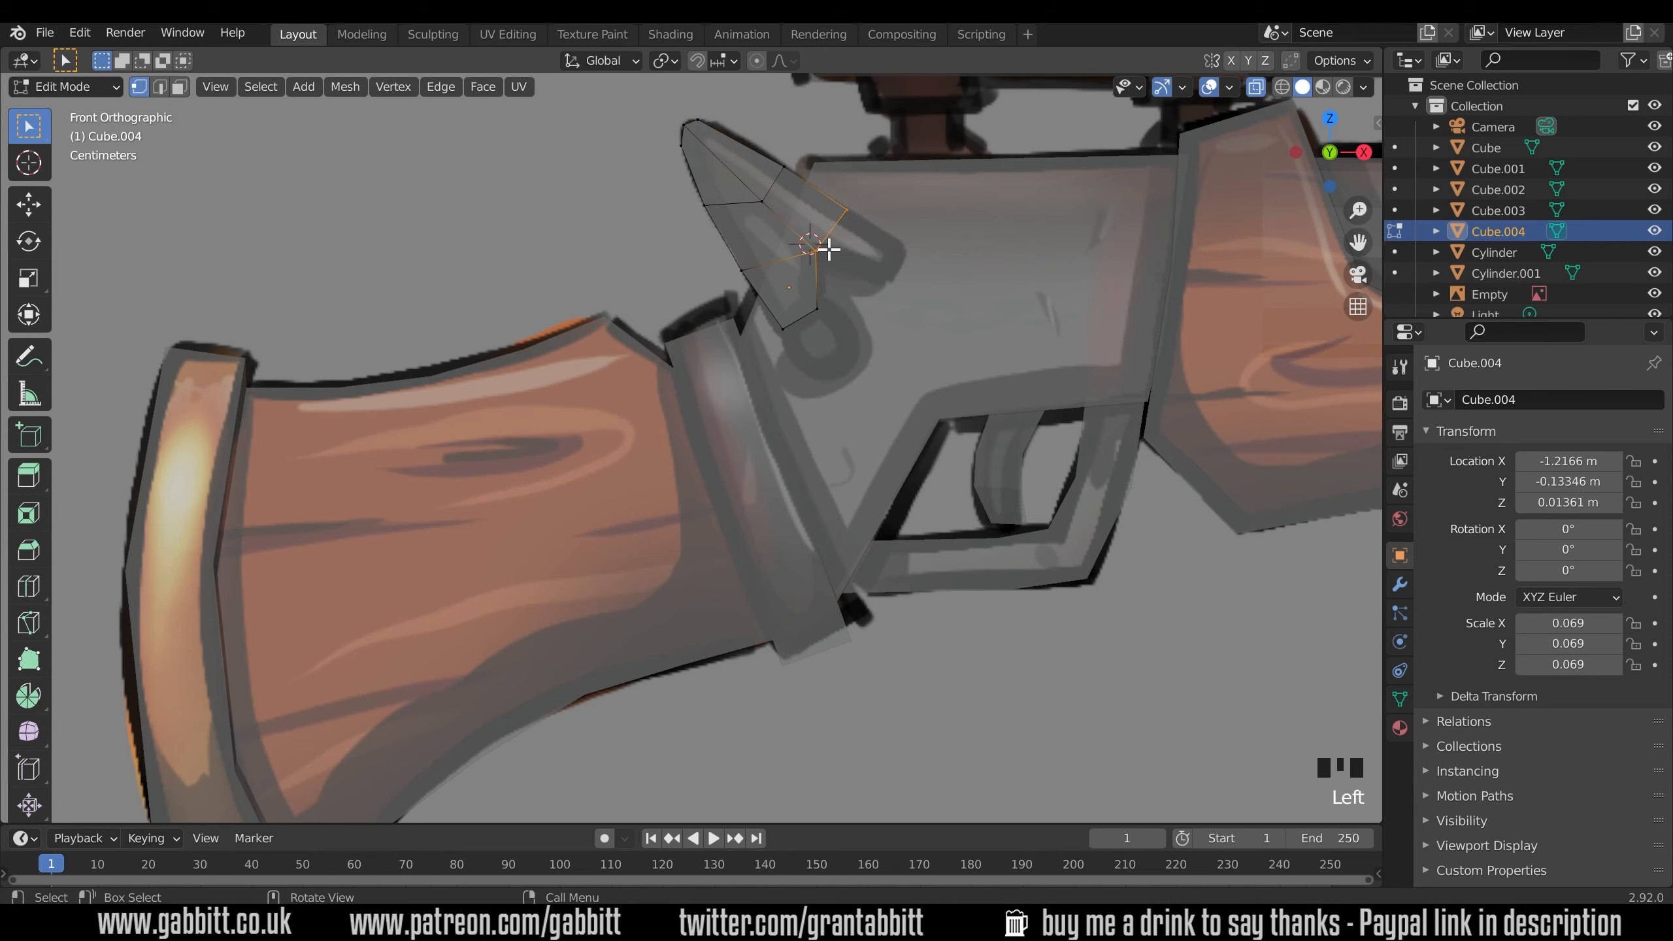
pyautogui.press('E')
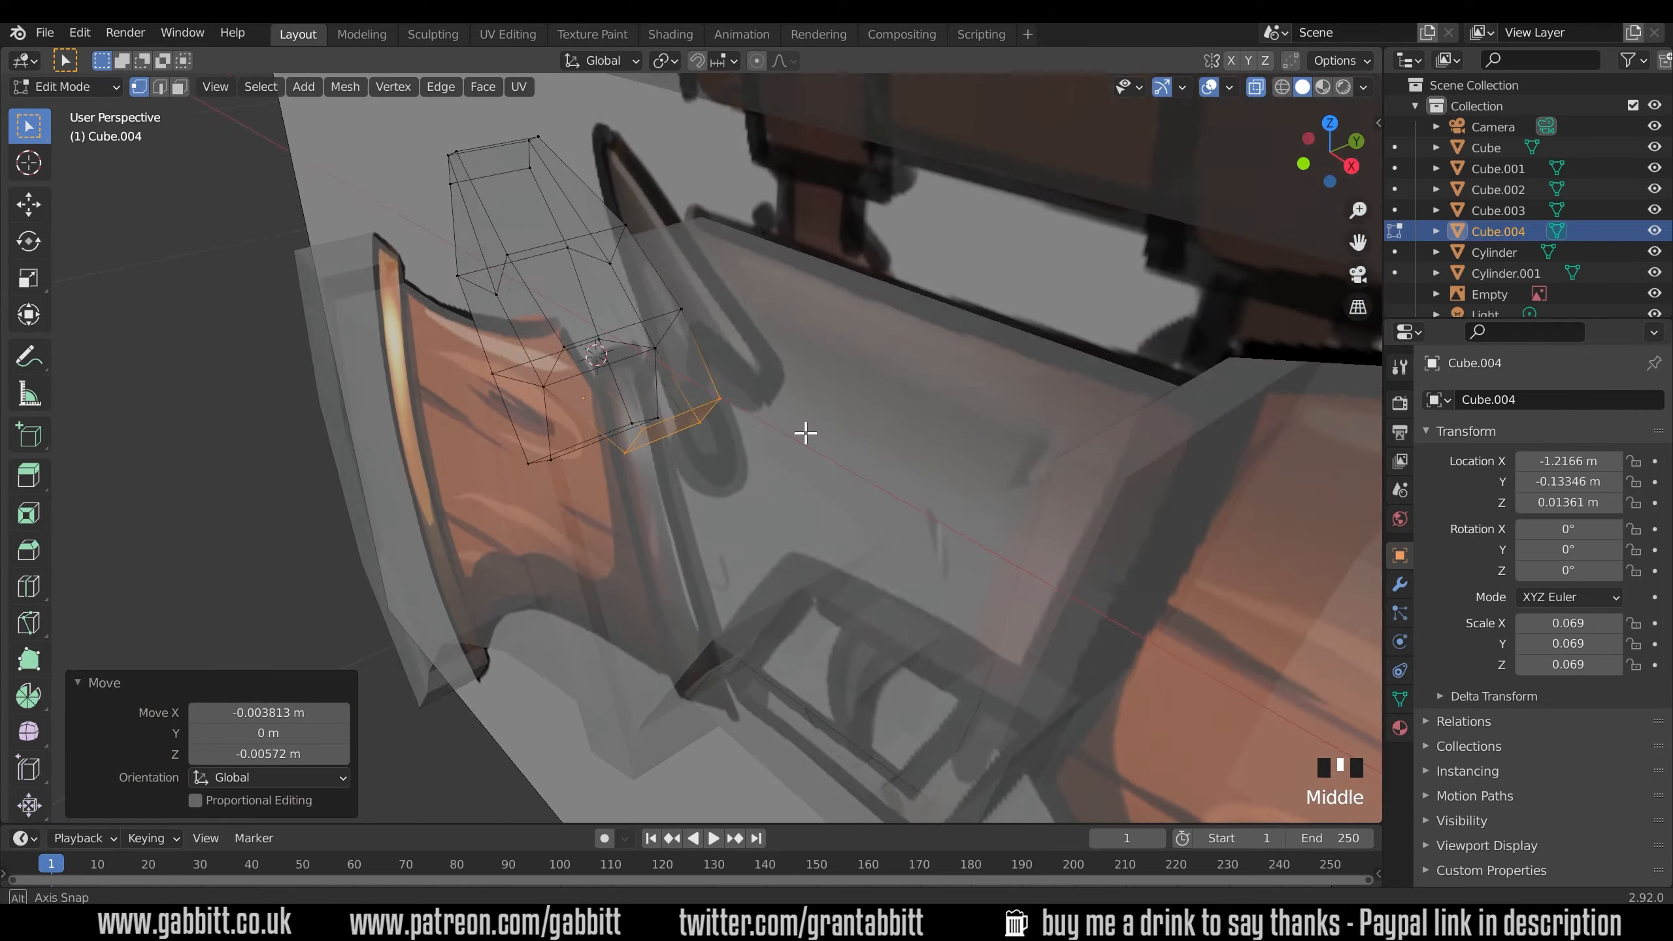
pyautogui.scroll(-3)
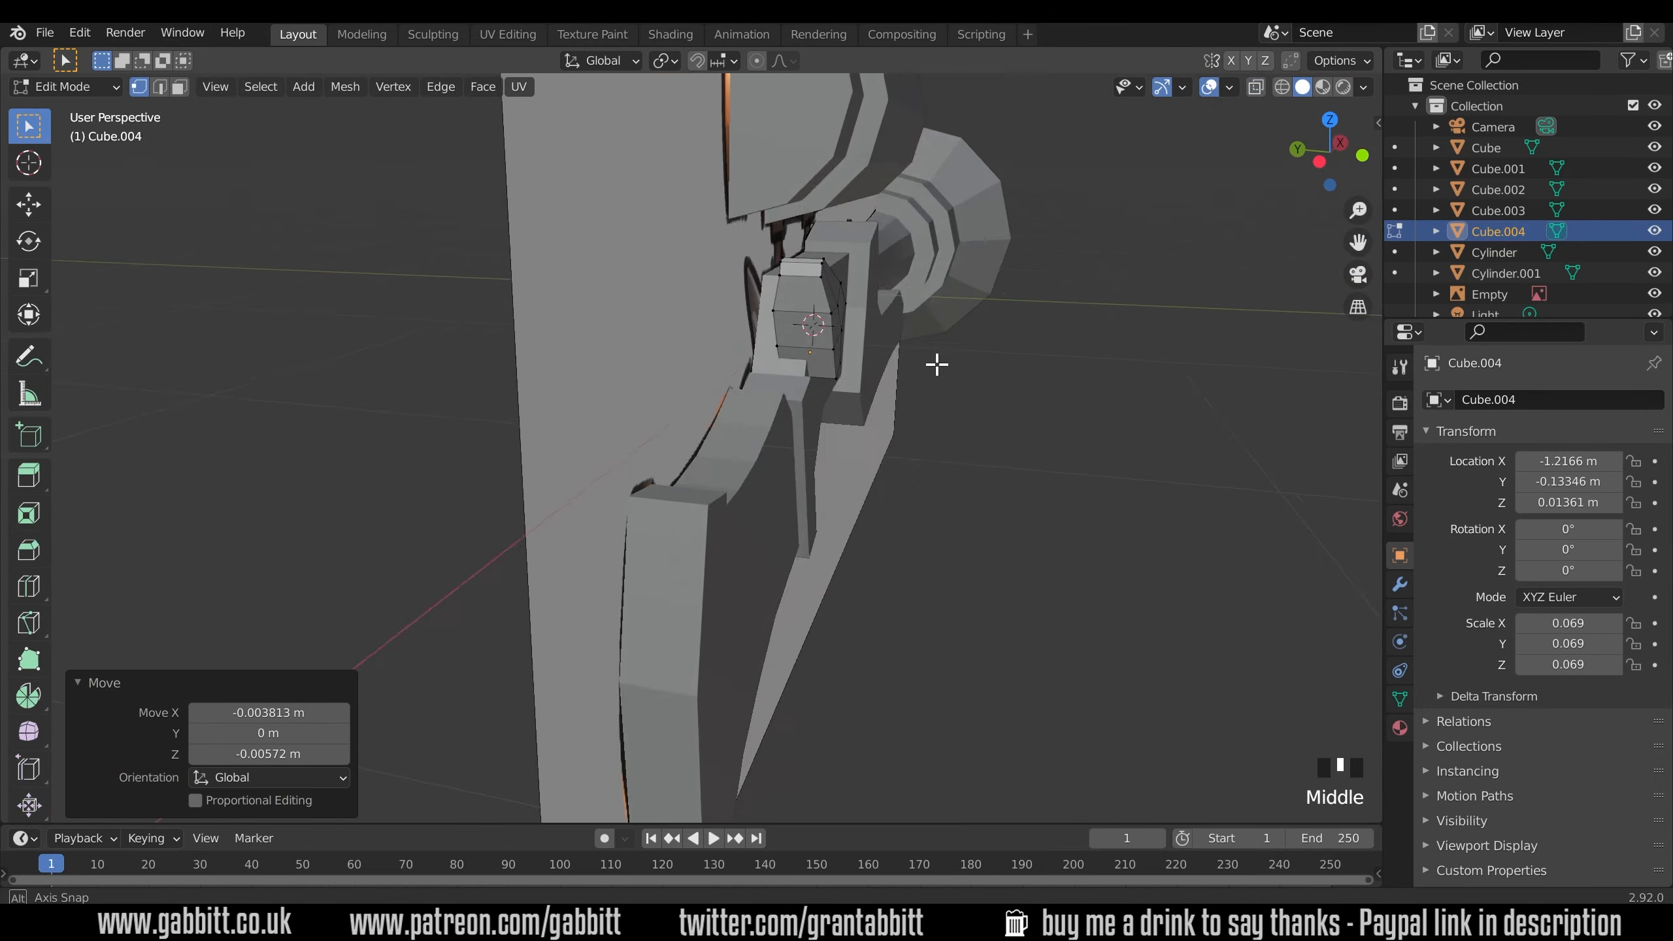
pyautogui.press('Tab')
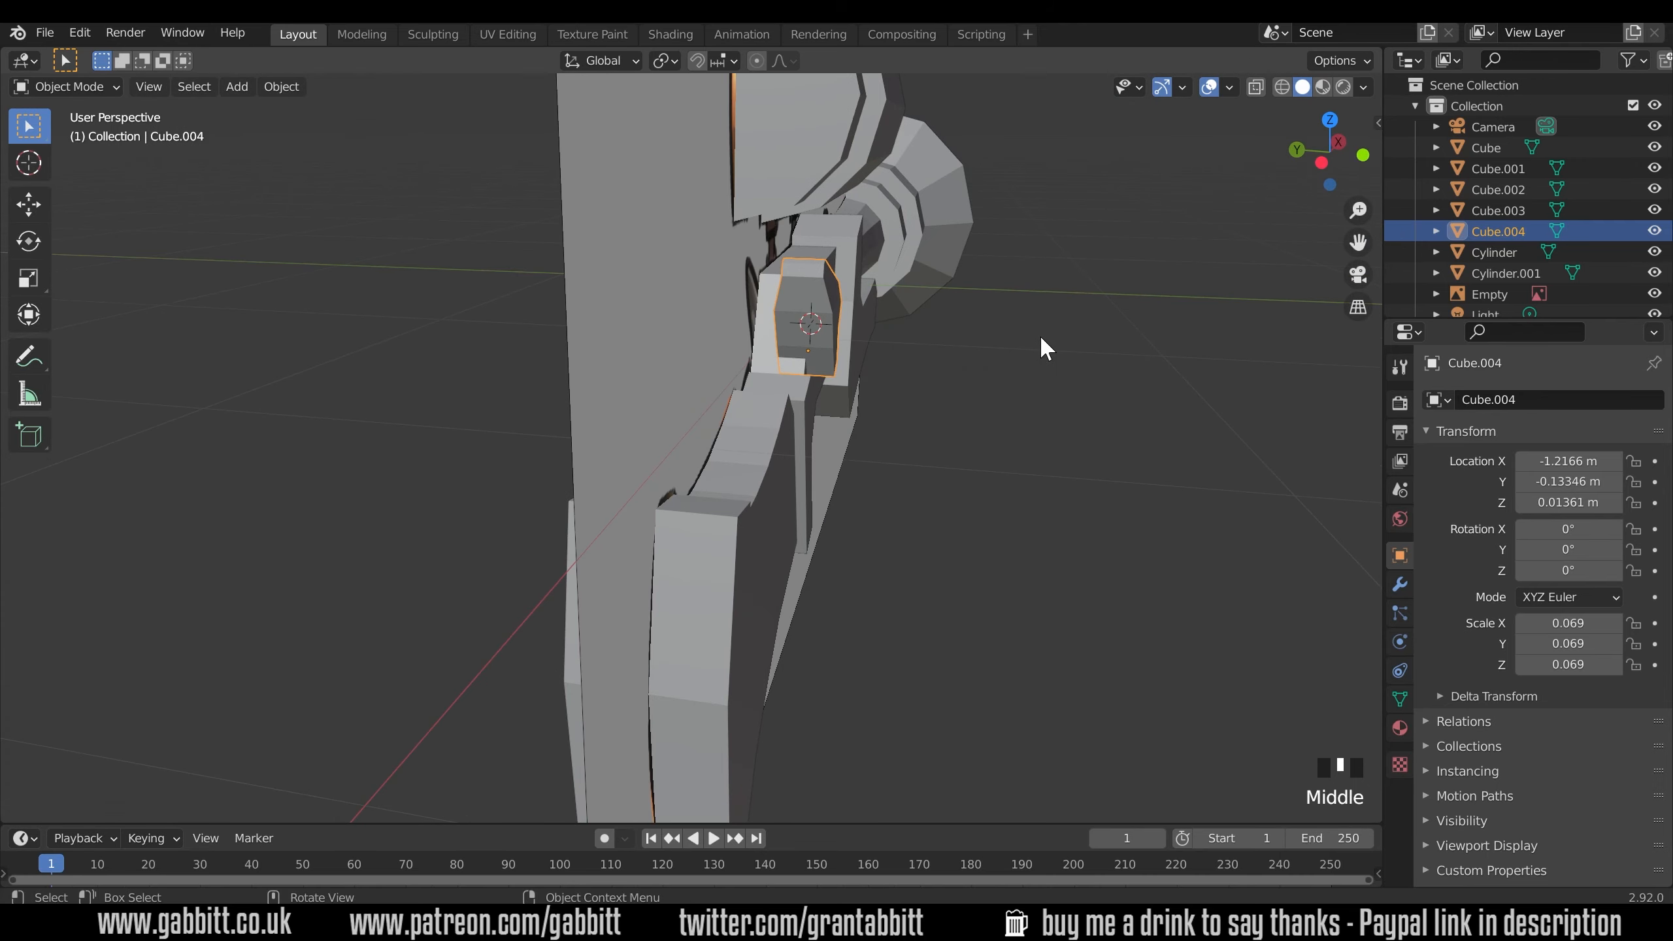
# Slim the hammer and set it slightly out from the rifle's side.
pyautogui.press('s')
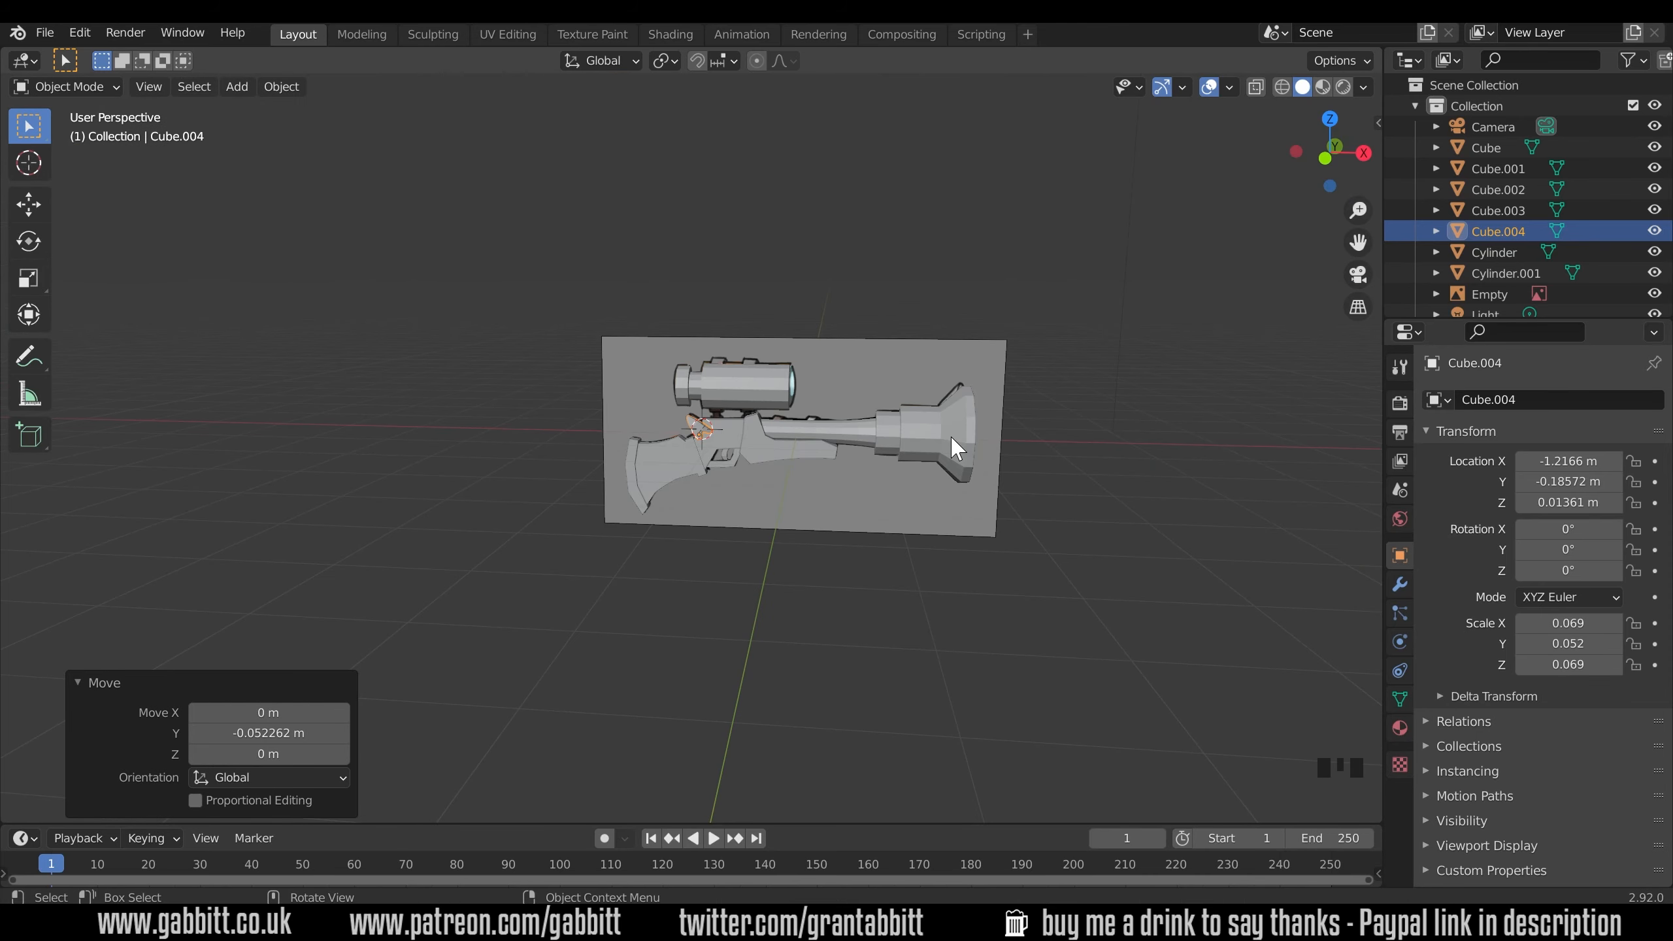
pyautogui.click(739, 384)
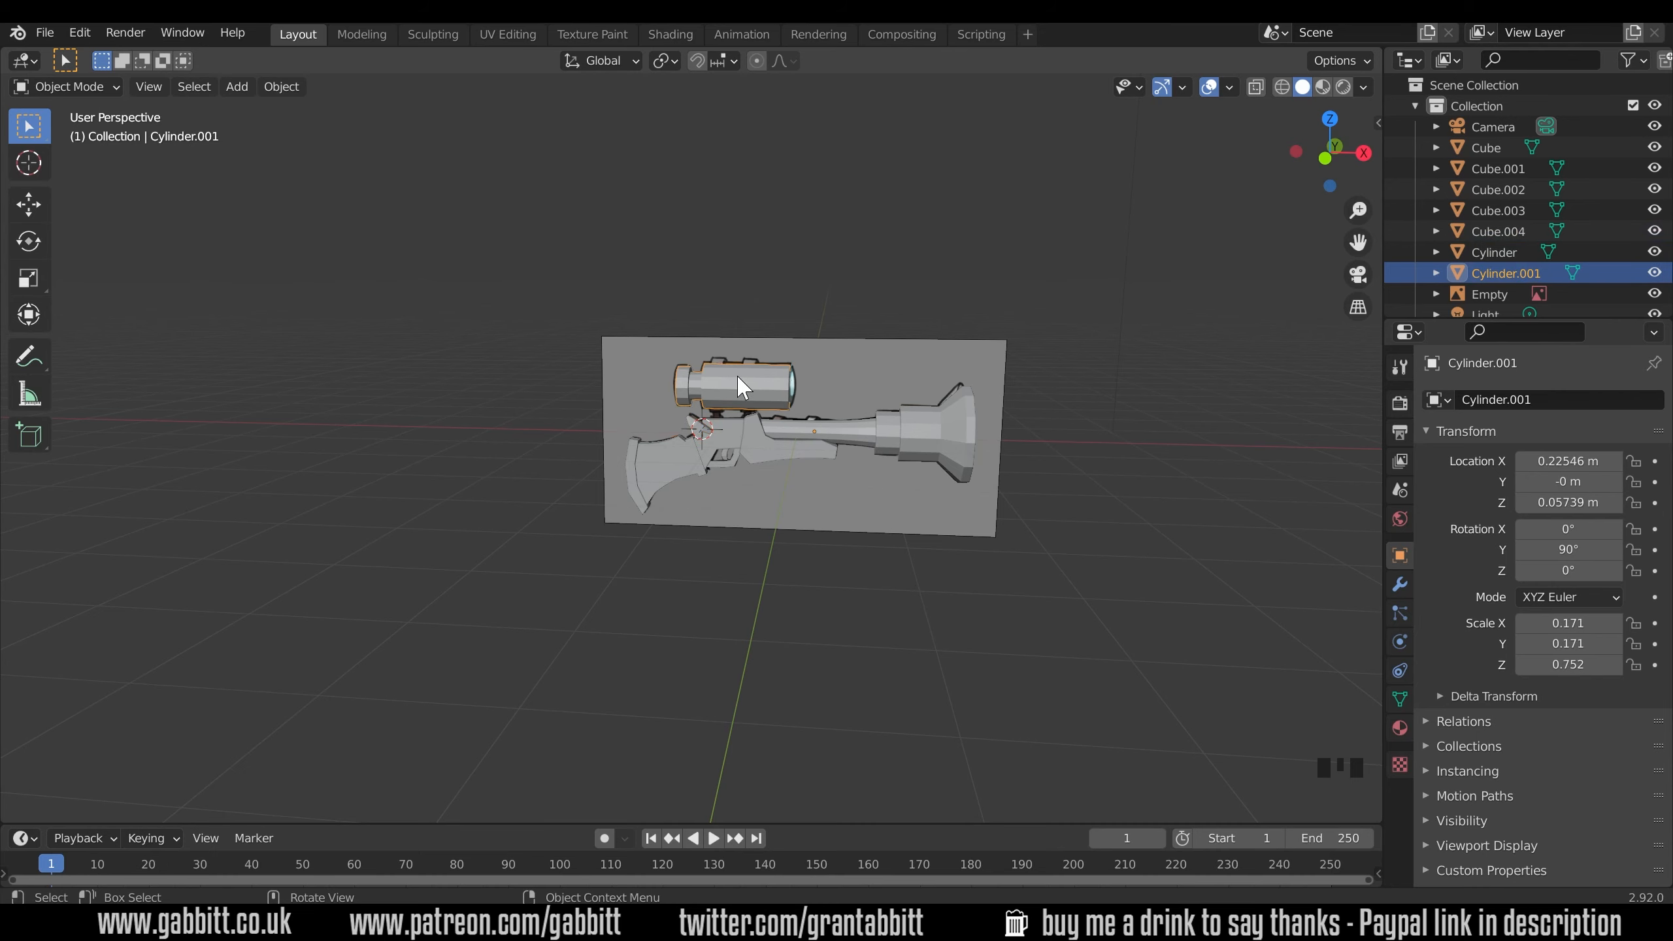
pyautogui.press('KP_1')
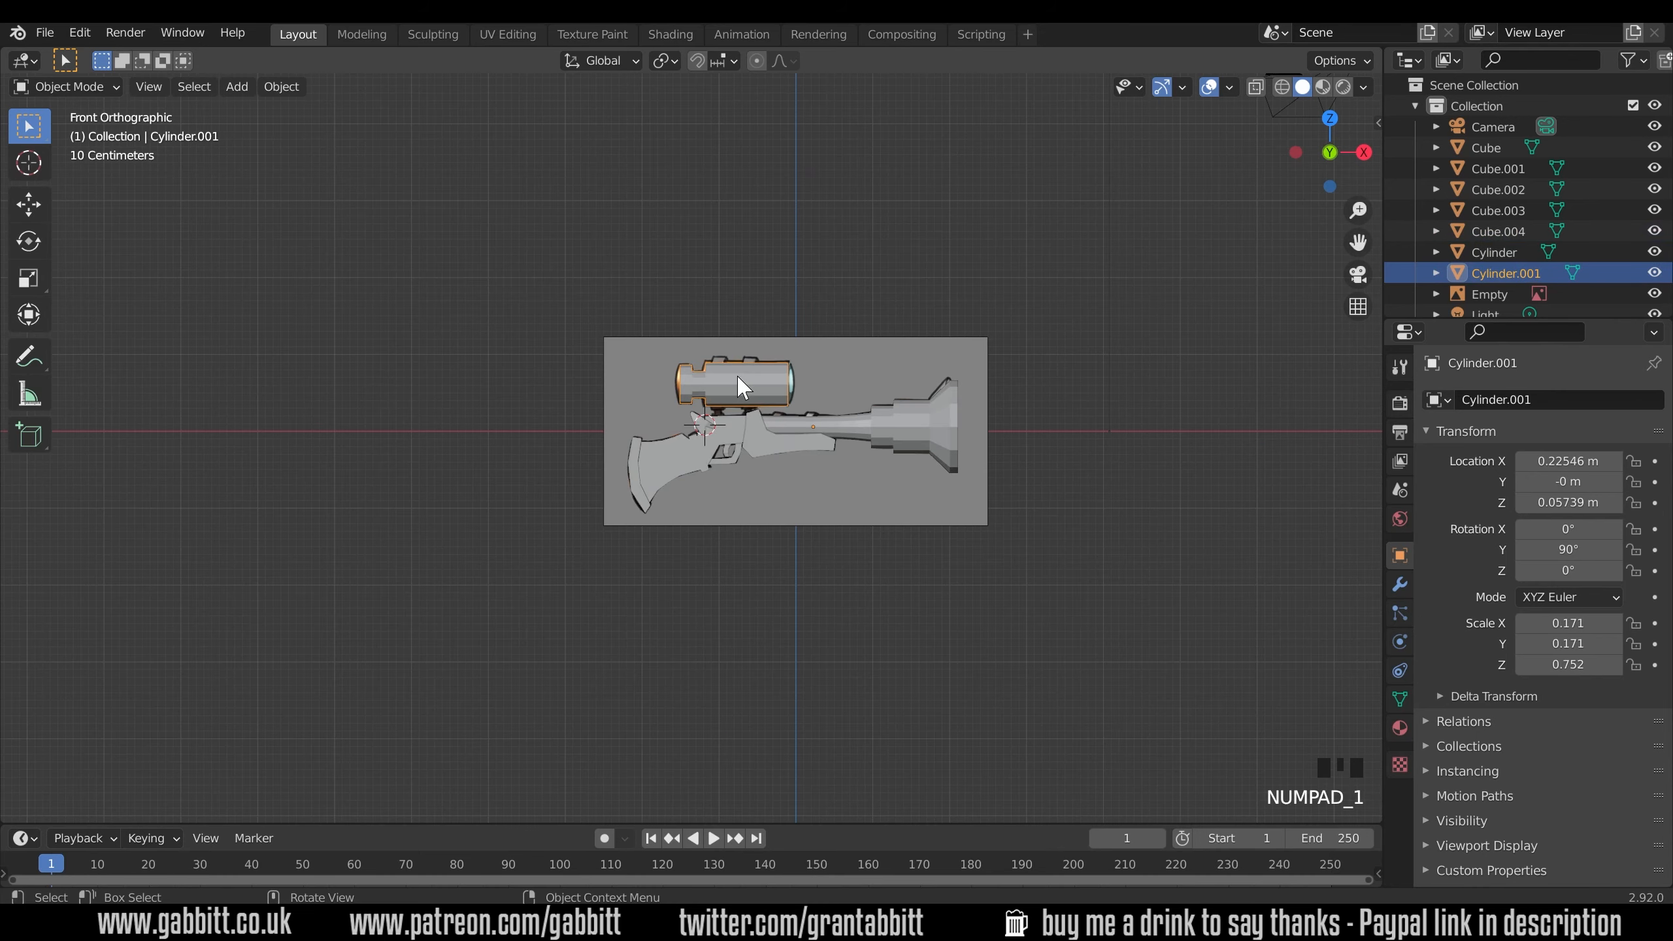
# Select face rings on the scope tube and enlarge one into a thicker band.
pyautogui.press('Tab')
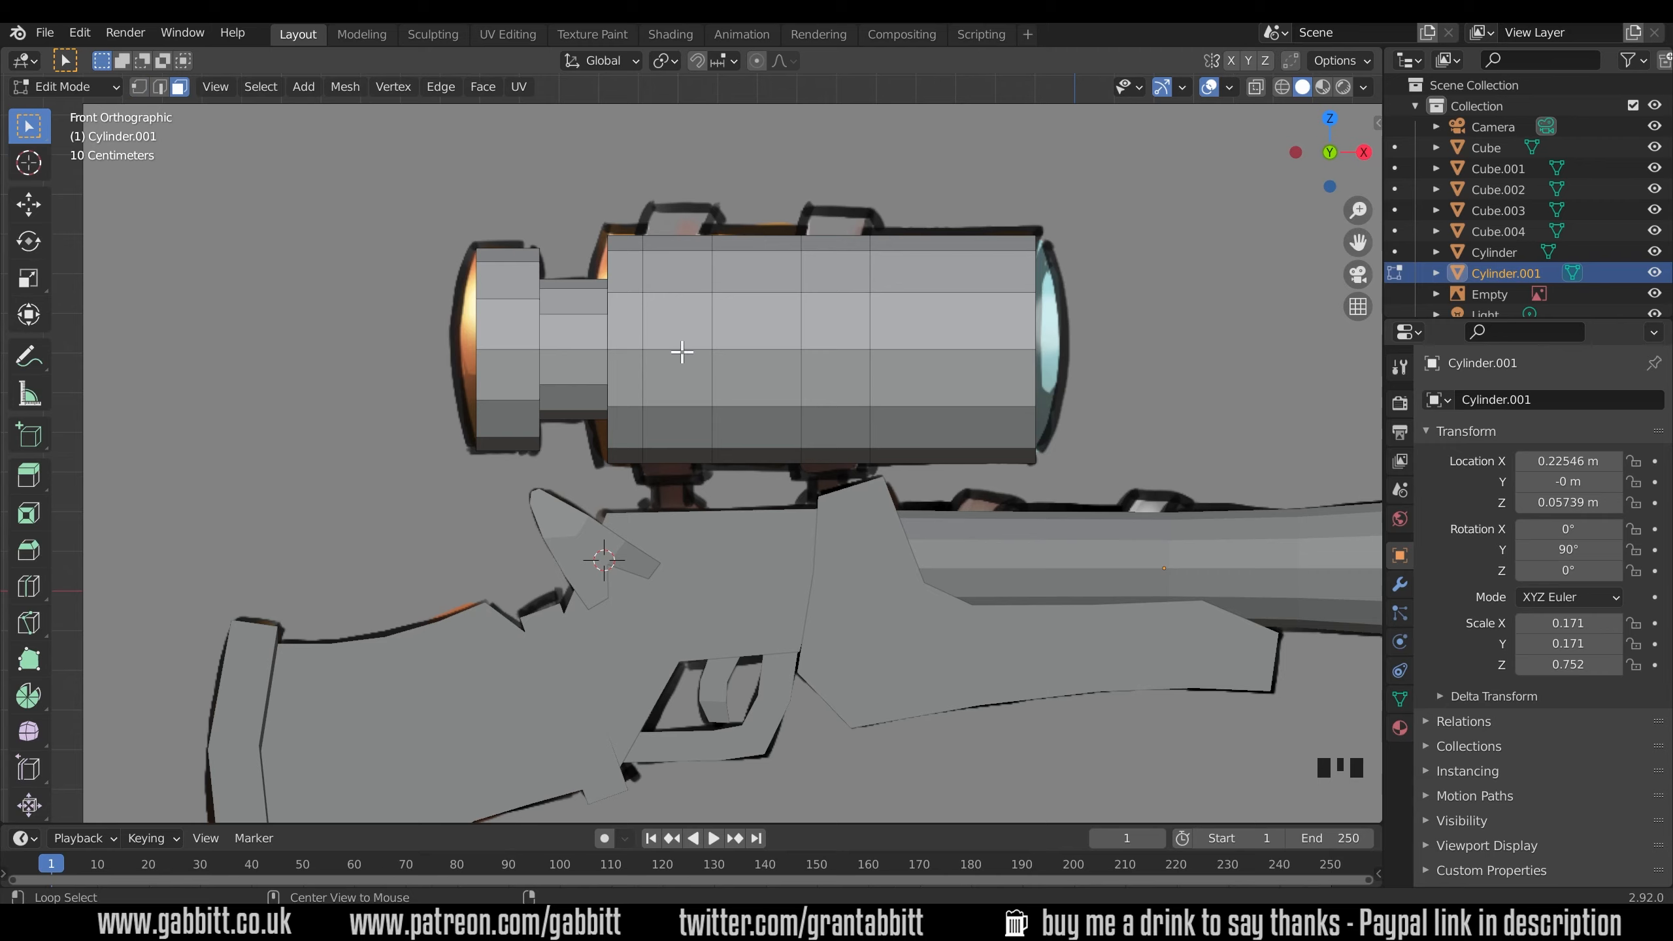
pyautogui.click(679, 352)
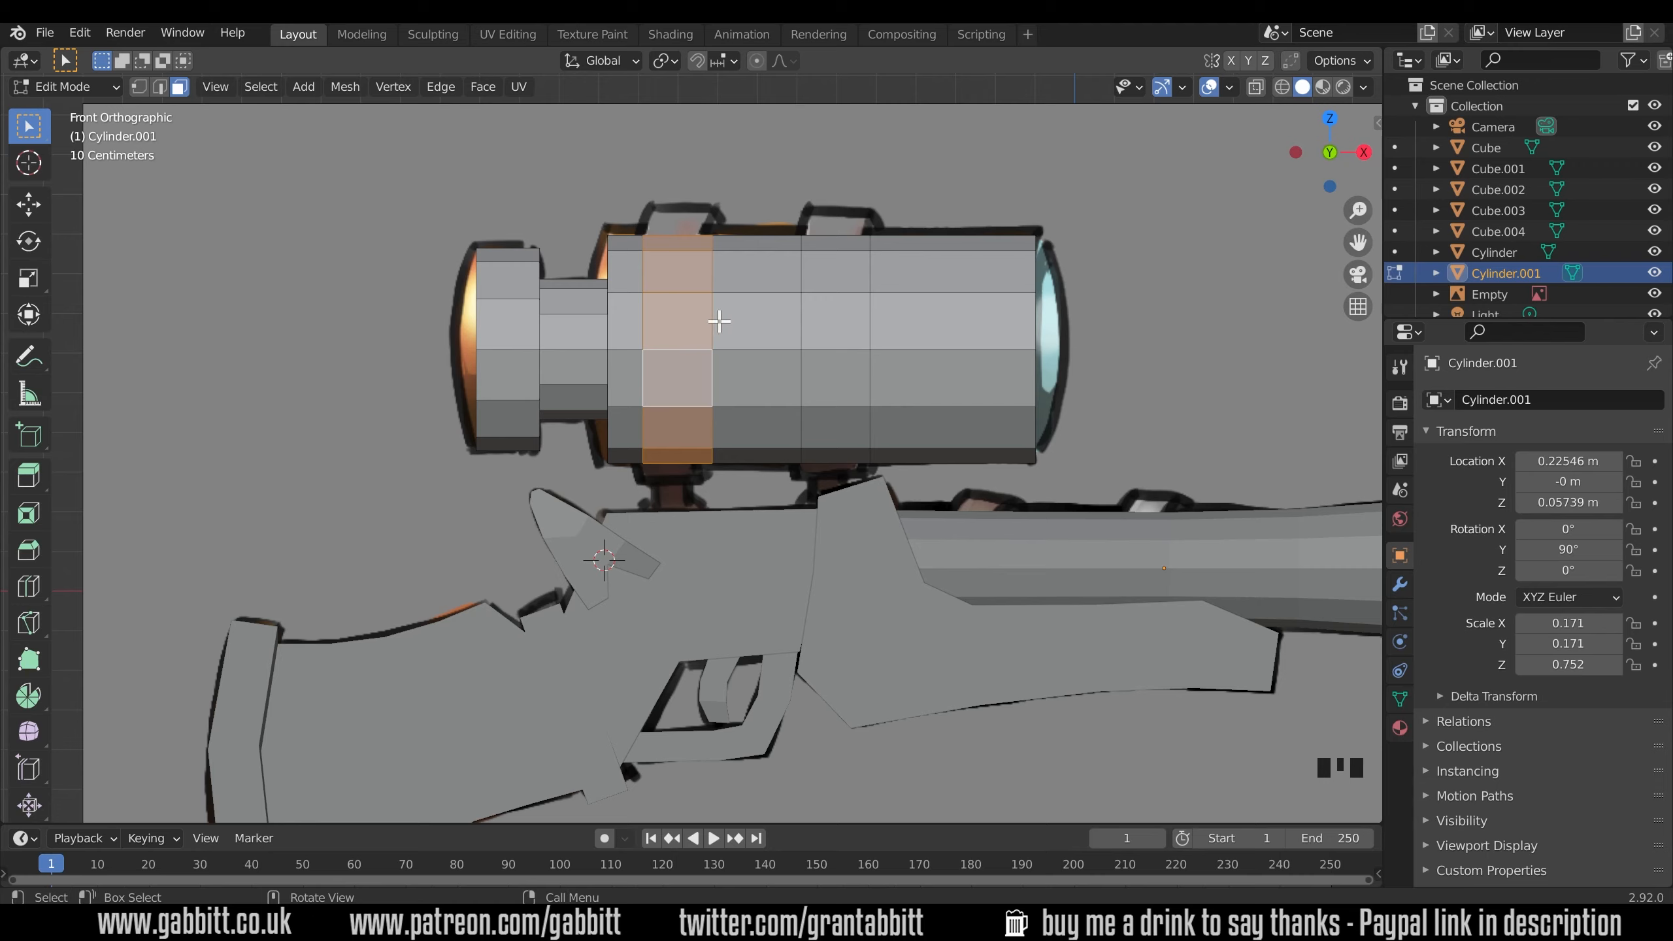
pyautogui.moveTo(867, 325)
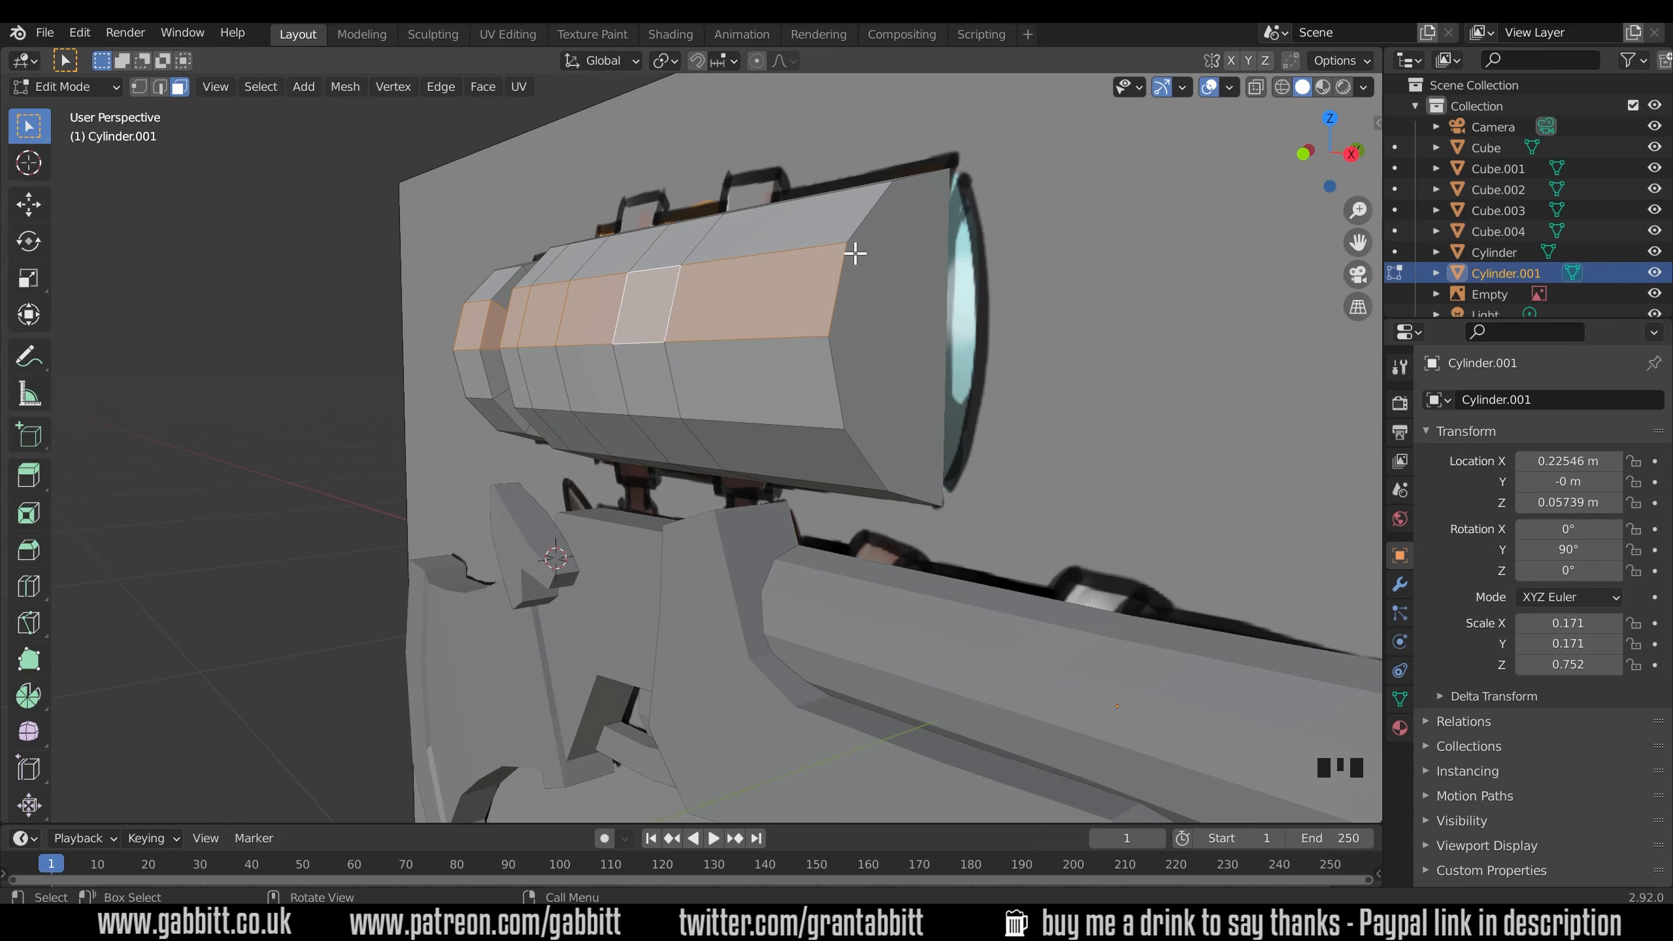
pyautogui.moveTo(877, 328)
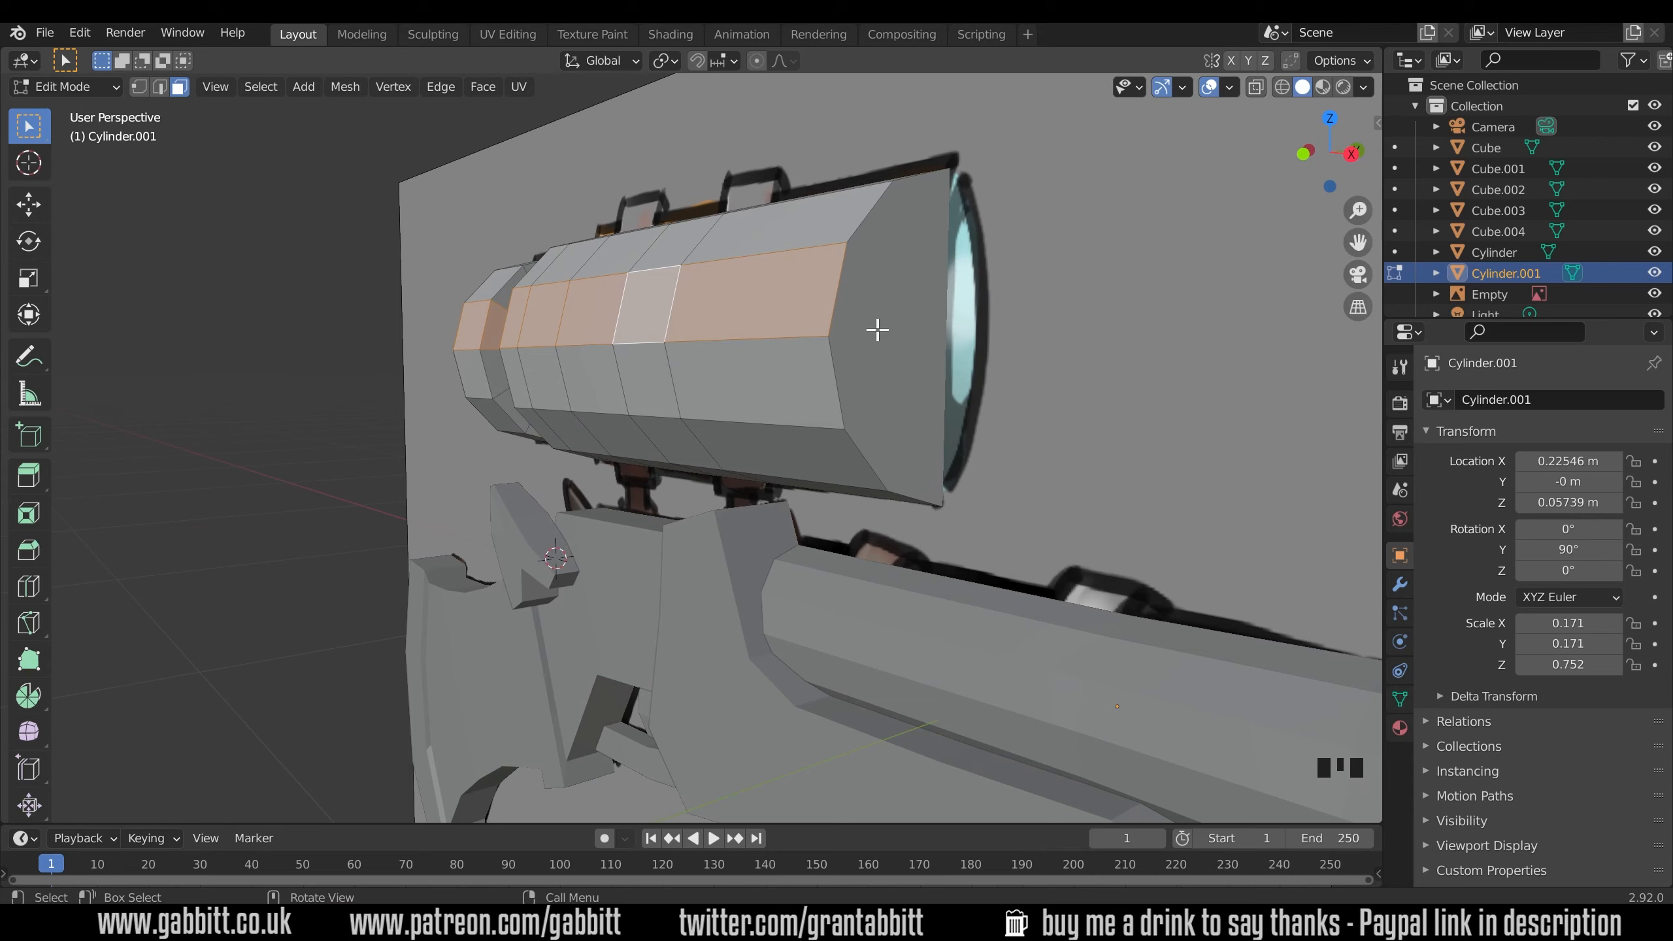
pyautogui.moveTo(833, 351)
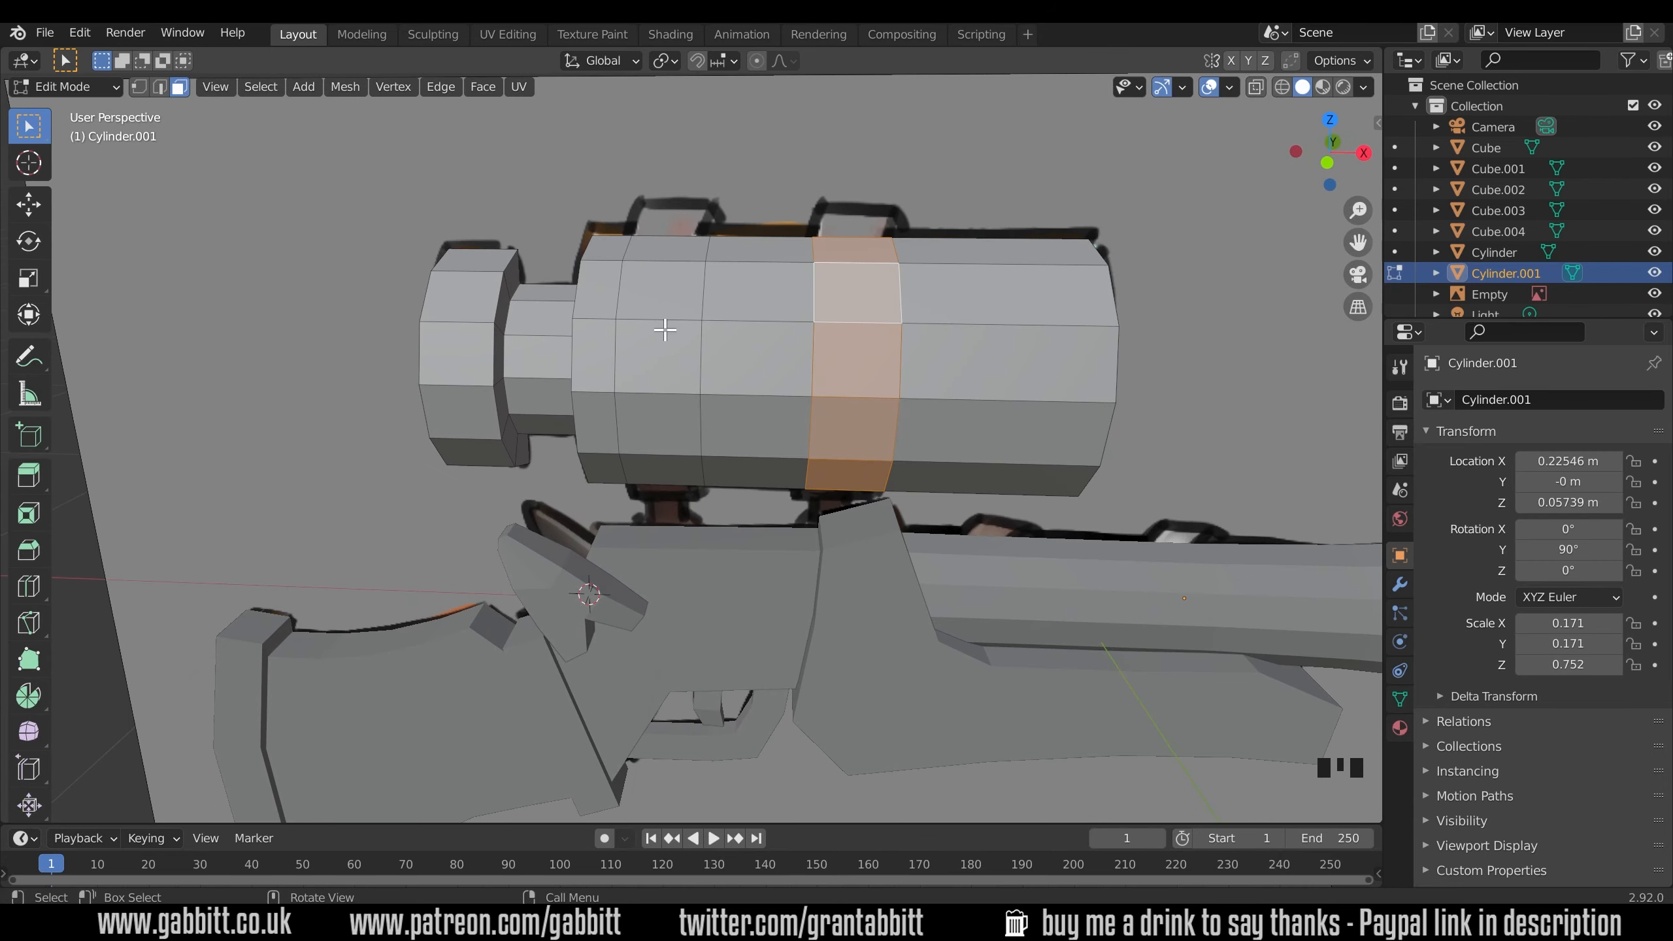
pyautogui.click(667, 331)
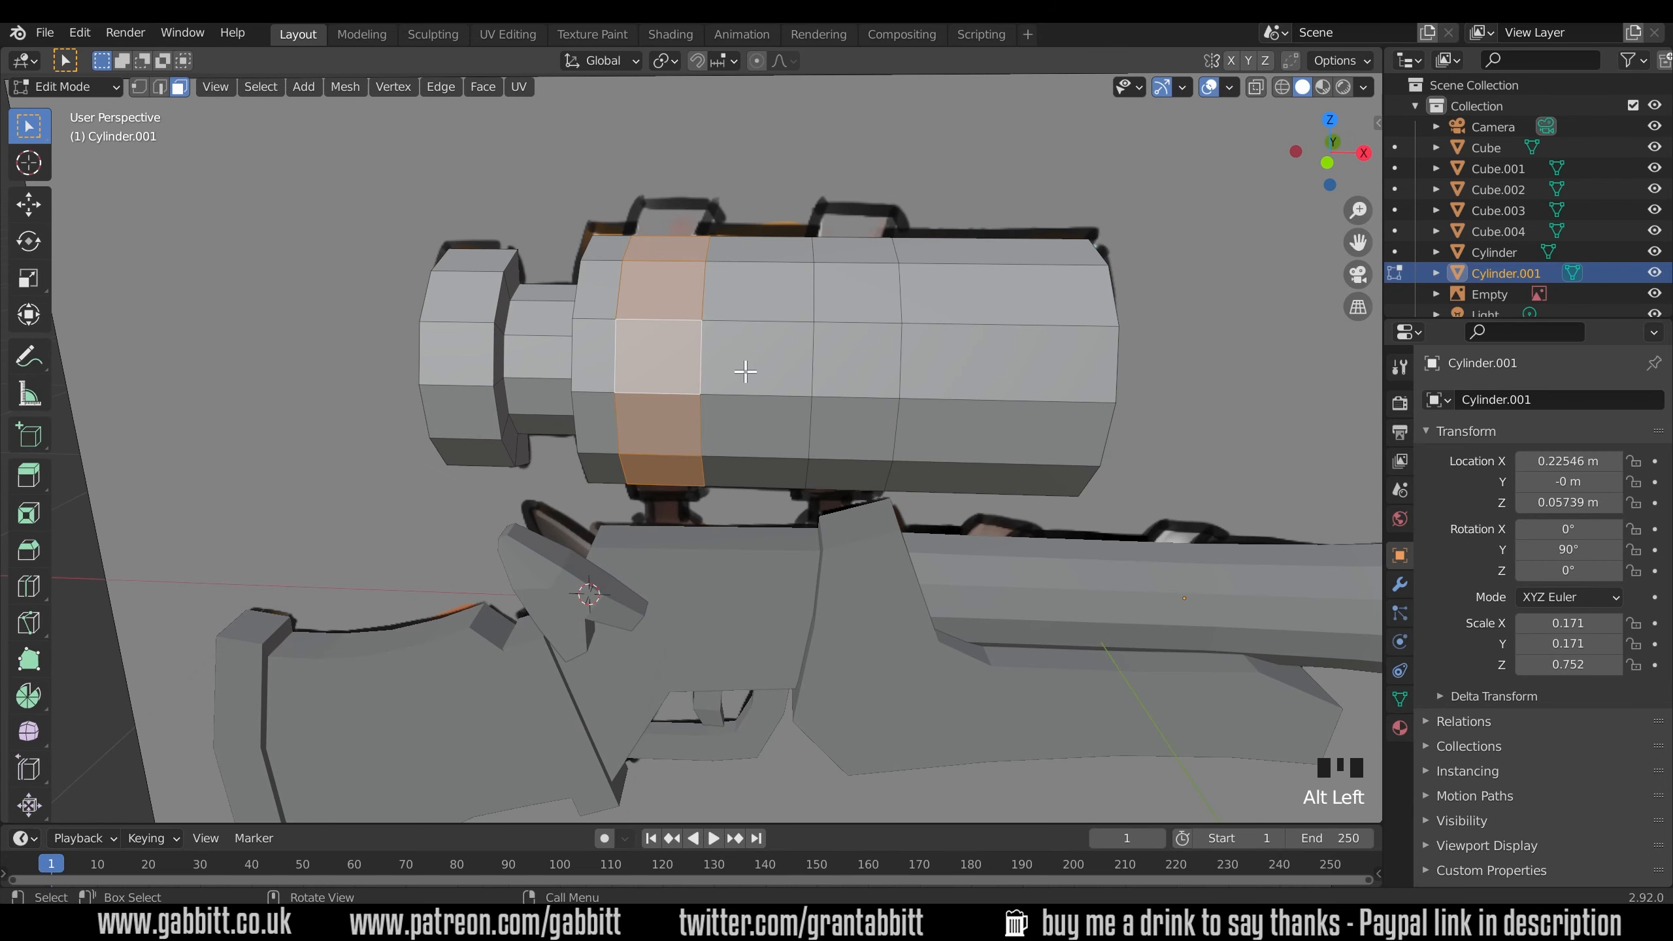
pyautogui.press('KP_1')
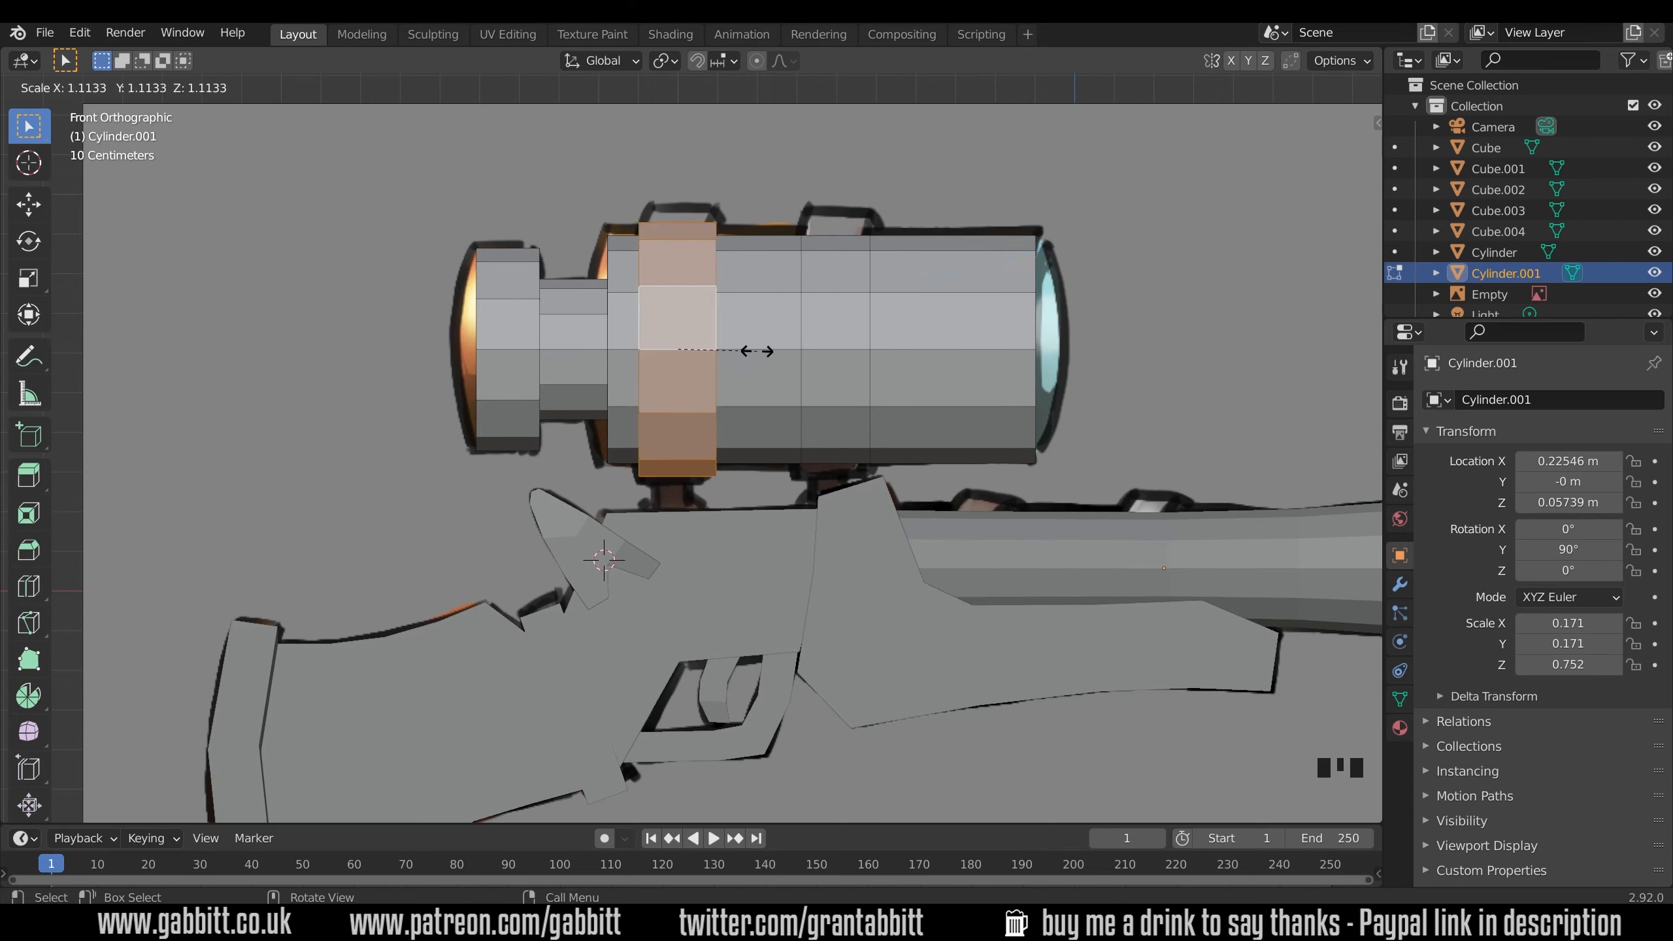
pyautogui.moveTo(758, 350); pyautogui.dragTo(747, 356)
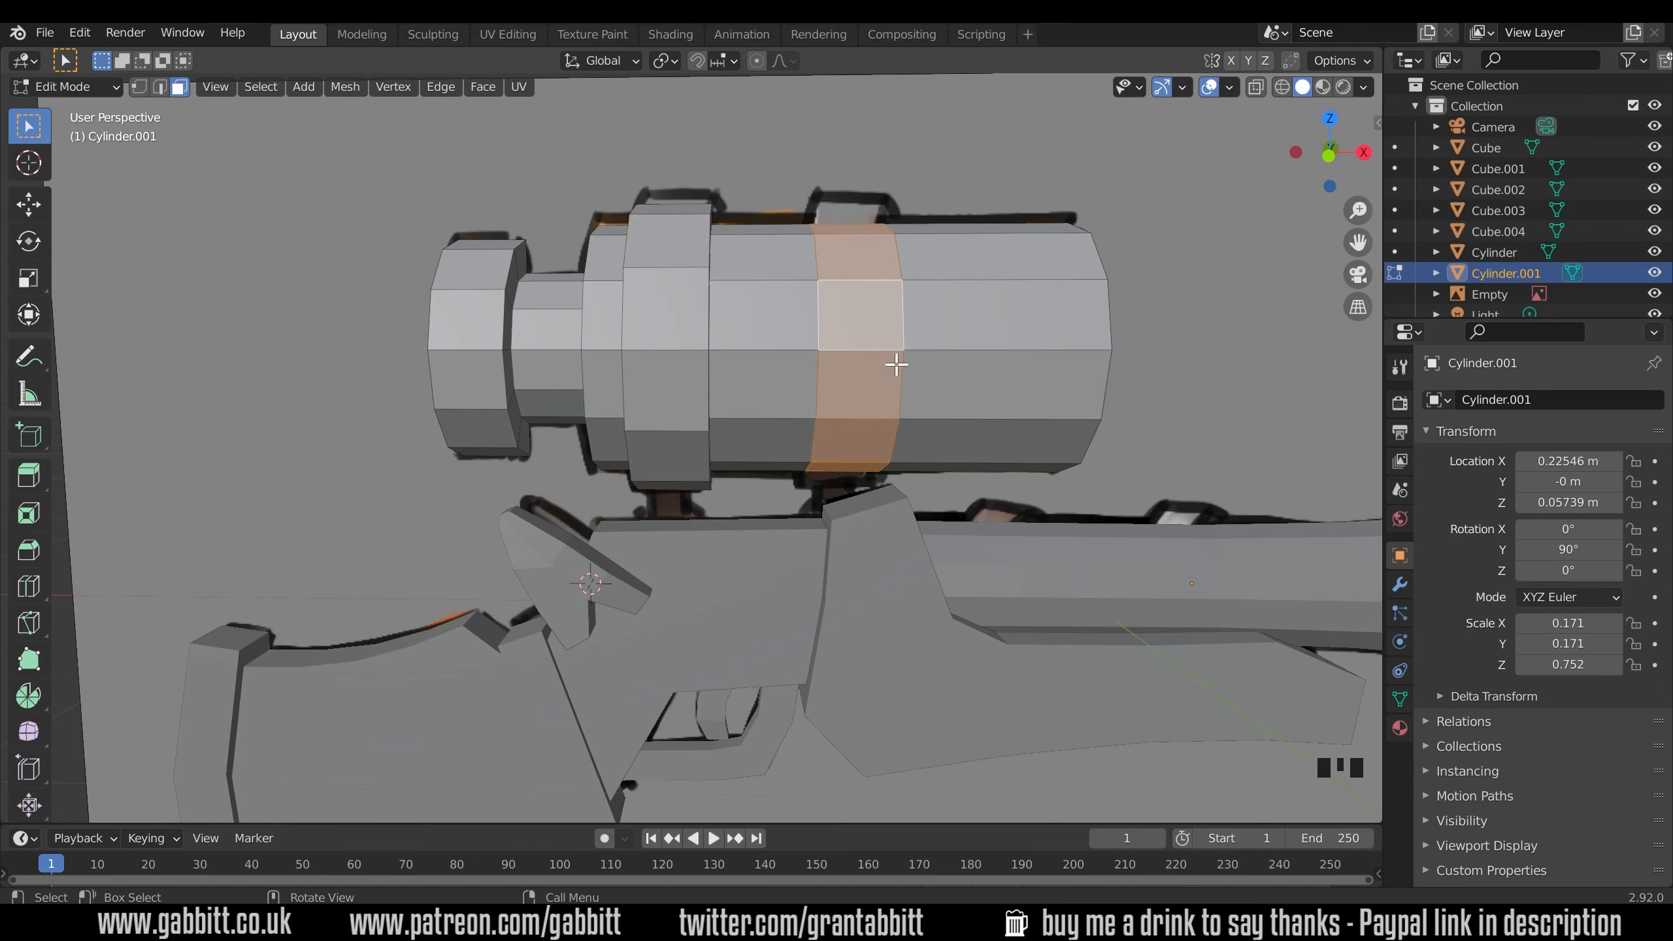
# Extrude the ring outward into a raised stepped band and adjust its size.
pyautogui.press('s')
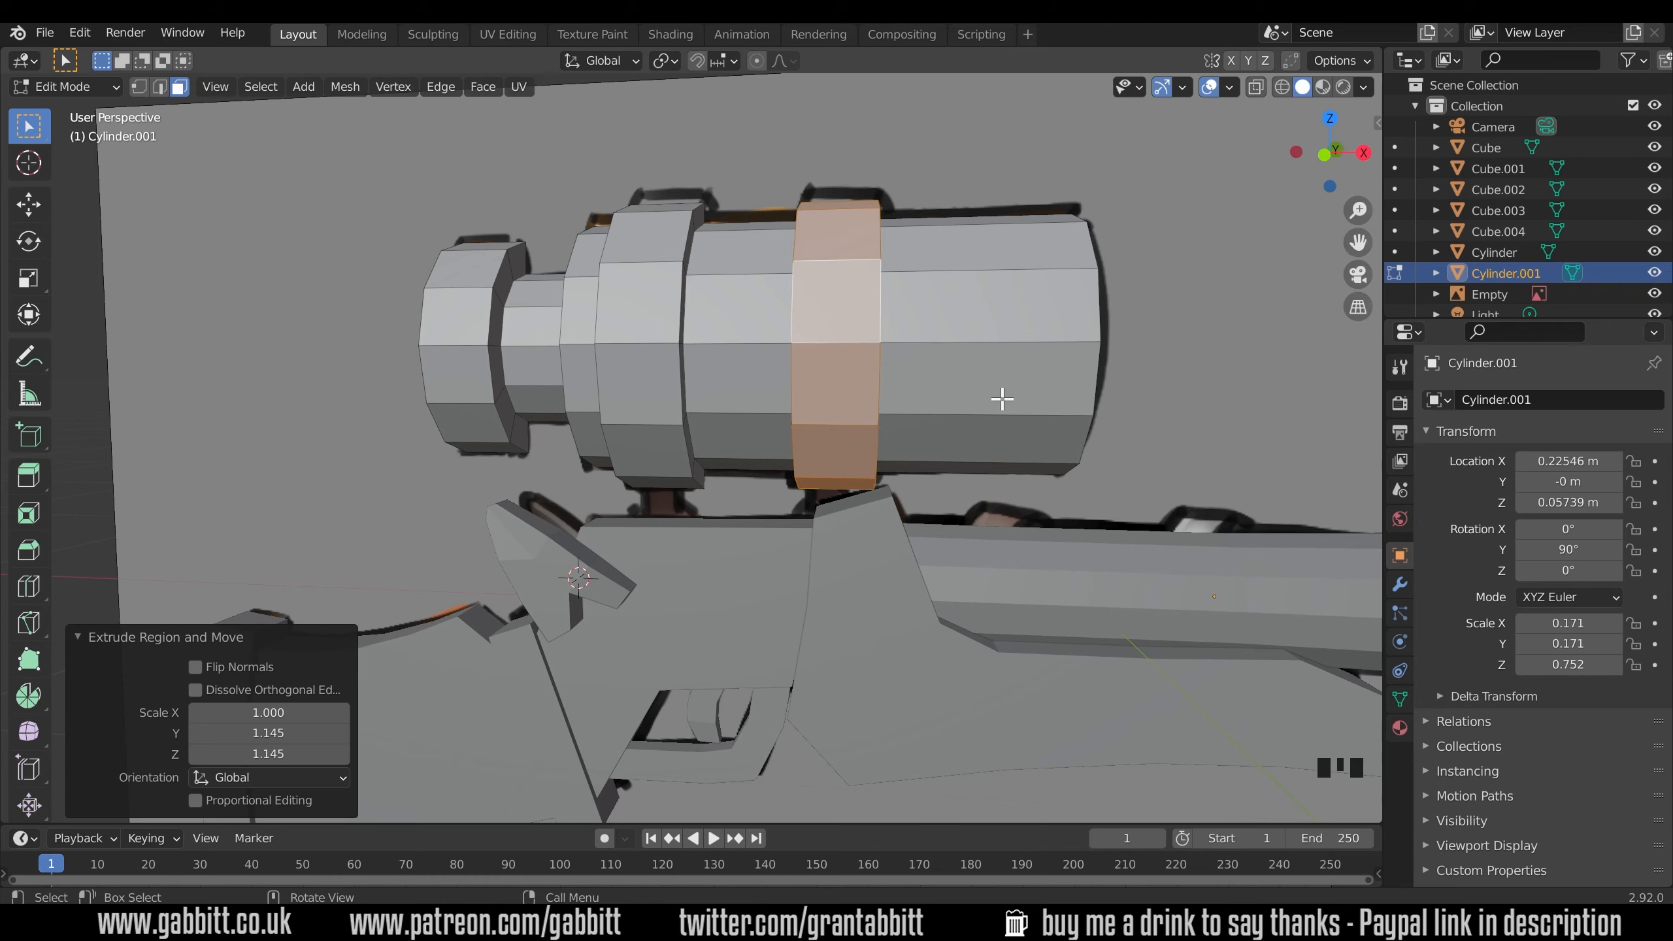
pyautogui.press('KP_1')
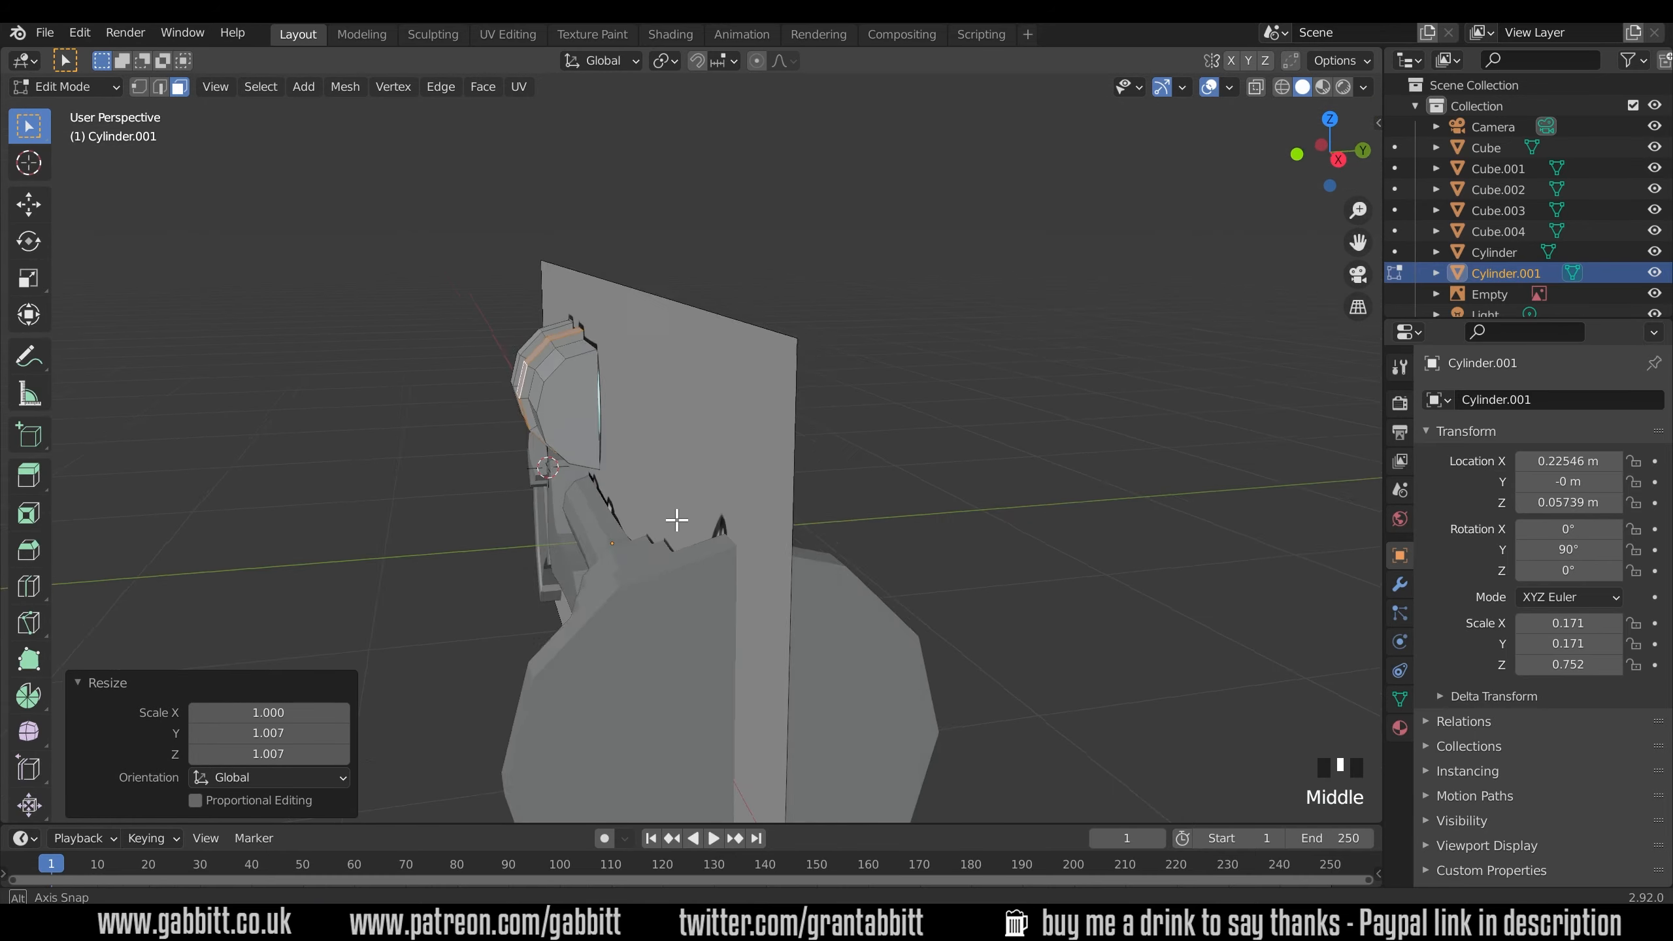
pyautogui.moveTo(694, 513); pyautogui.dragTo(725, 491)
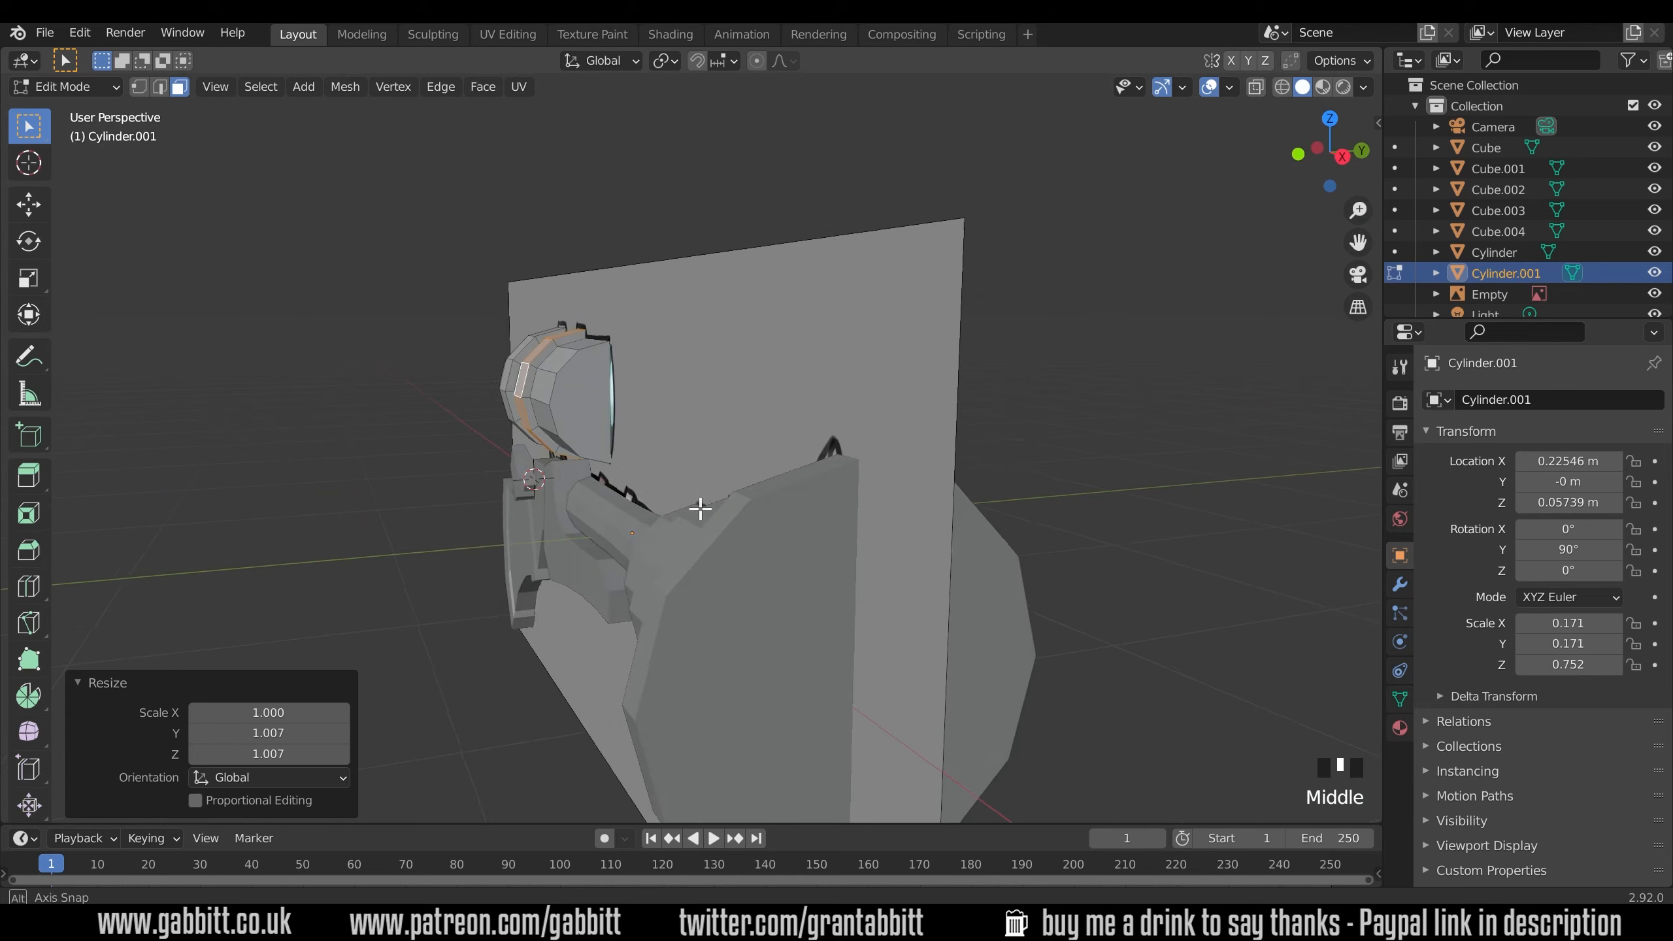
pyautogui.moveTo(693, 512); pyautogui.dragTo(843, 405)
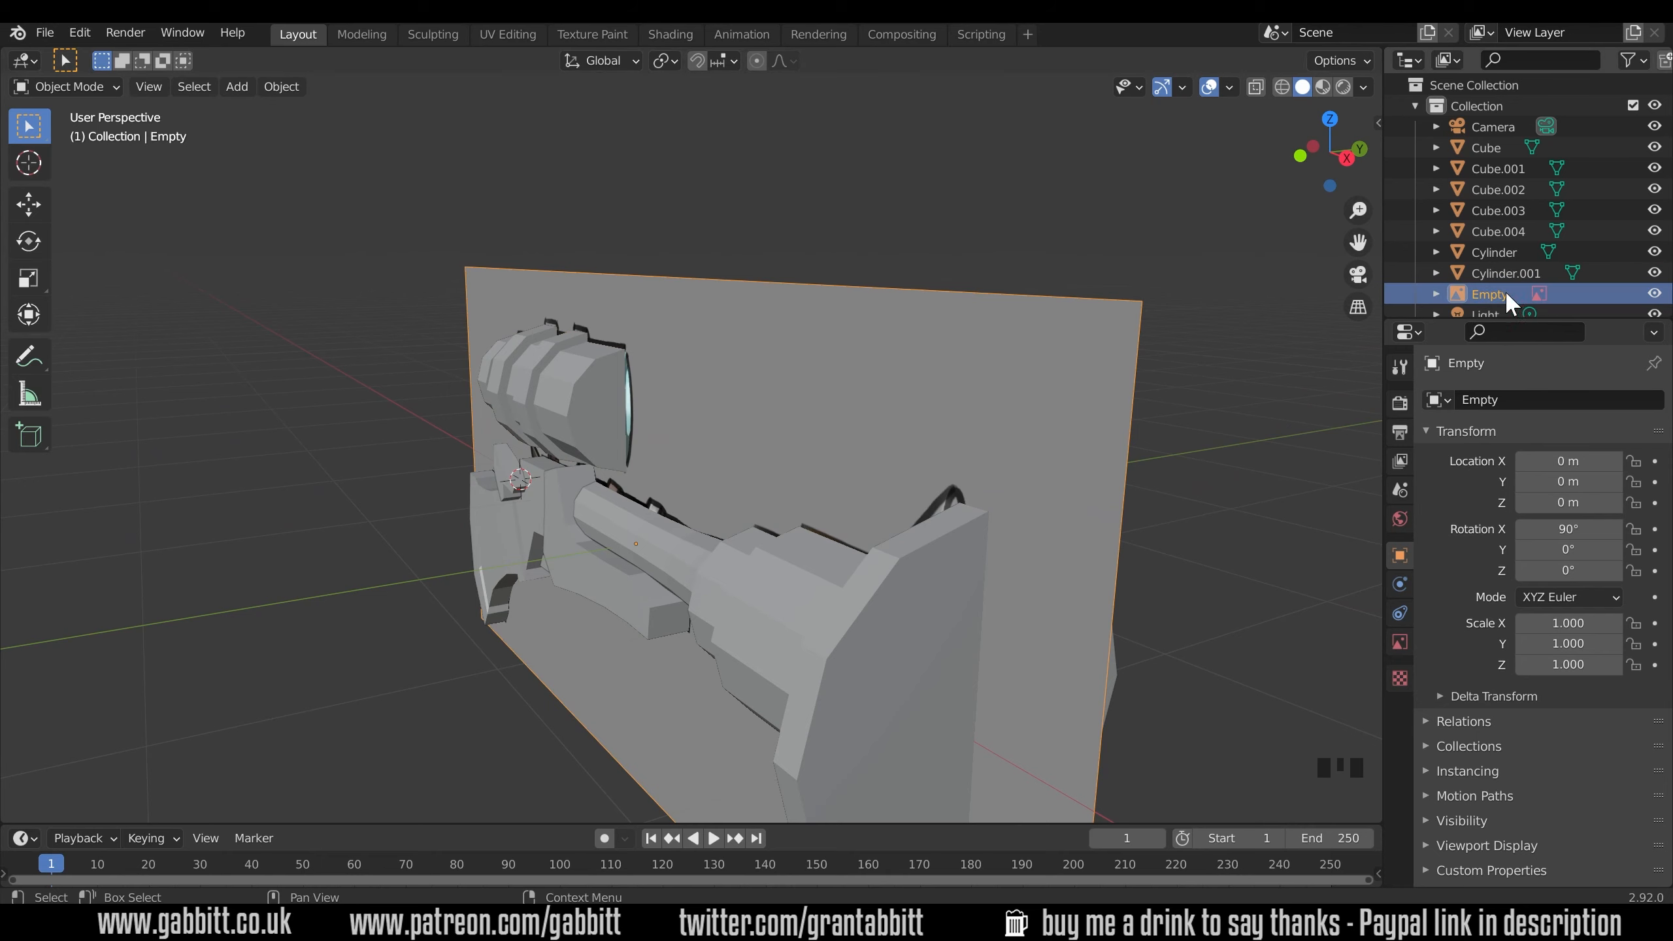
pyautogui.moveTo(1398, 641)
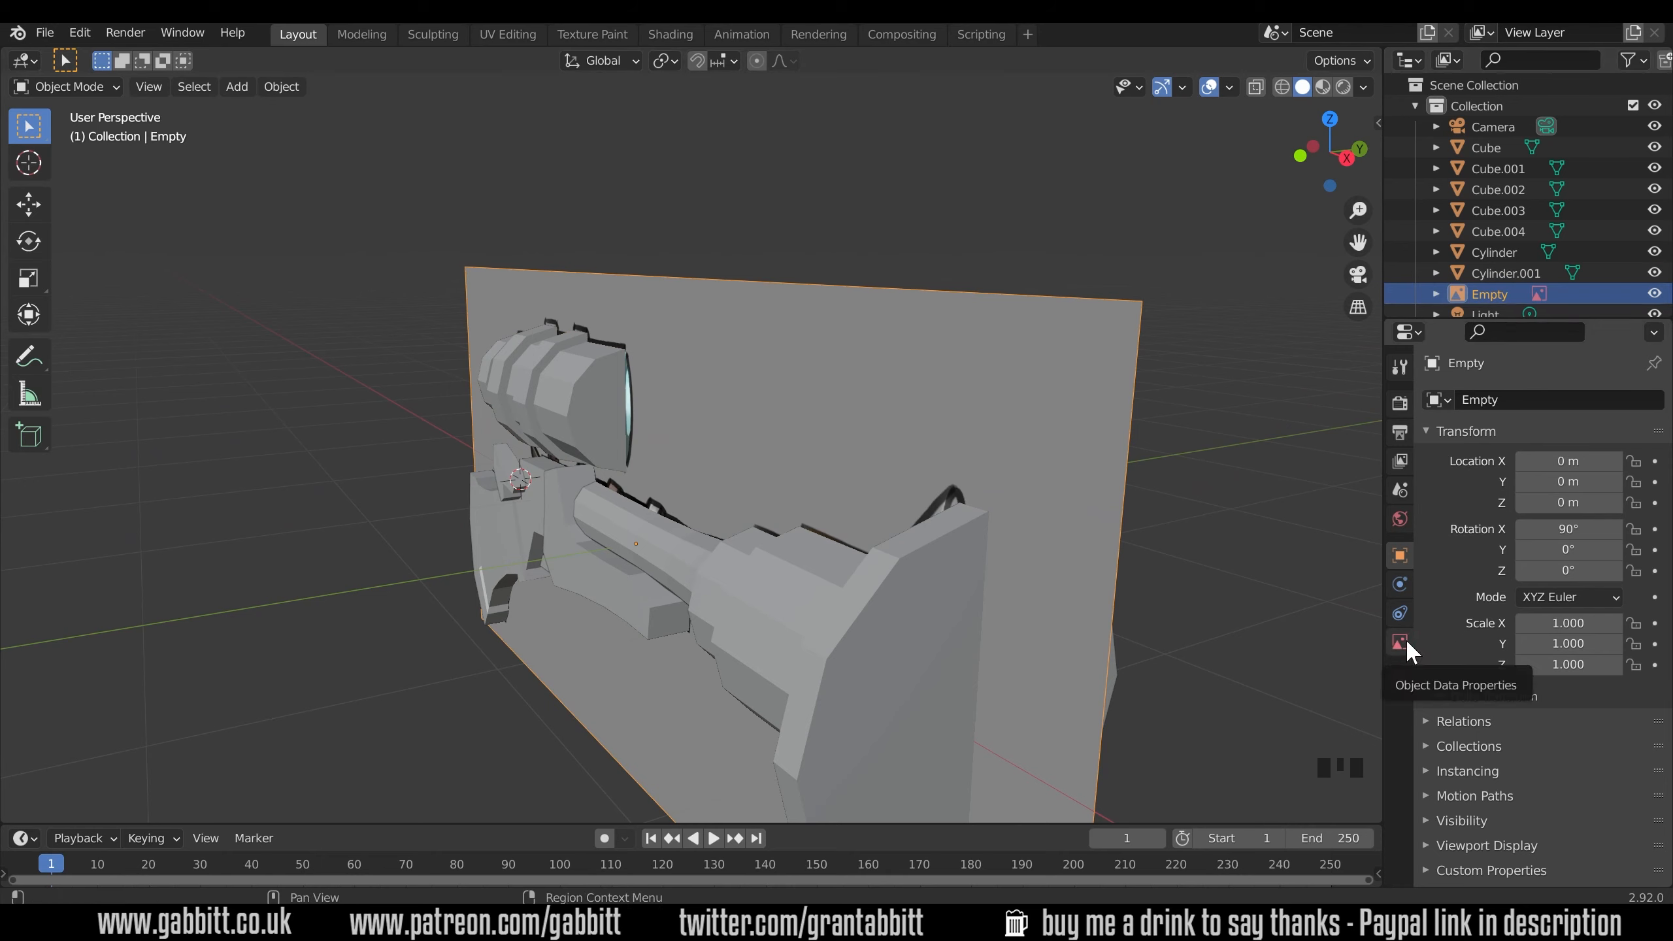
# Uncheck Show In Perspective on the reference Empty, verify in front view, and reselect the scope.
pyautogui.click(1399, 641)
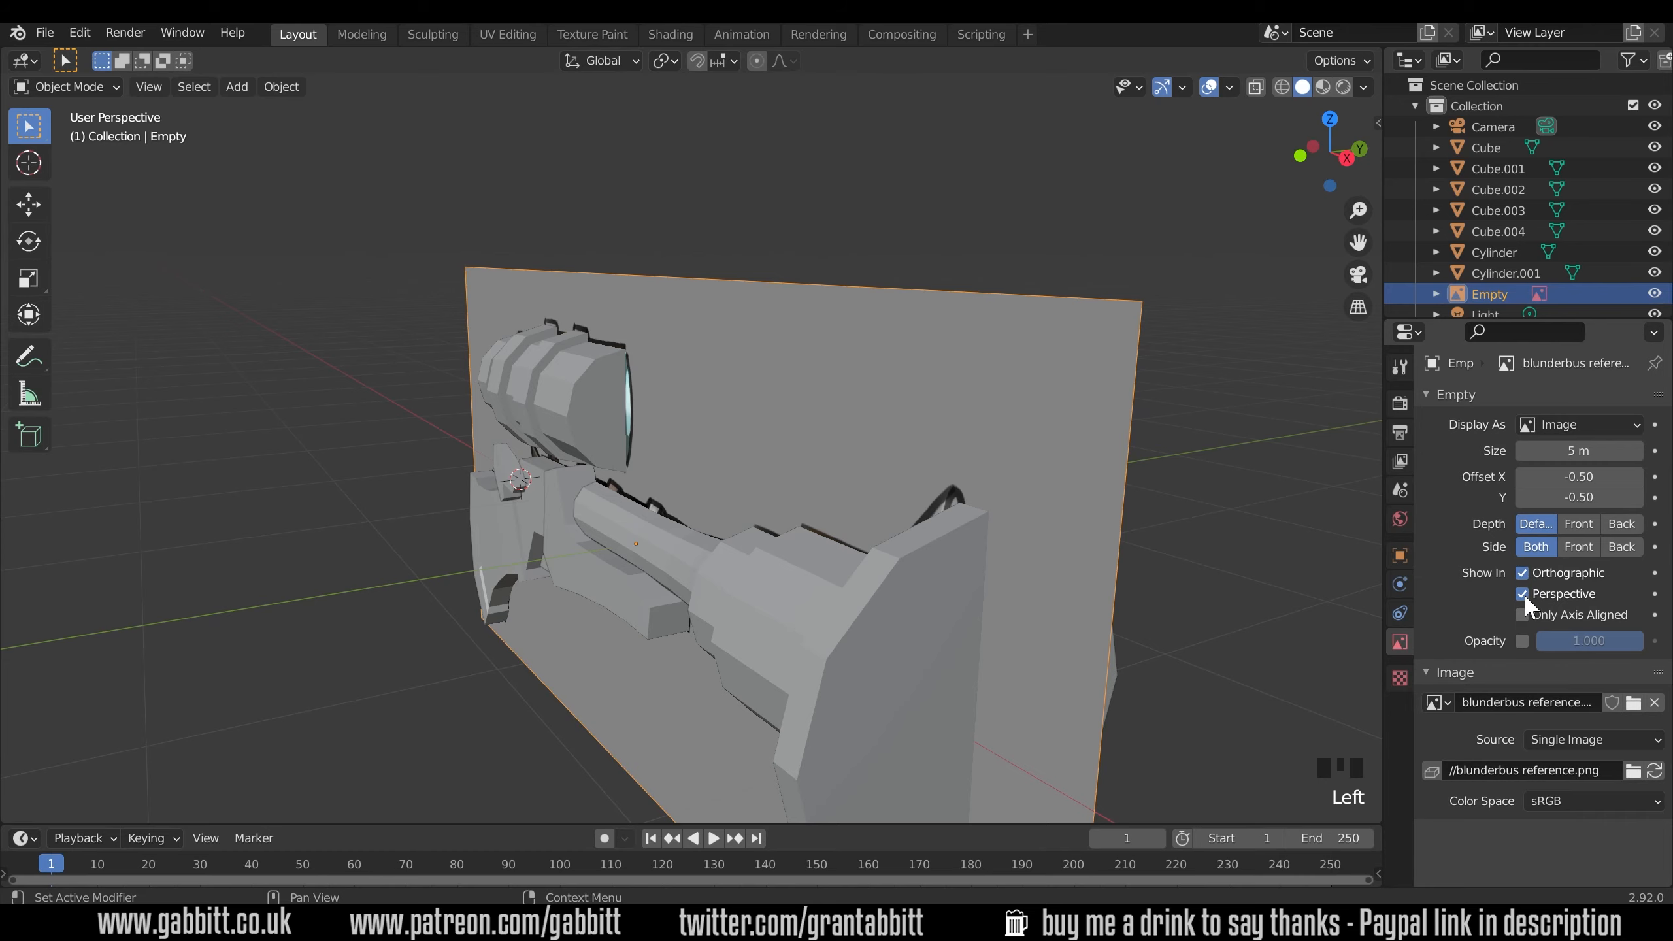
pyautogui.click(1522, 593)
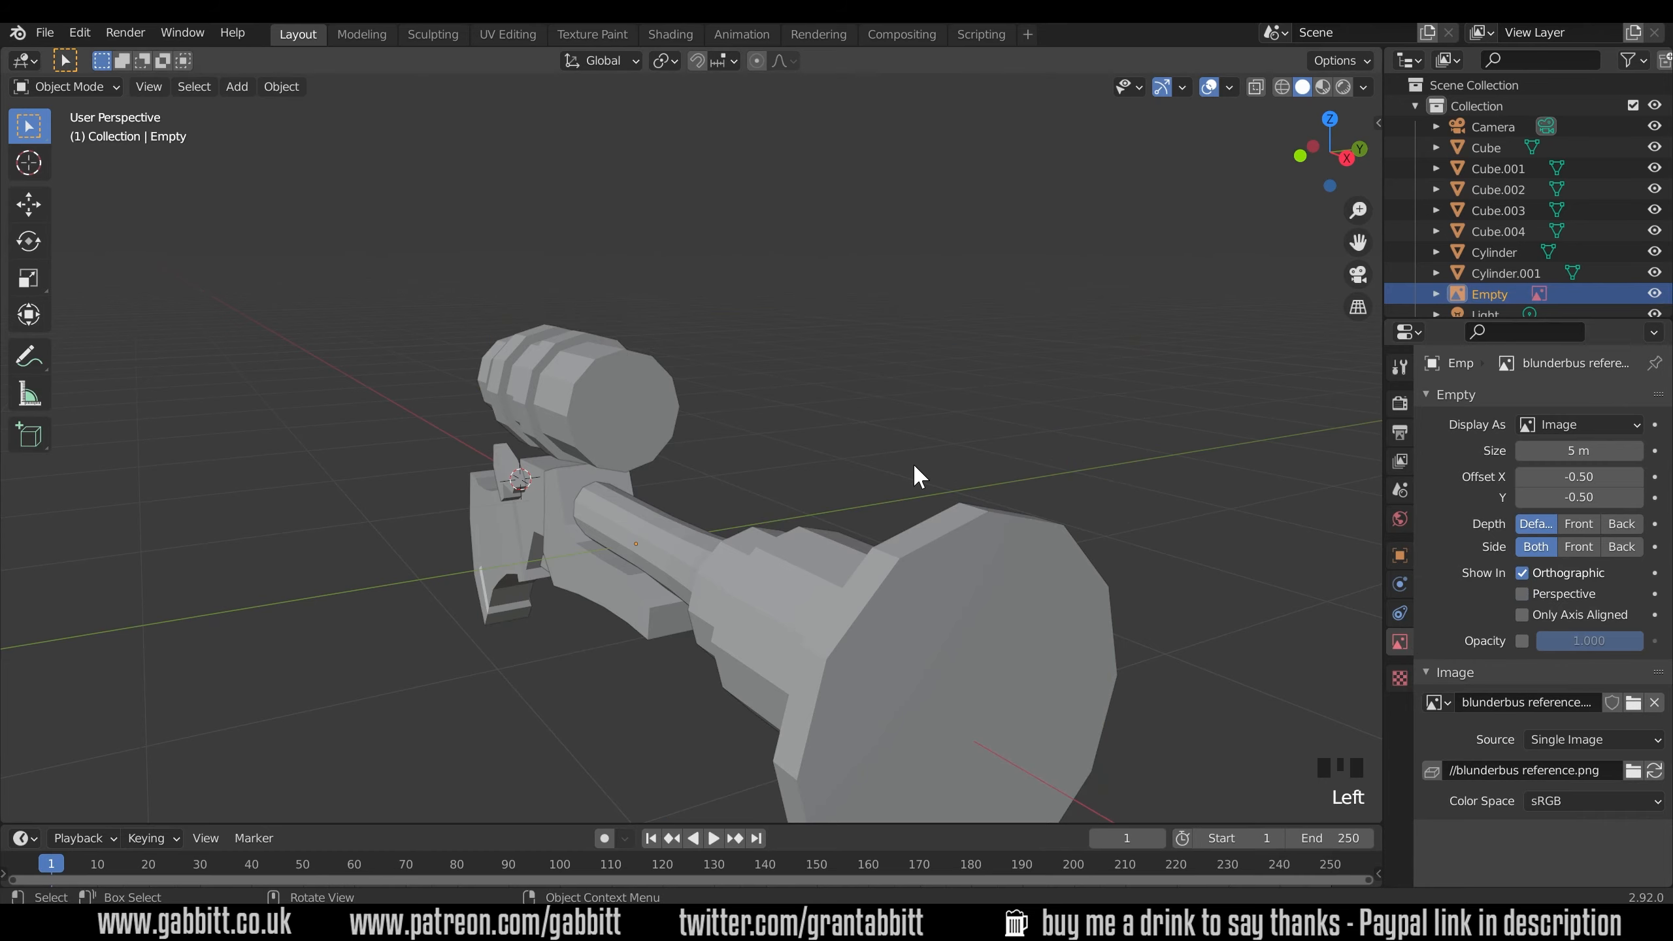
pyautogui.press('KP_1')
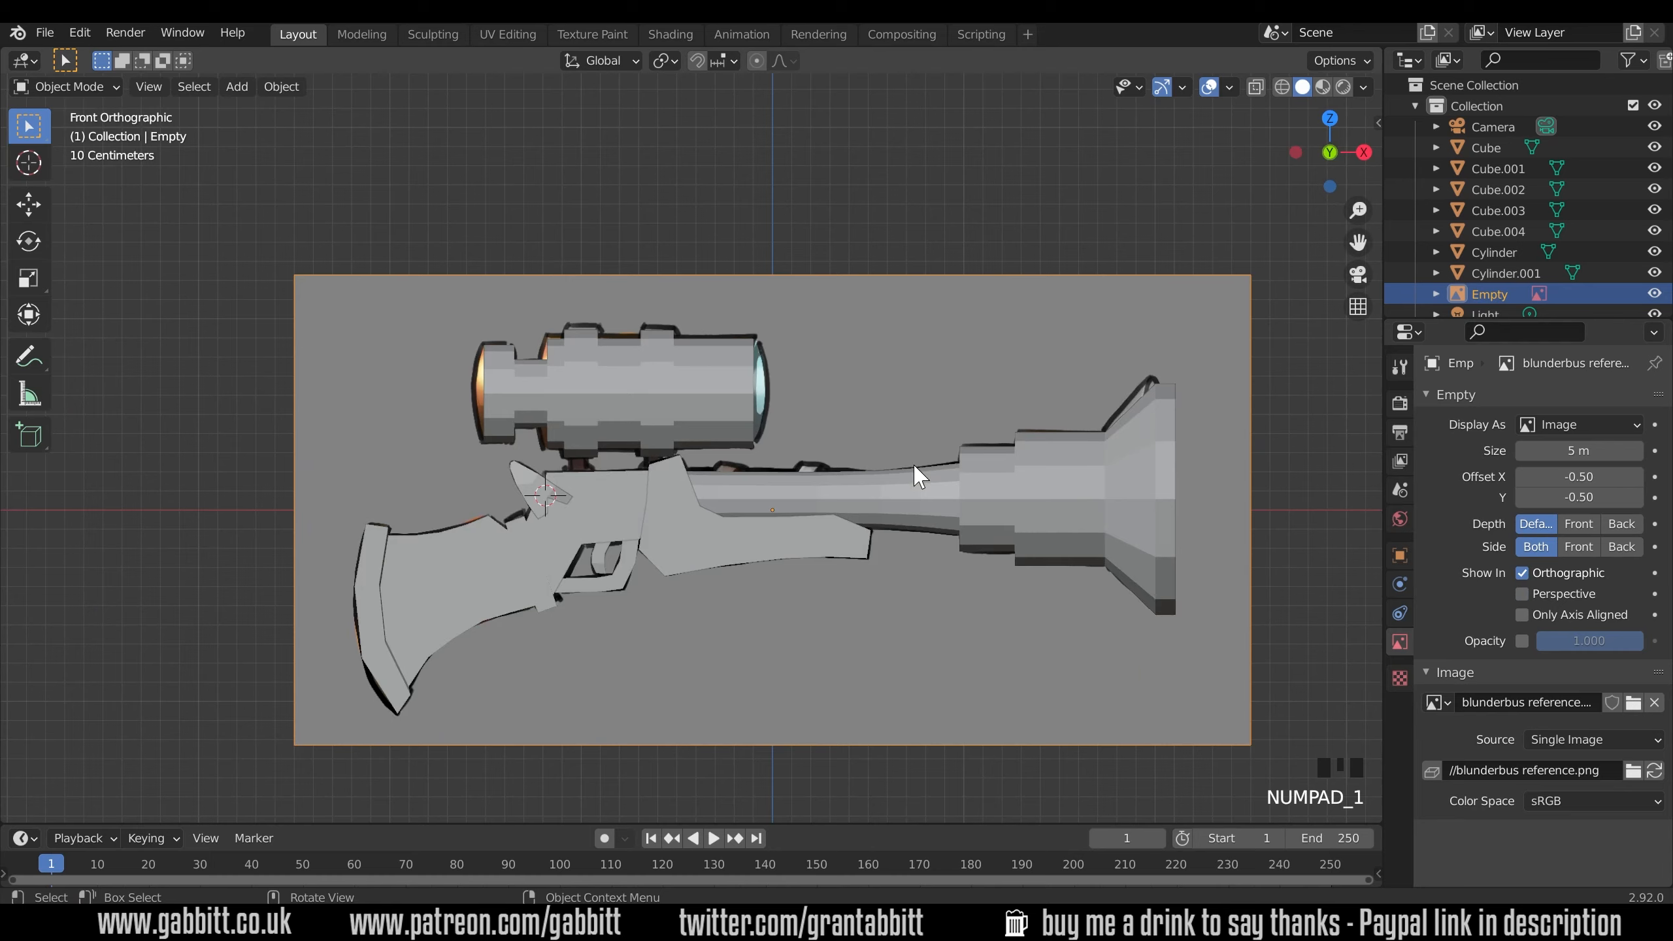
pyautogui.moveTo(870, 435)
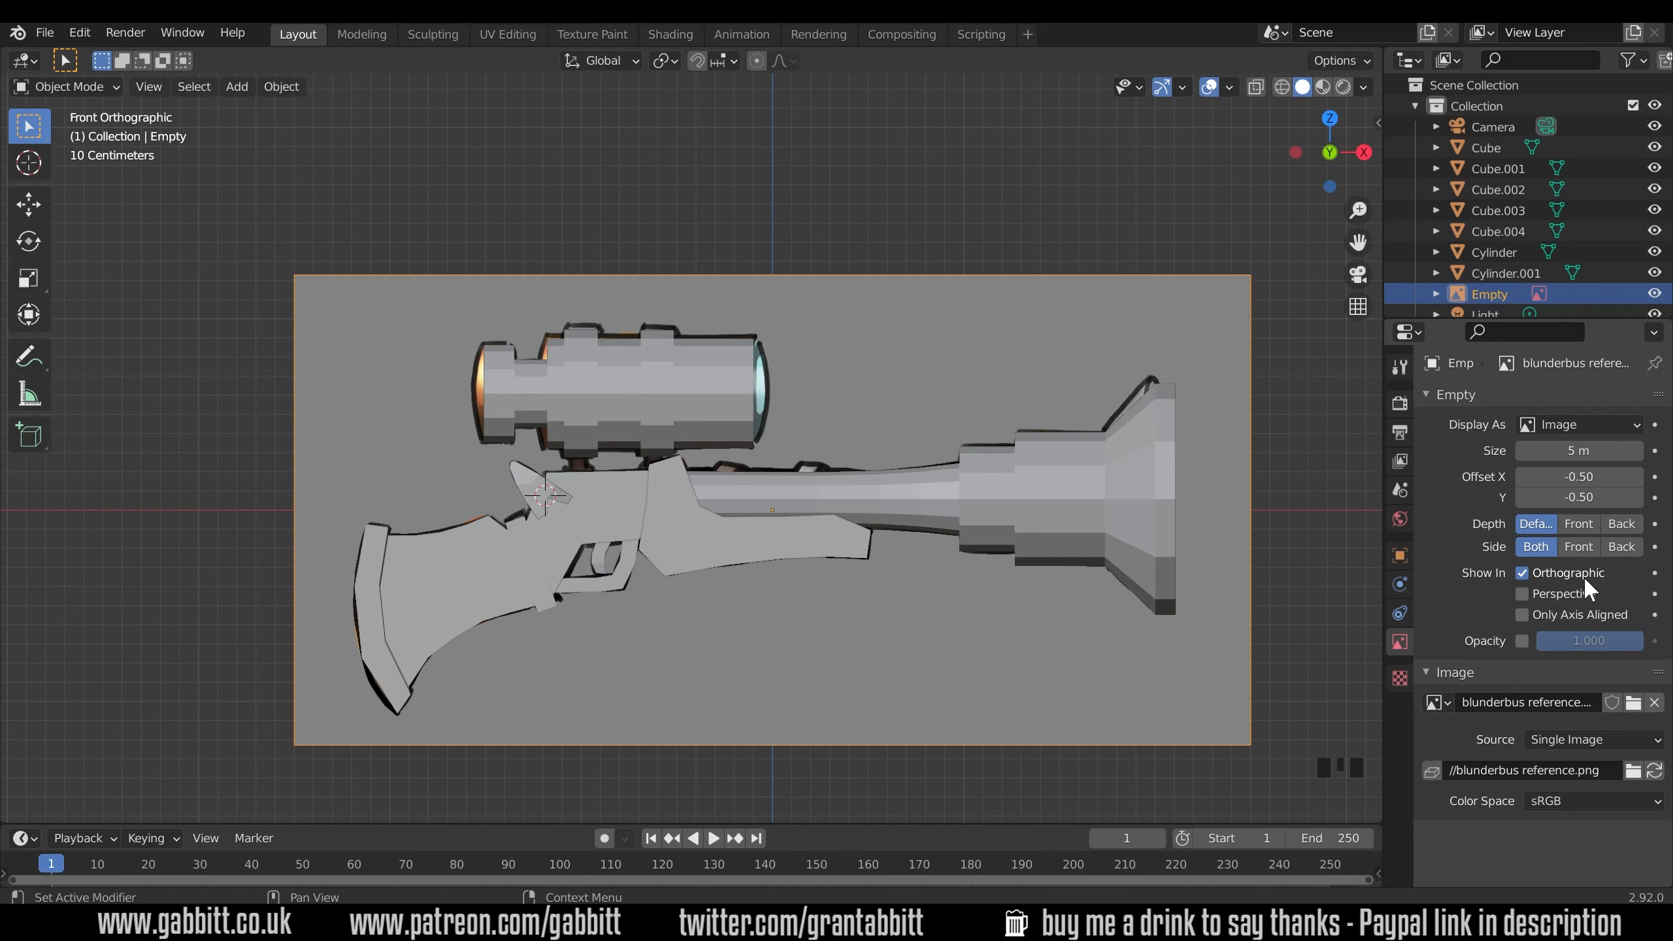
pyautogui.moveTo(1584, 590)
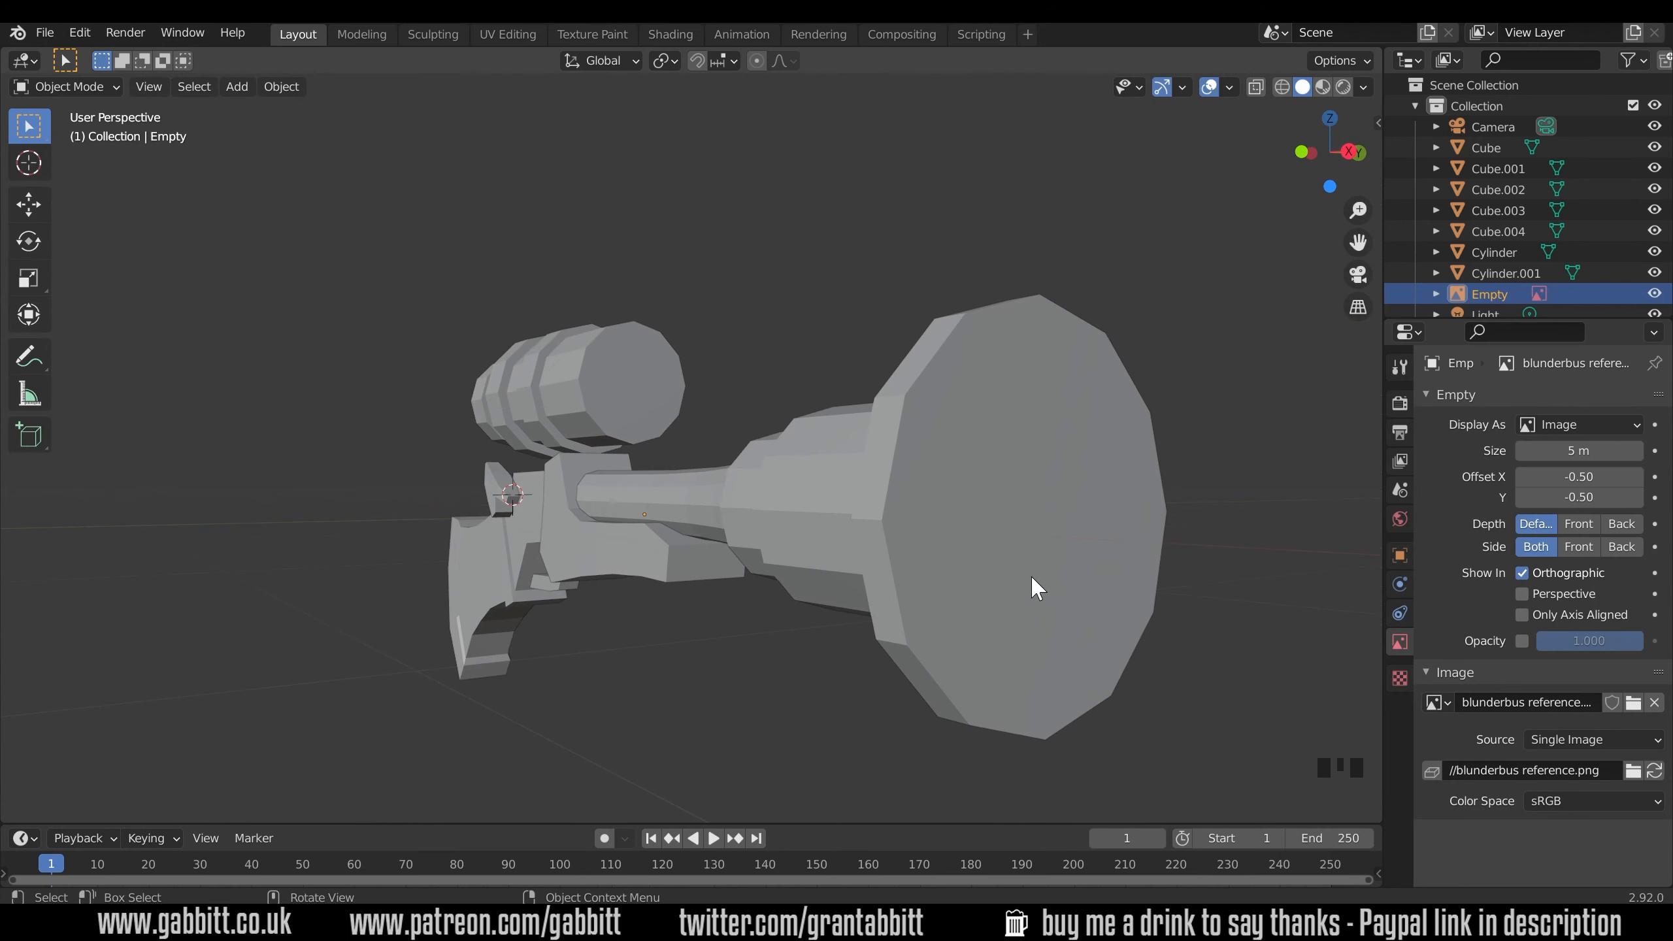
pyautogui.moveTo(1041, 587); pyautogui.dragTo(1089, 609)
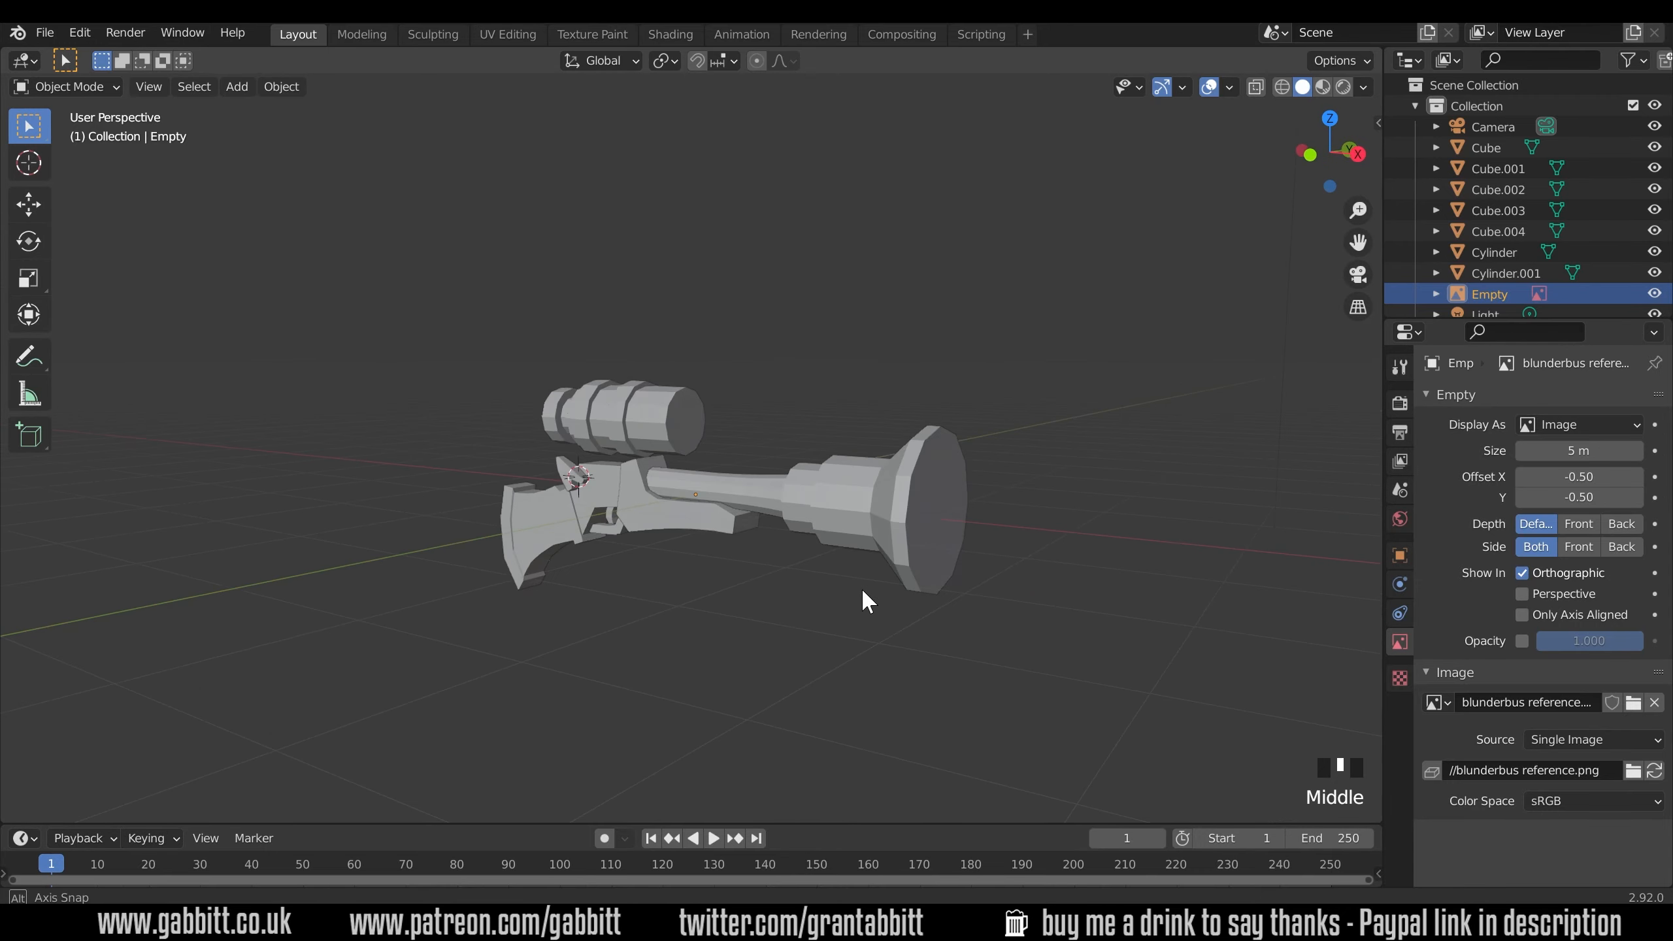
pyautogui.click(624, 421)
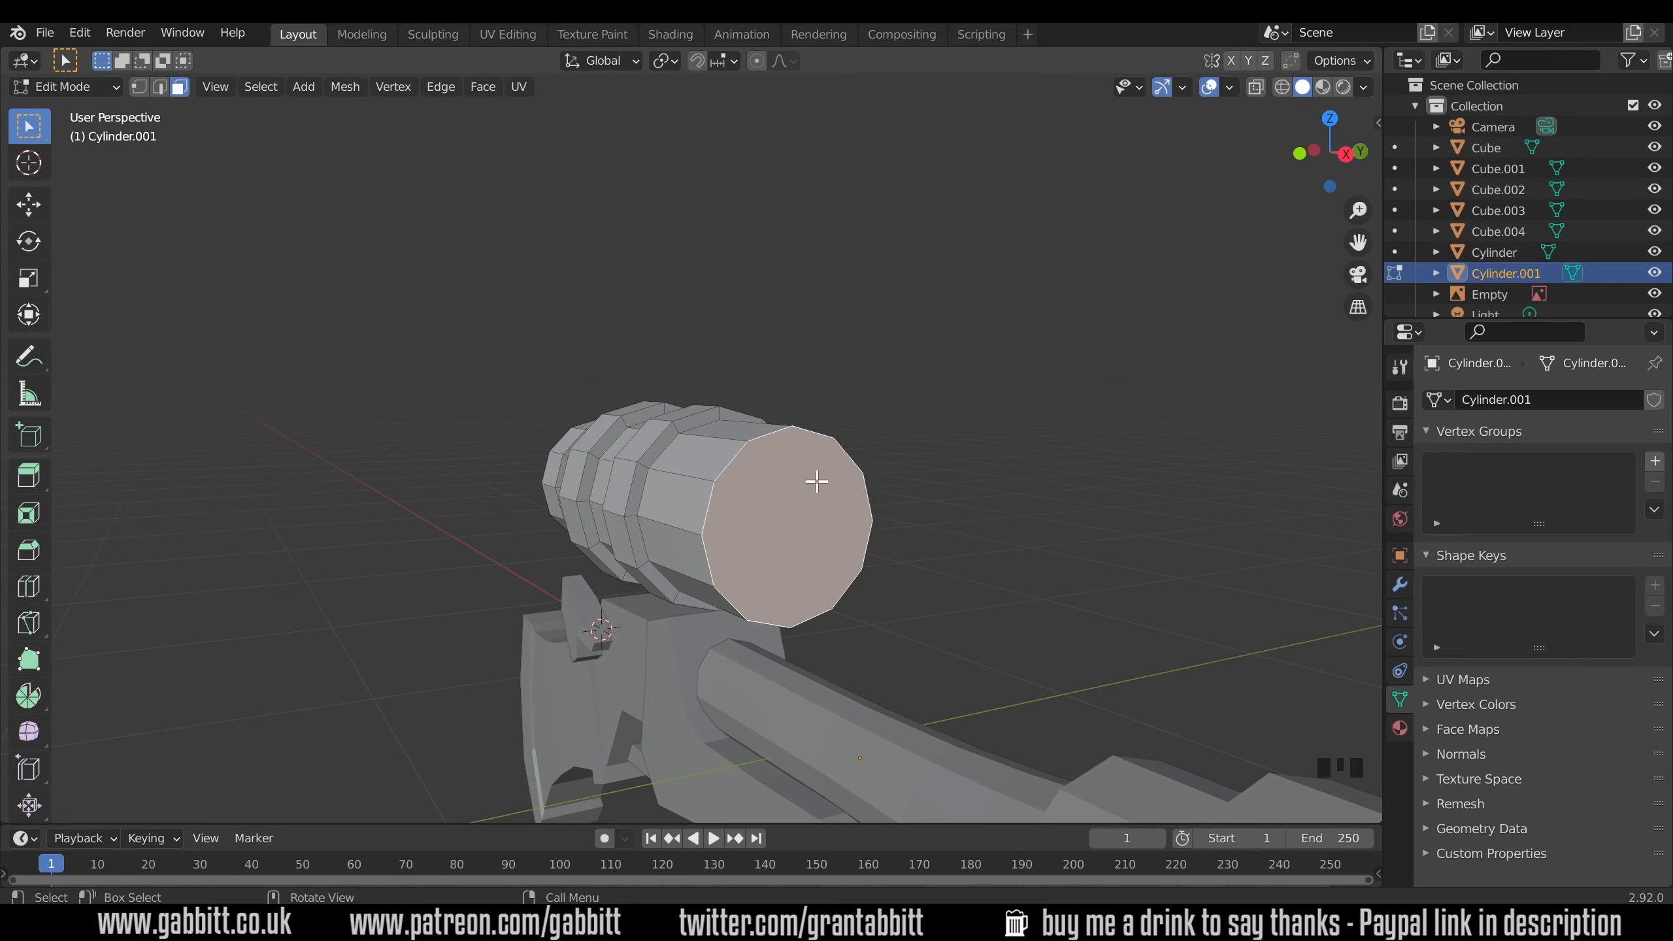
pyautogui.moveTo(1075, 437)
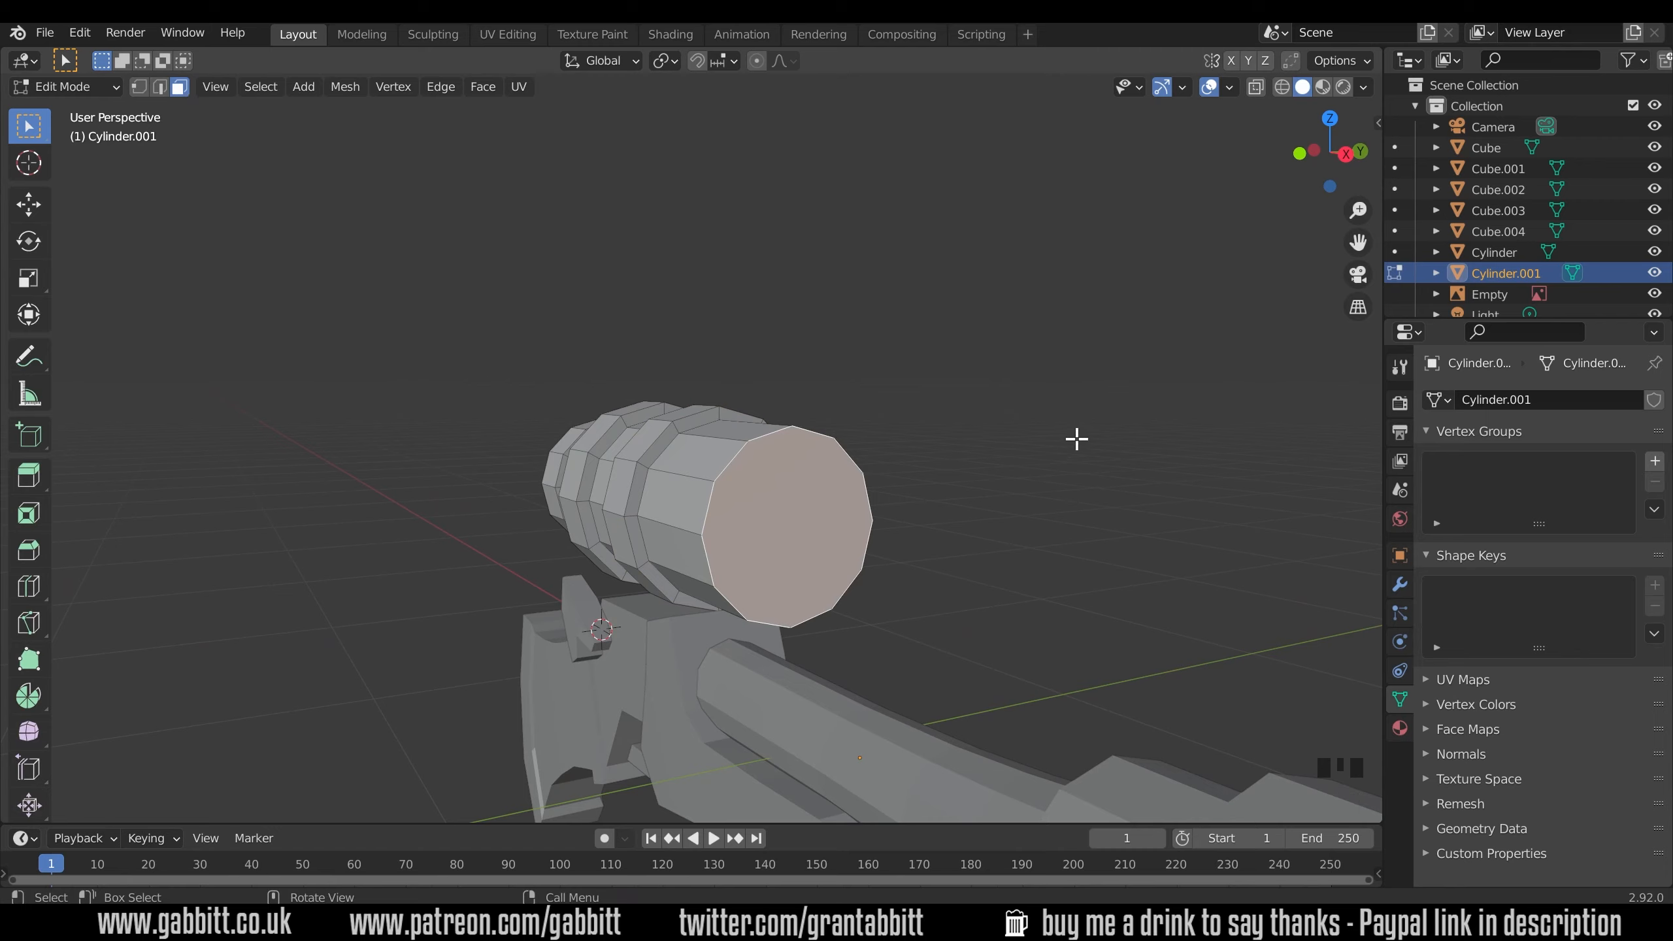
# Inset the scope's front face and push it inward to form a recessed, rimmed lens.
pyautogui.press('s')
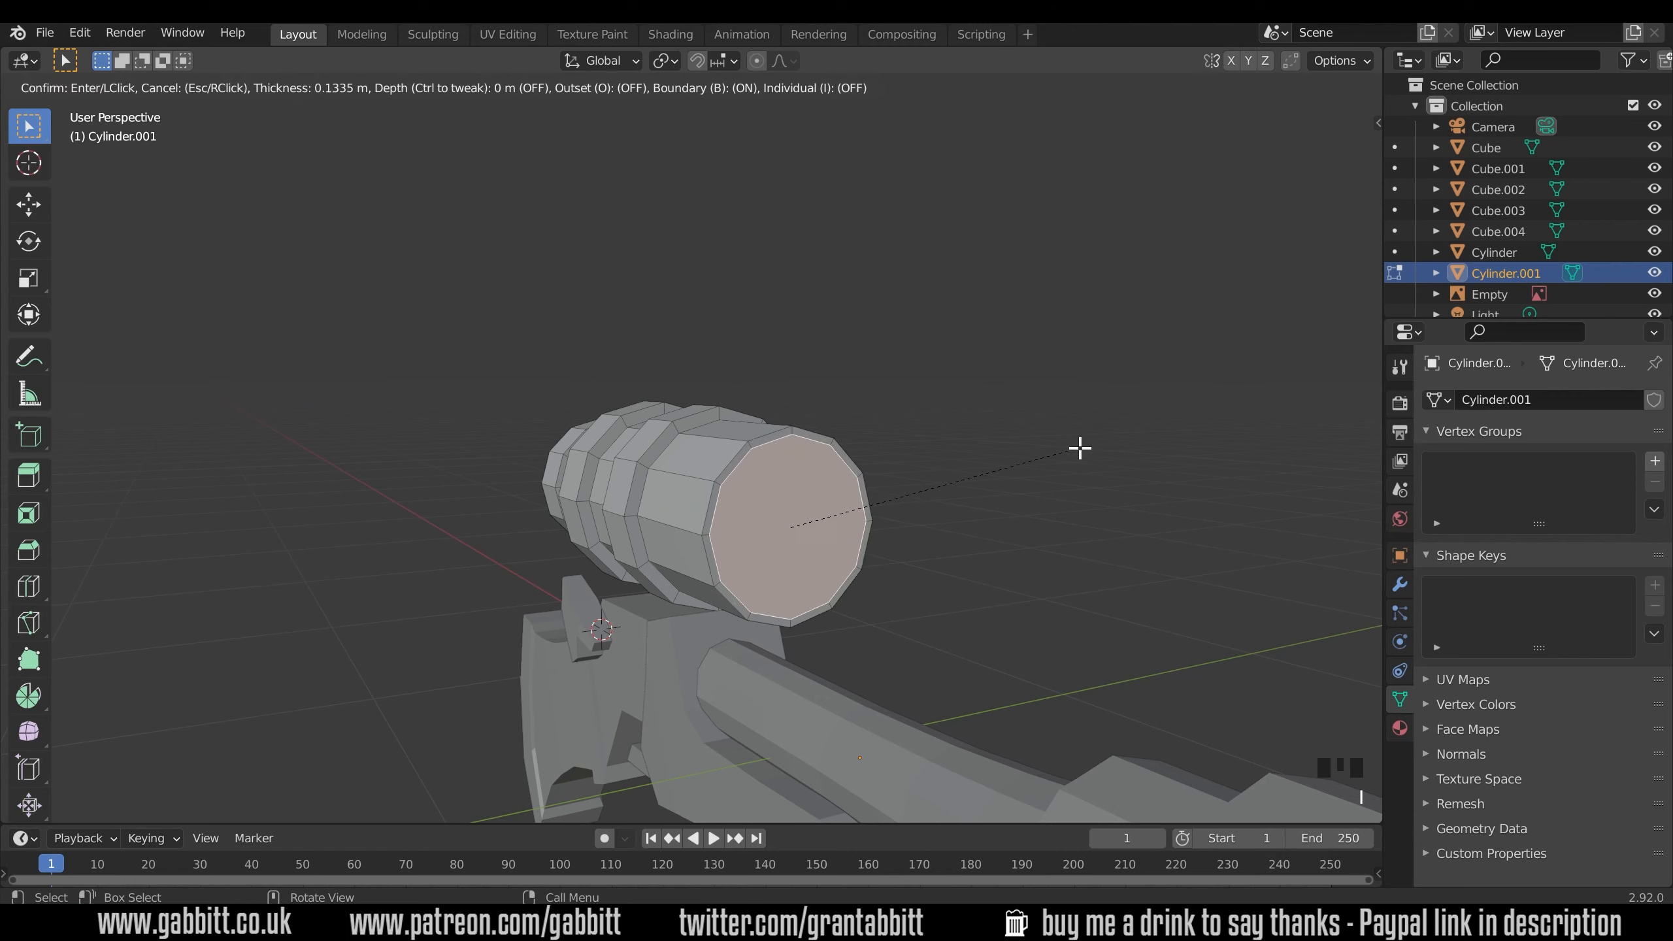
pyautogui.moveTo(1063, 453)
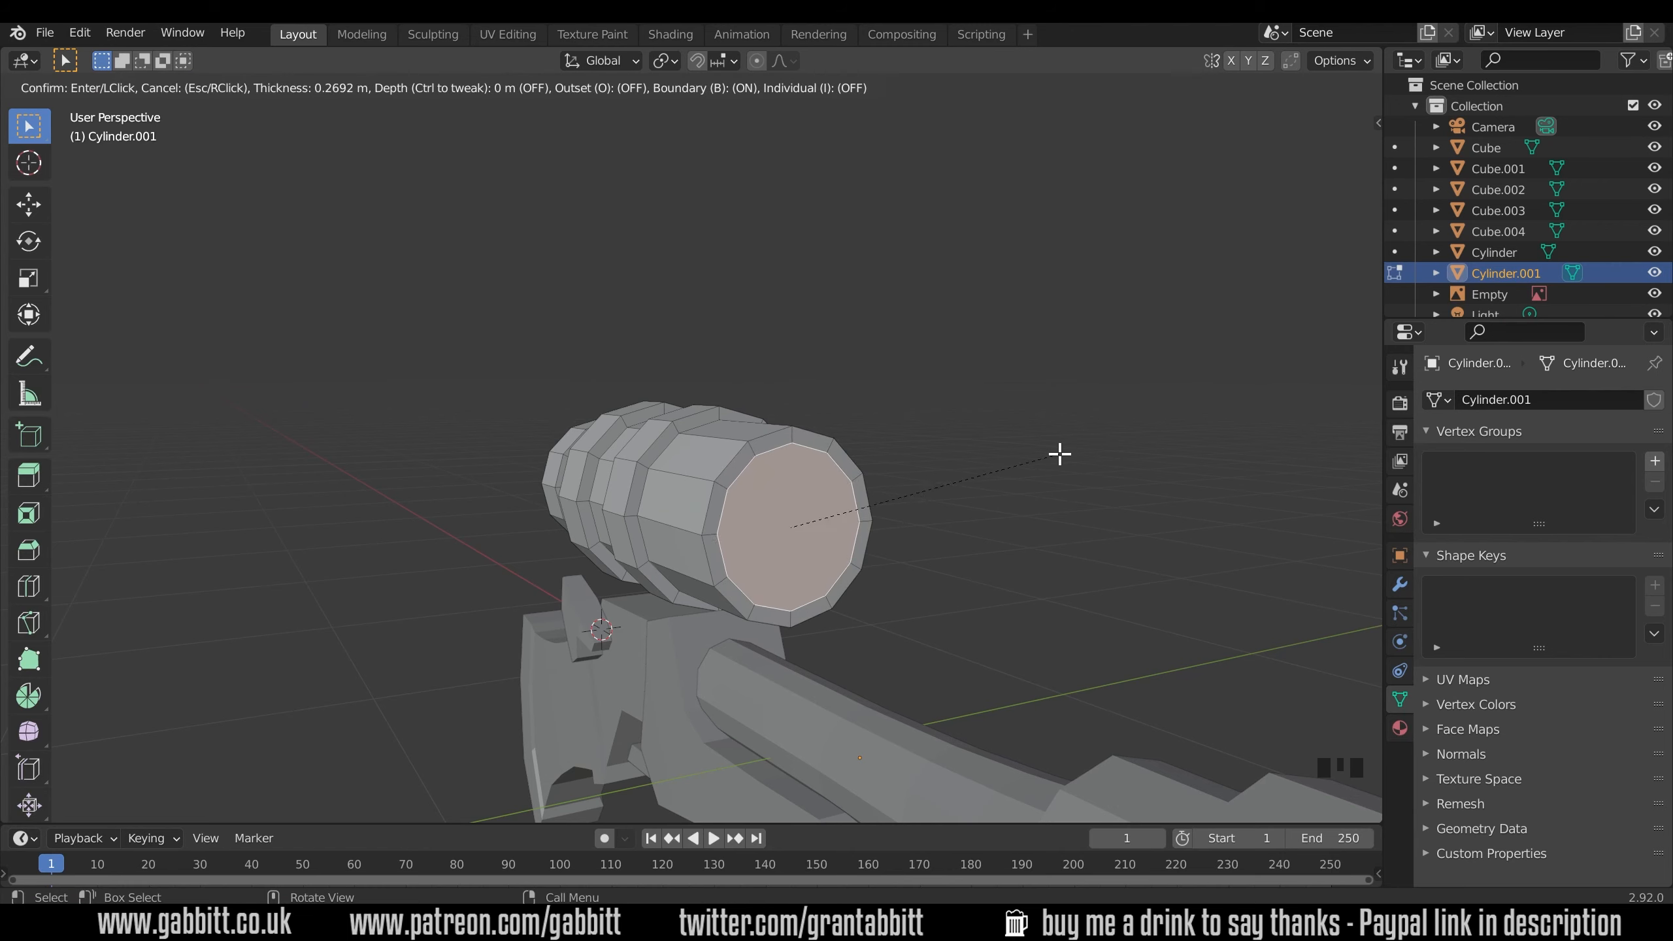
pyautogui.click(843, 516)
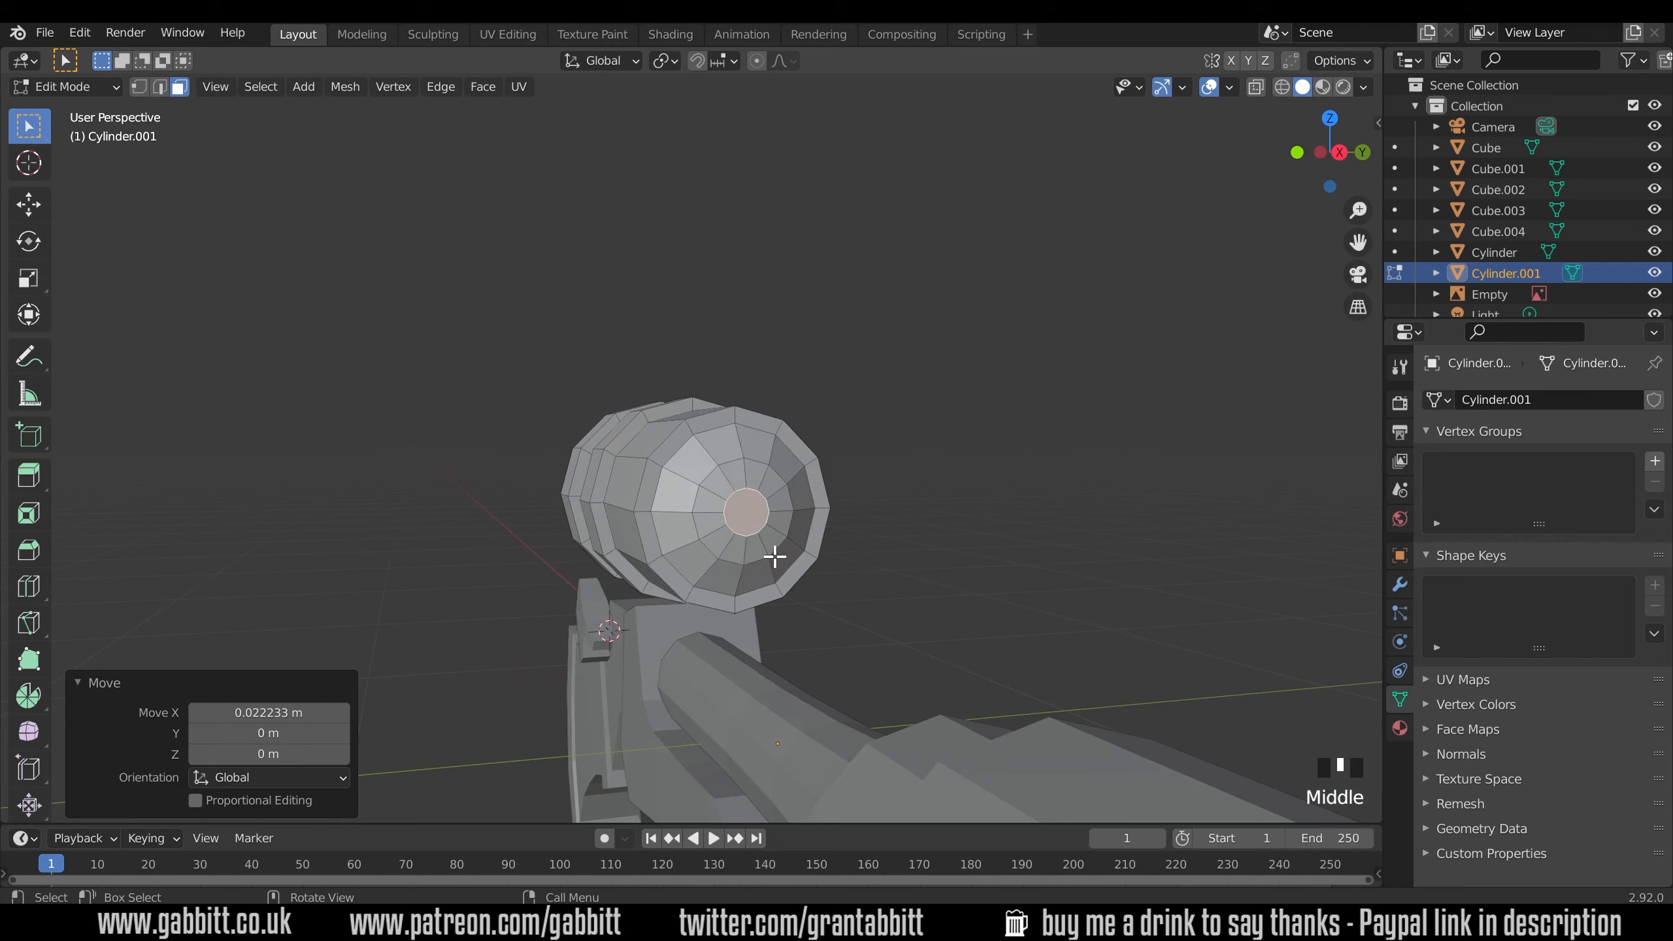
pyautogui.moveTo(776, 555); pyautogui.dragTo(710, 405)
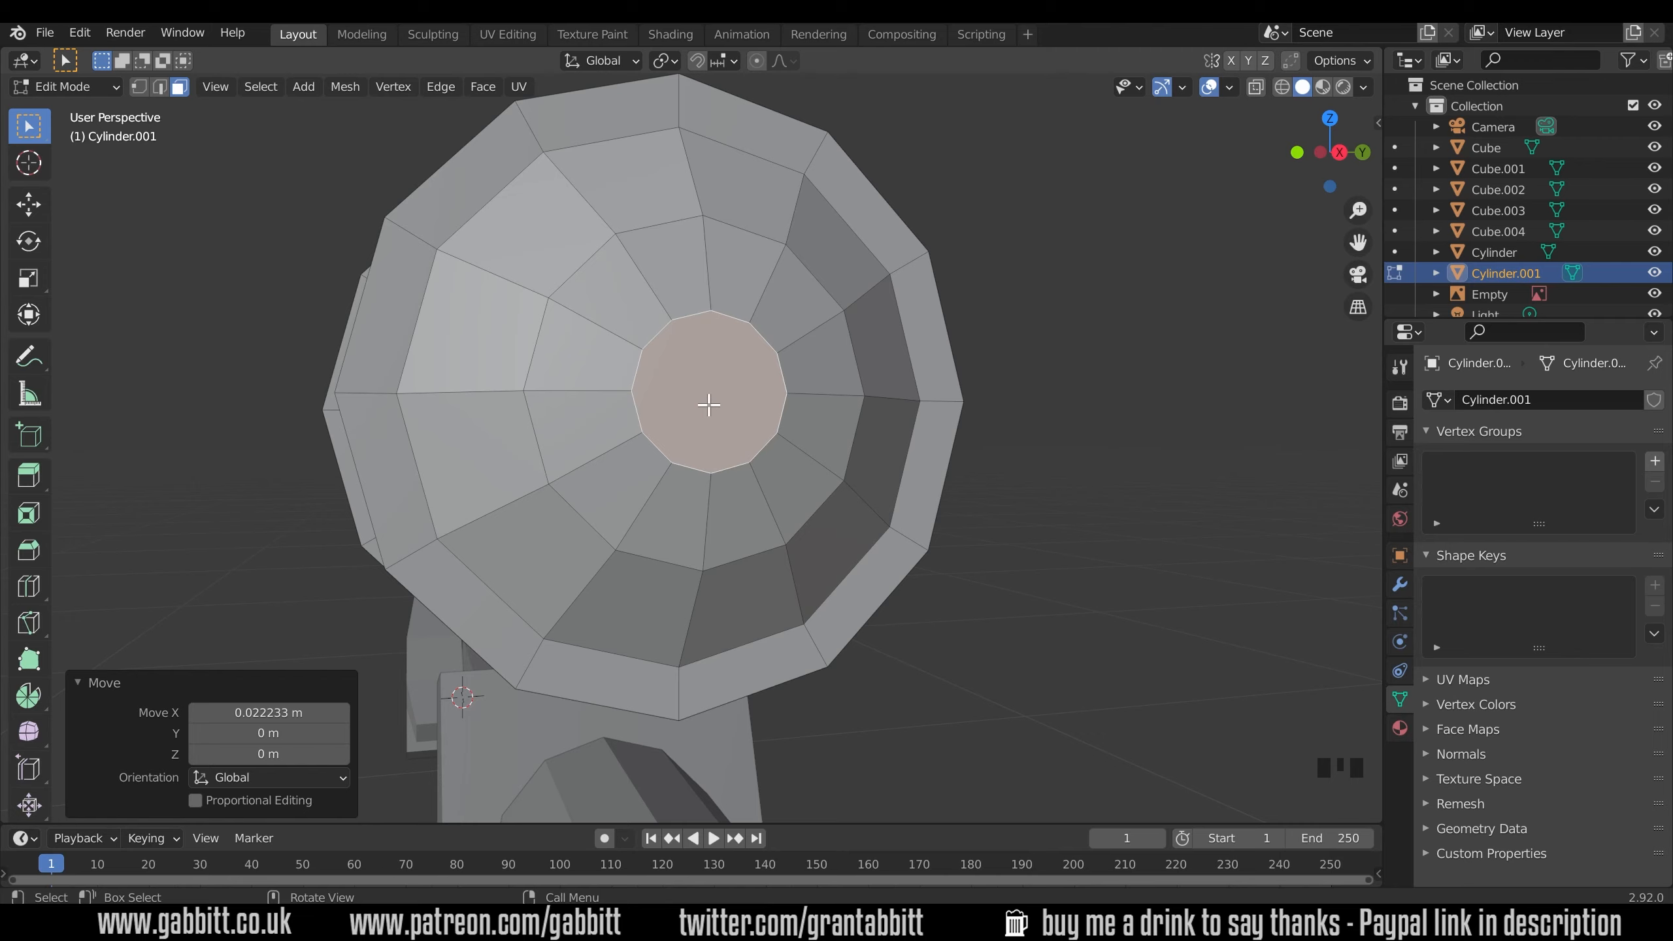
pyautogui.moveTo(785, 528)
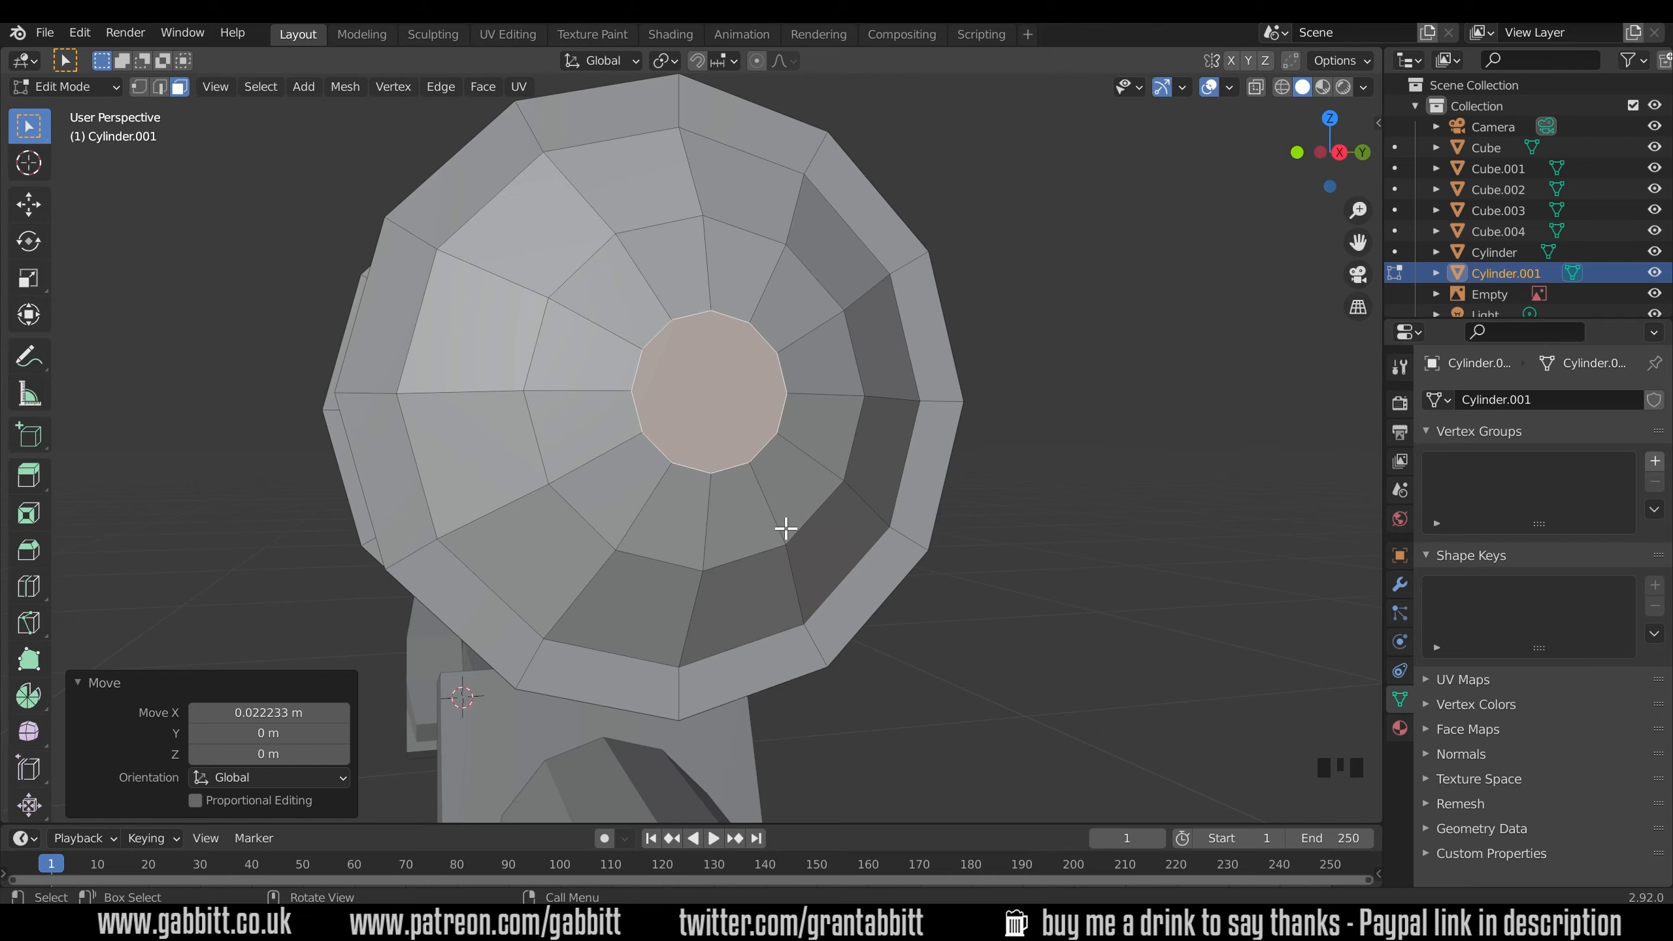
pyautogui.moveTo(704, 429)
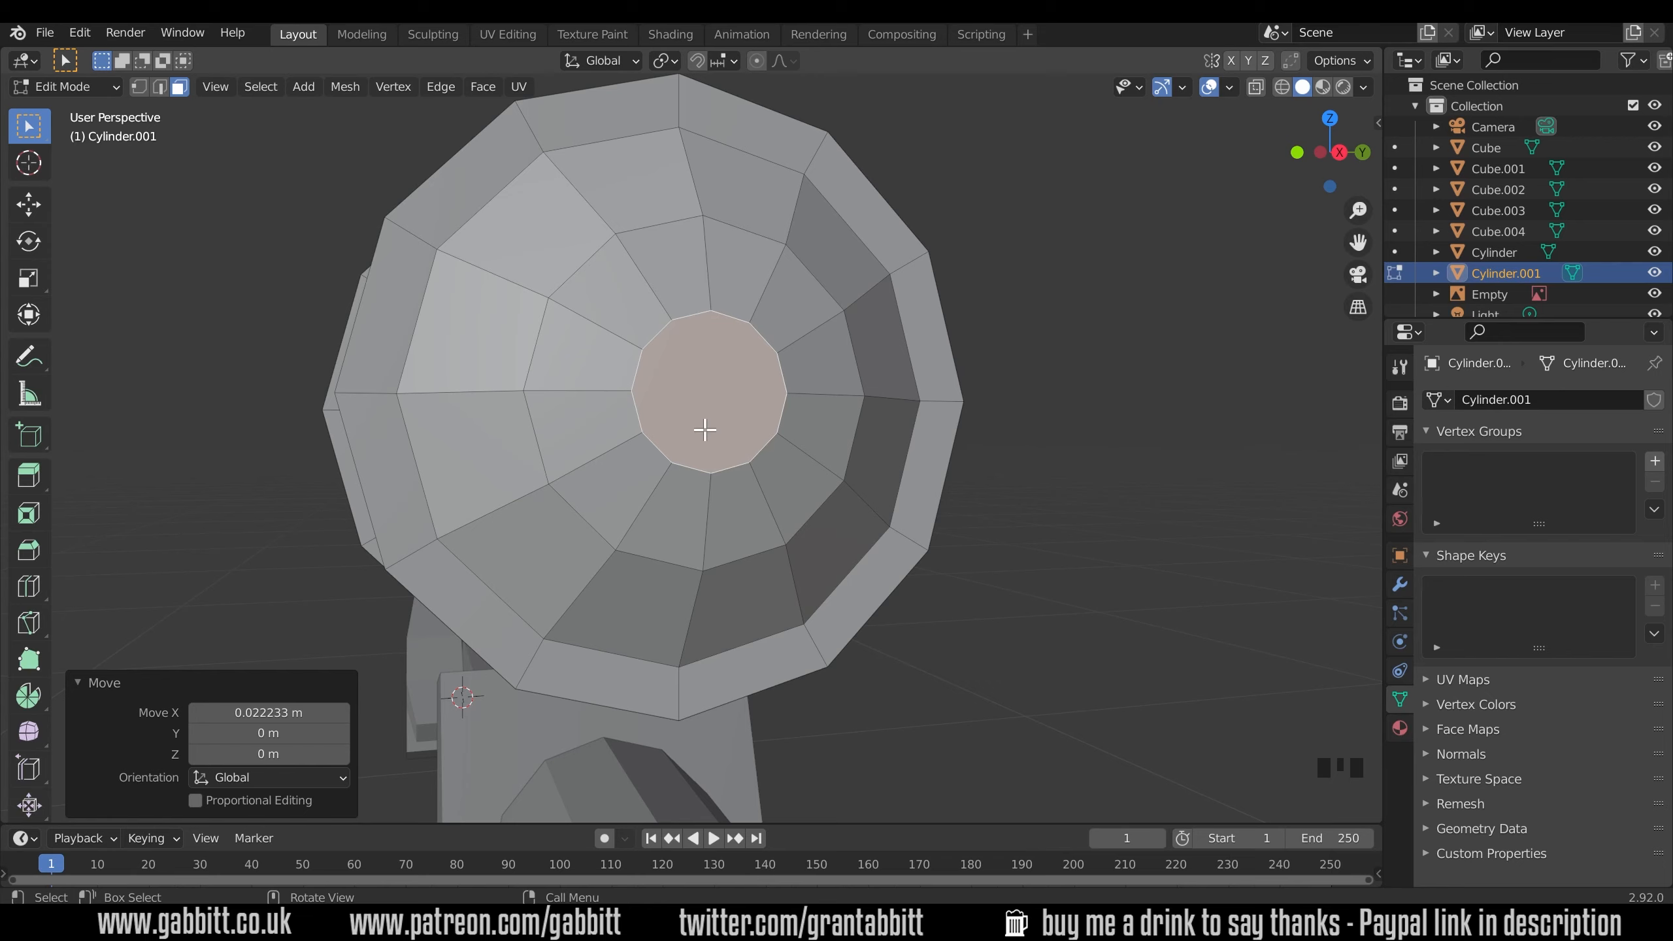
pyautogui.click(754, 539)
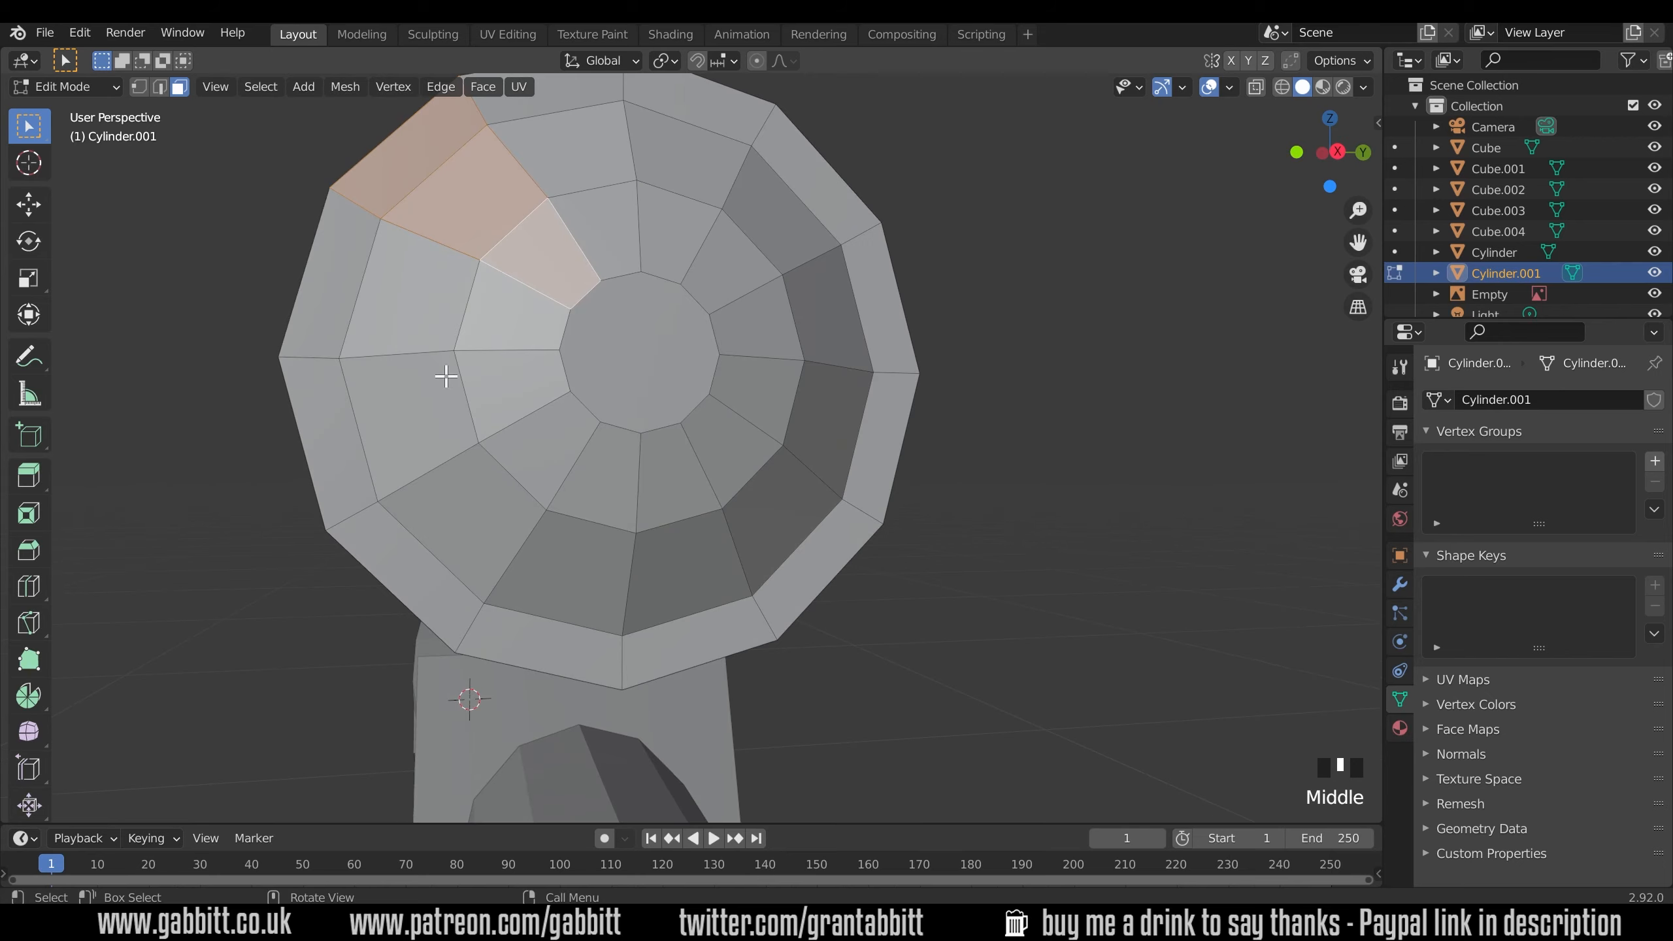
pyautogui.moveTo(574, 414)
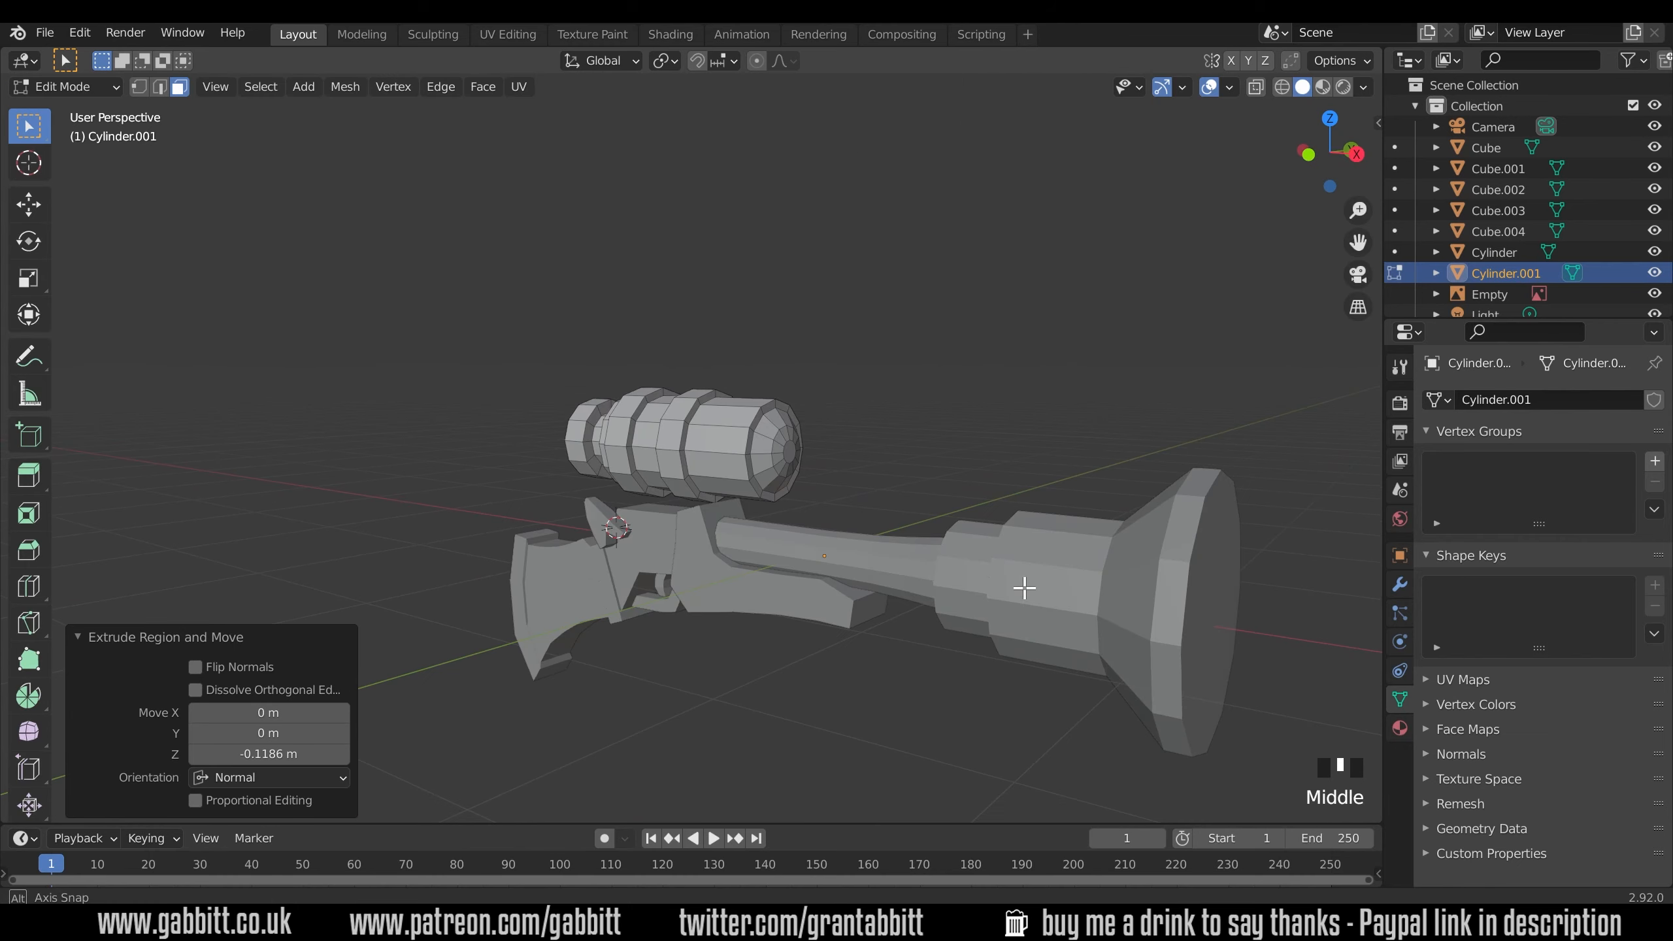
pyautogui.press('Tab')
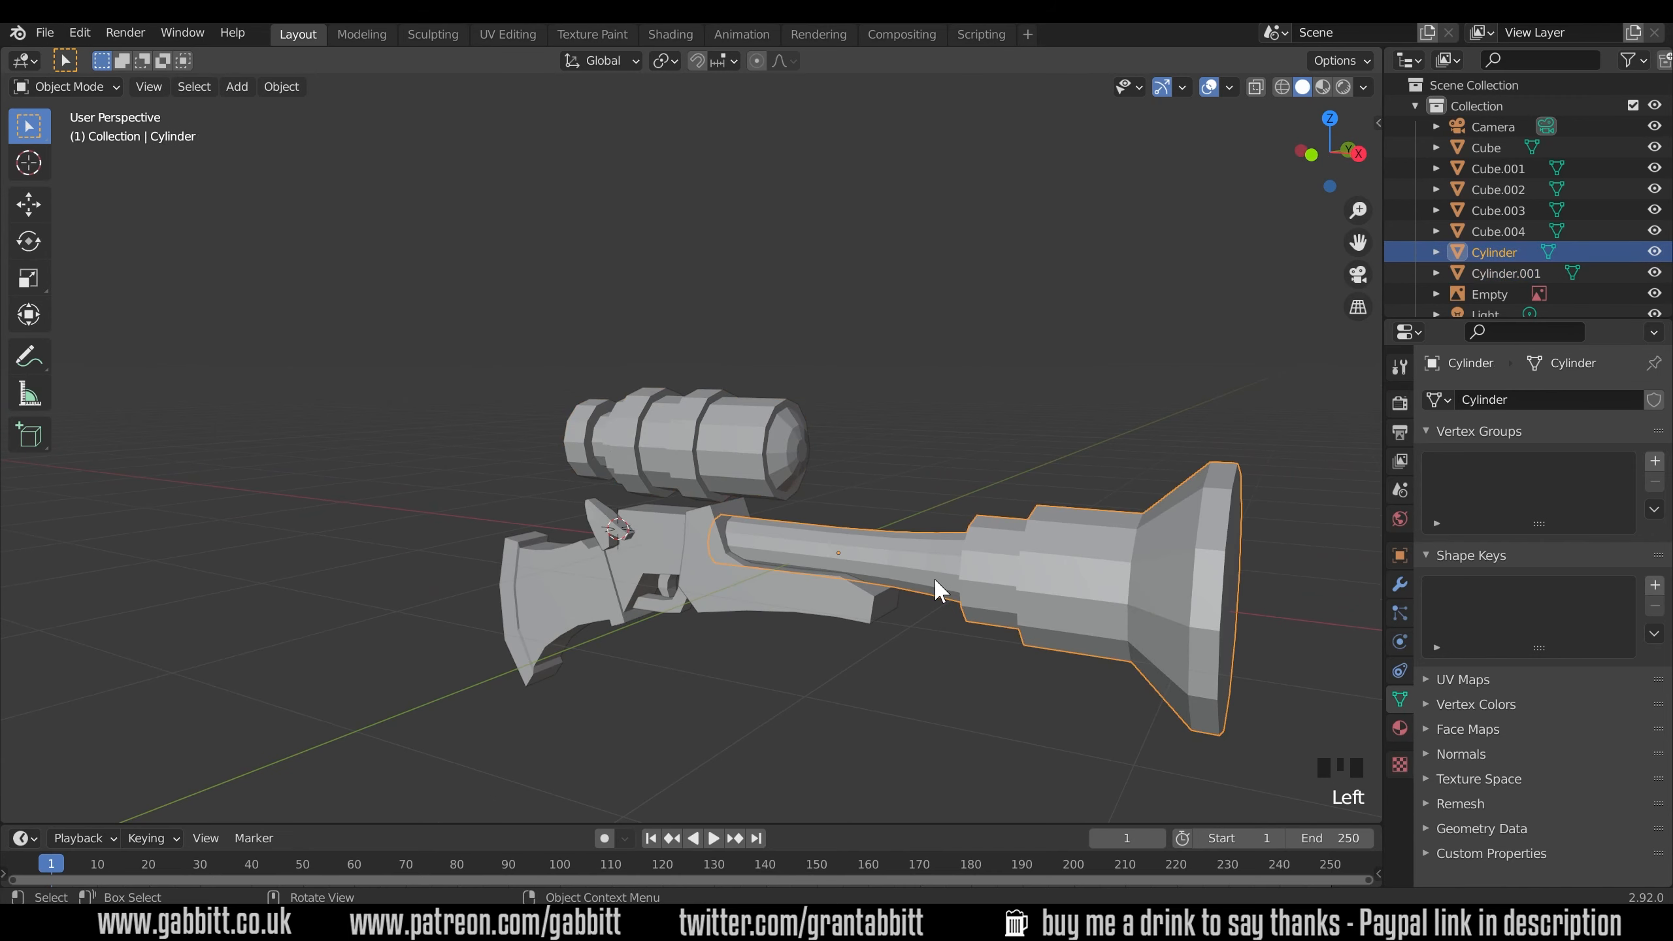
# From the front view with X-ray on, edit the barrel mesh in face select mode.
pyautogui.press('KP_1')
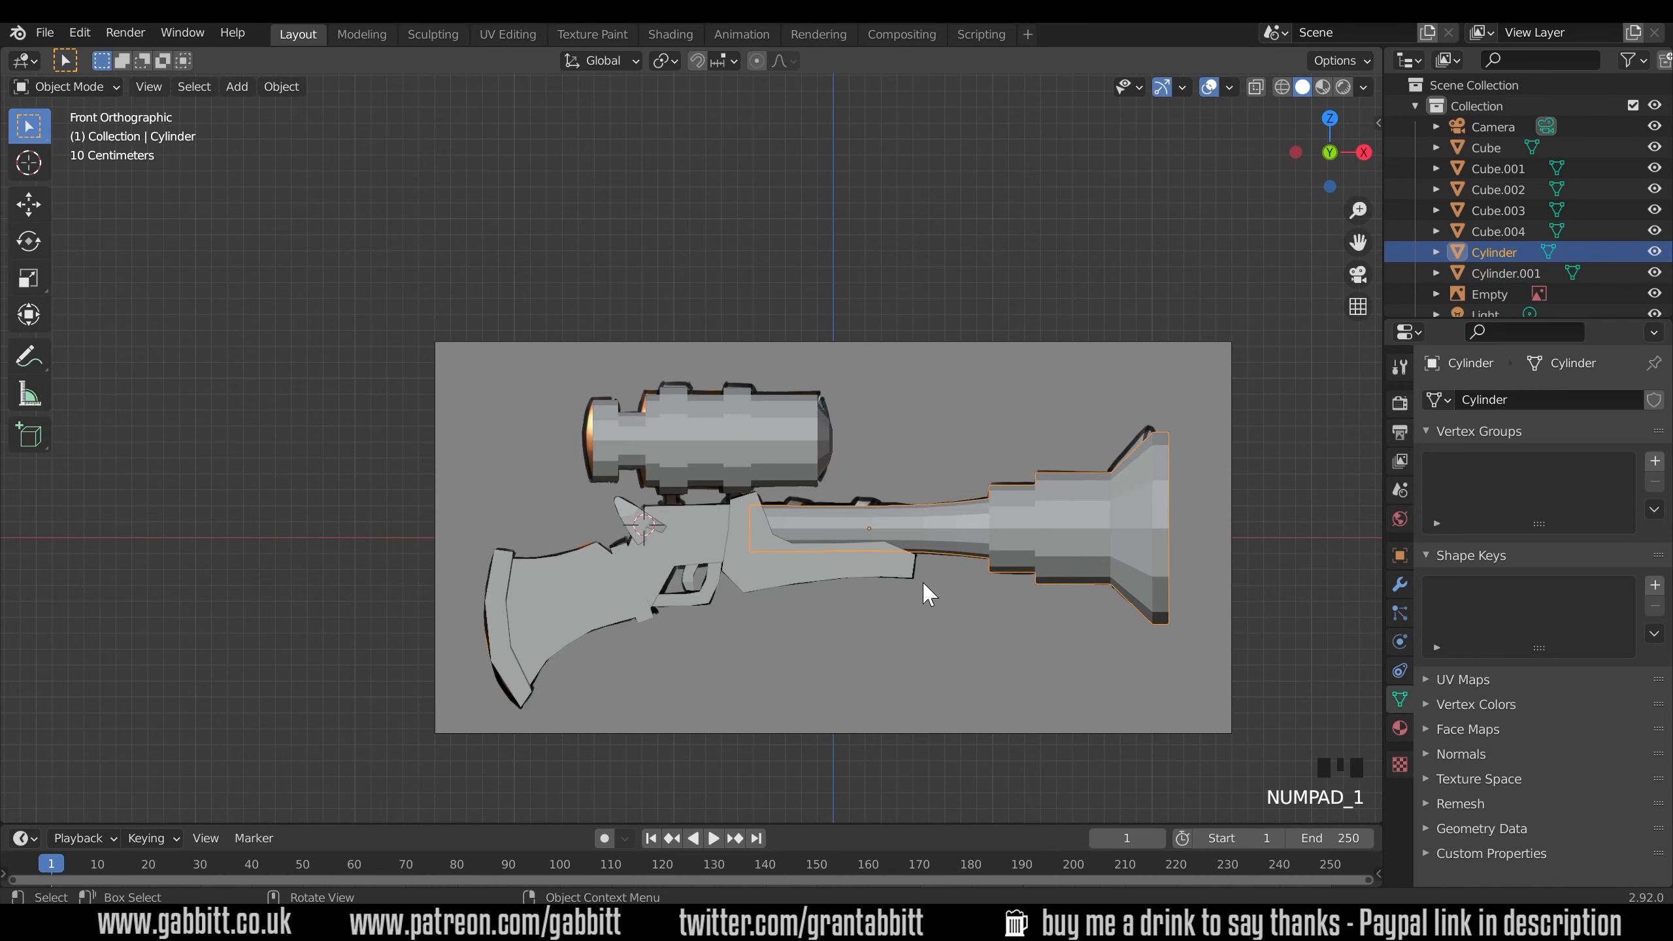
pyautogui.scroll(3)
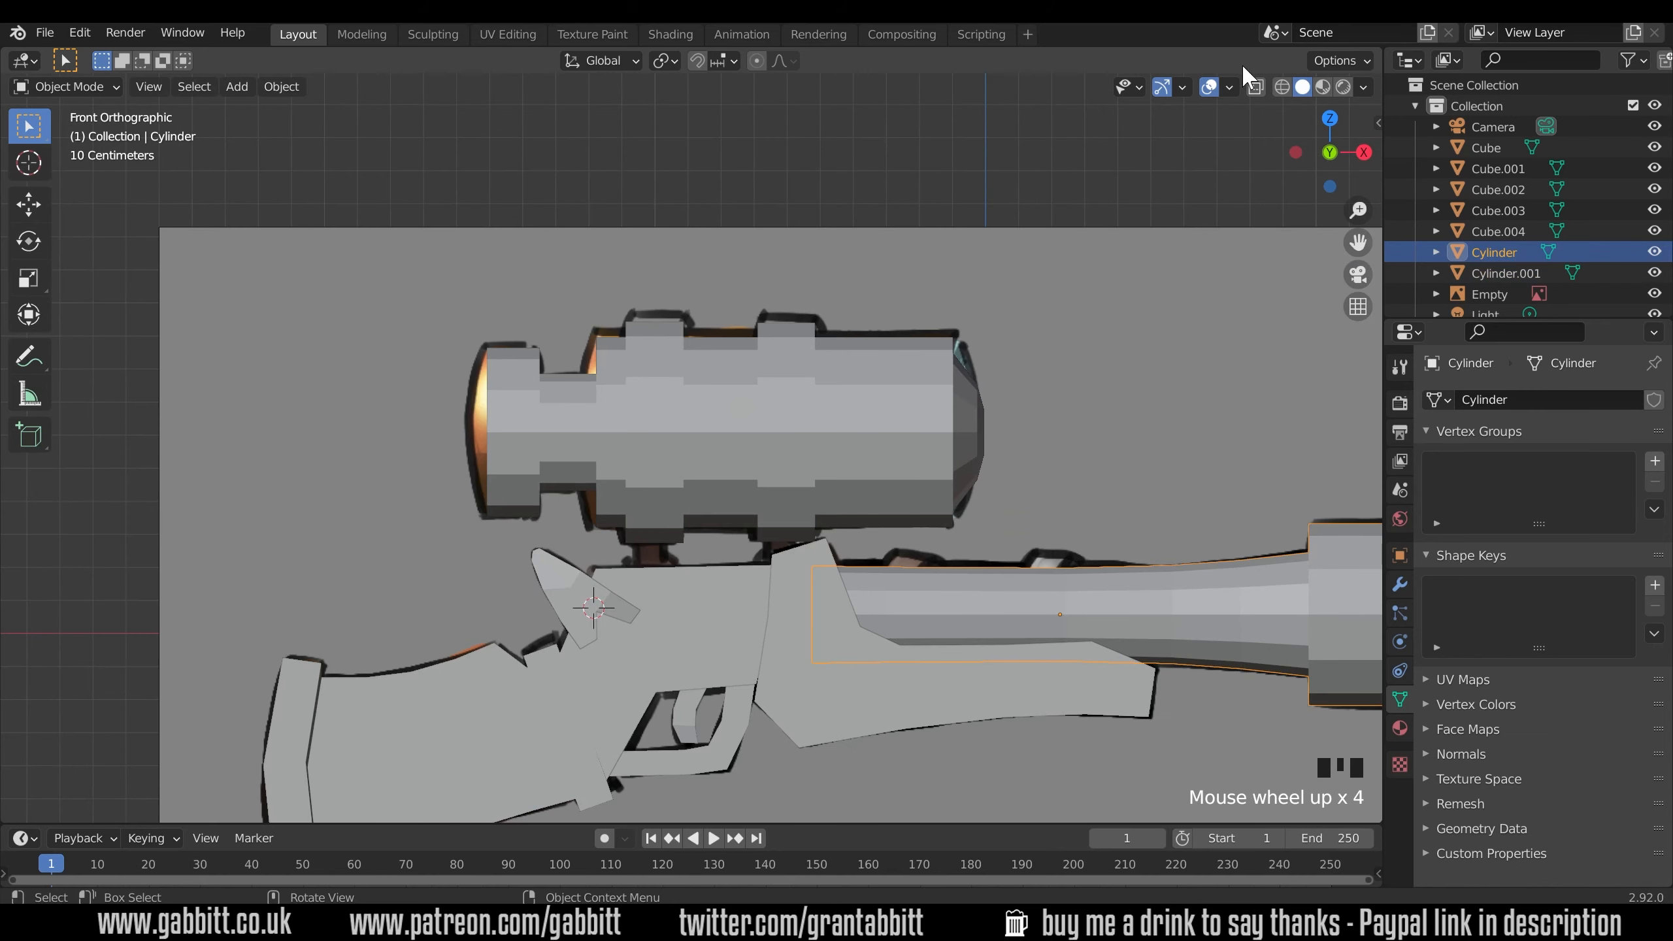
pyautogui.click(1280, 86)
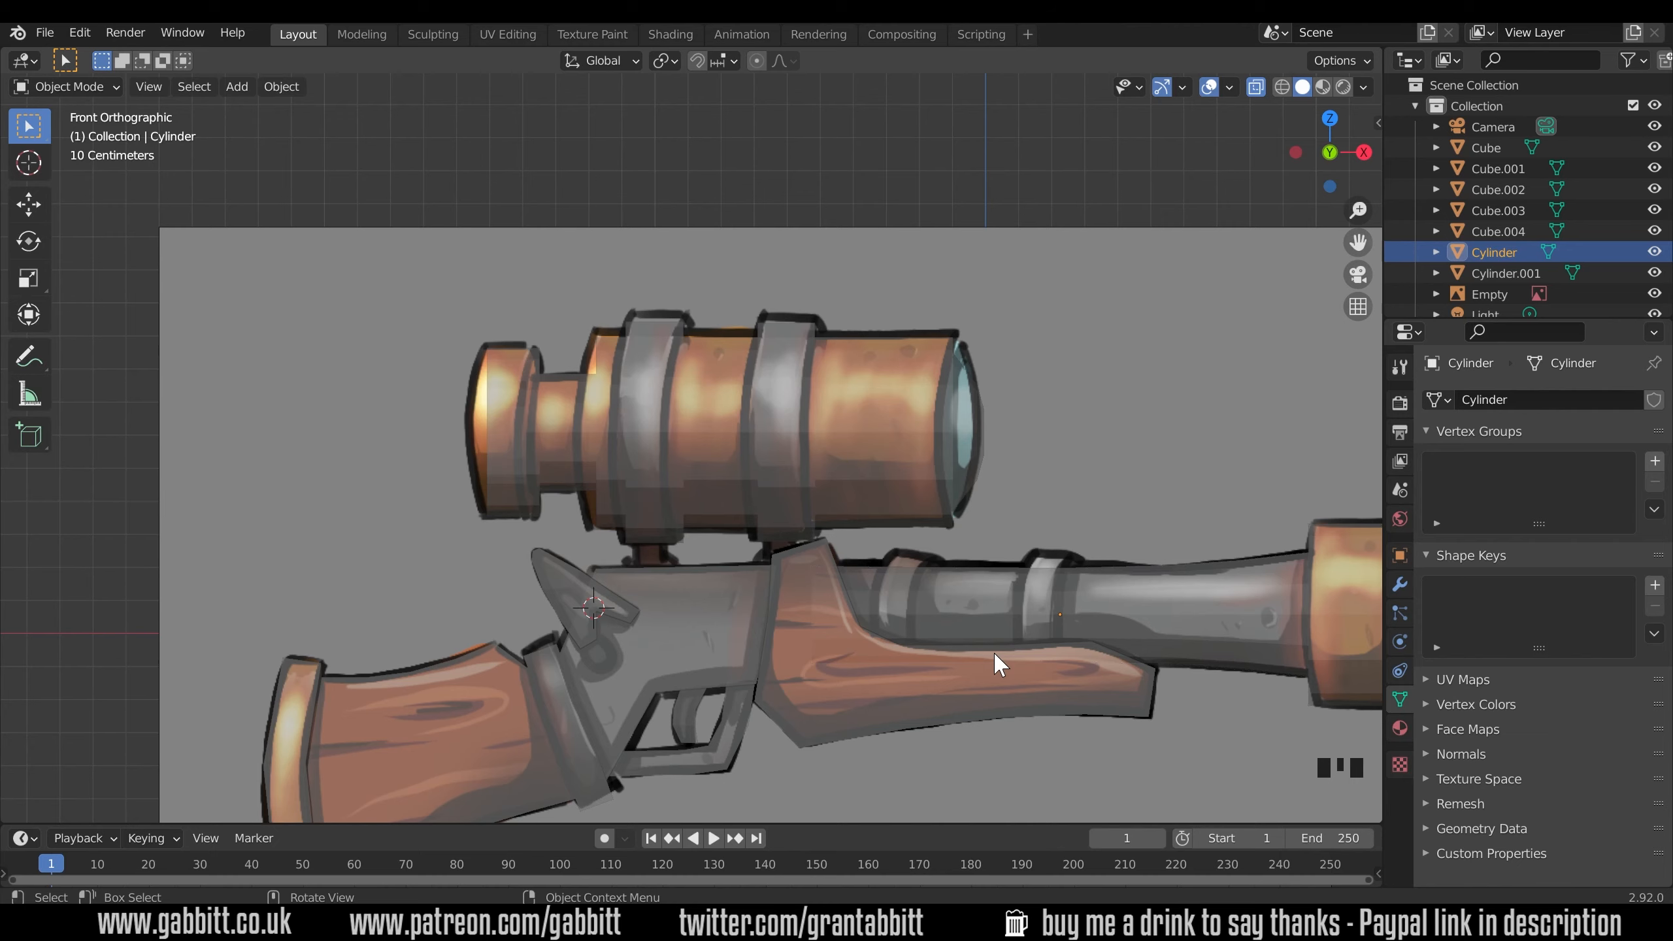
pyautogui.click(1489, 294)
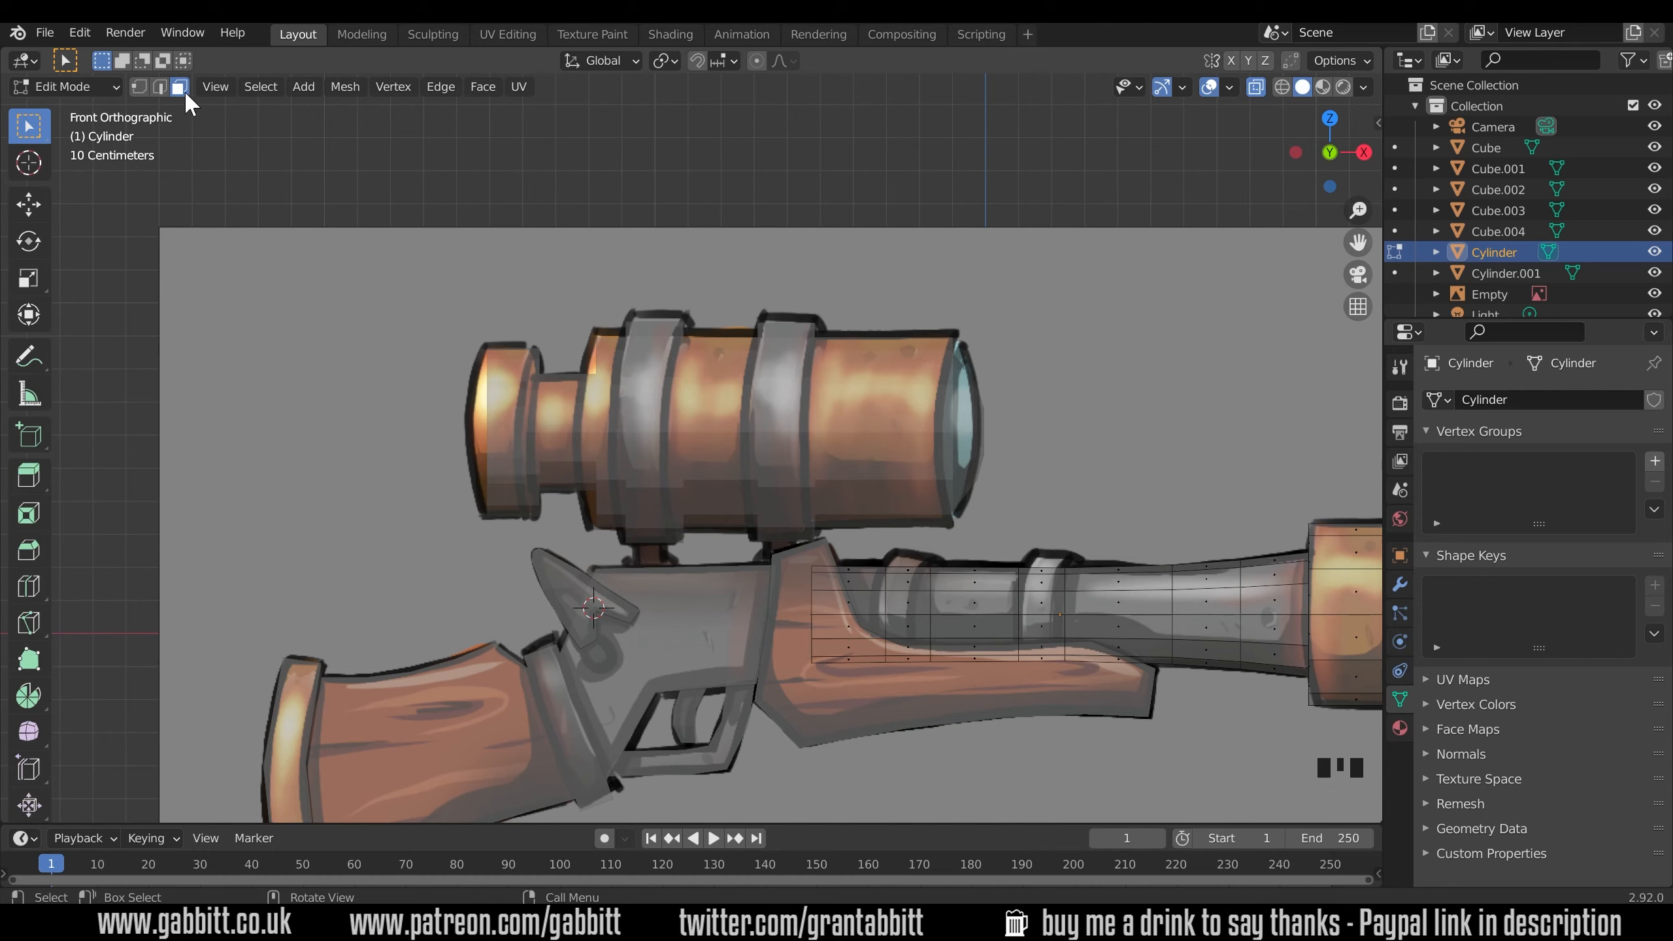
pyautogui.click(1040, 592)
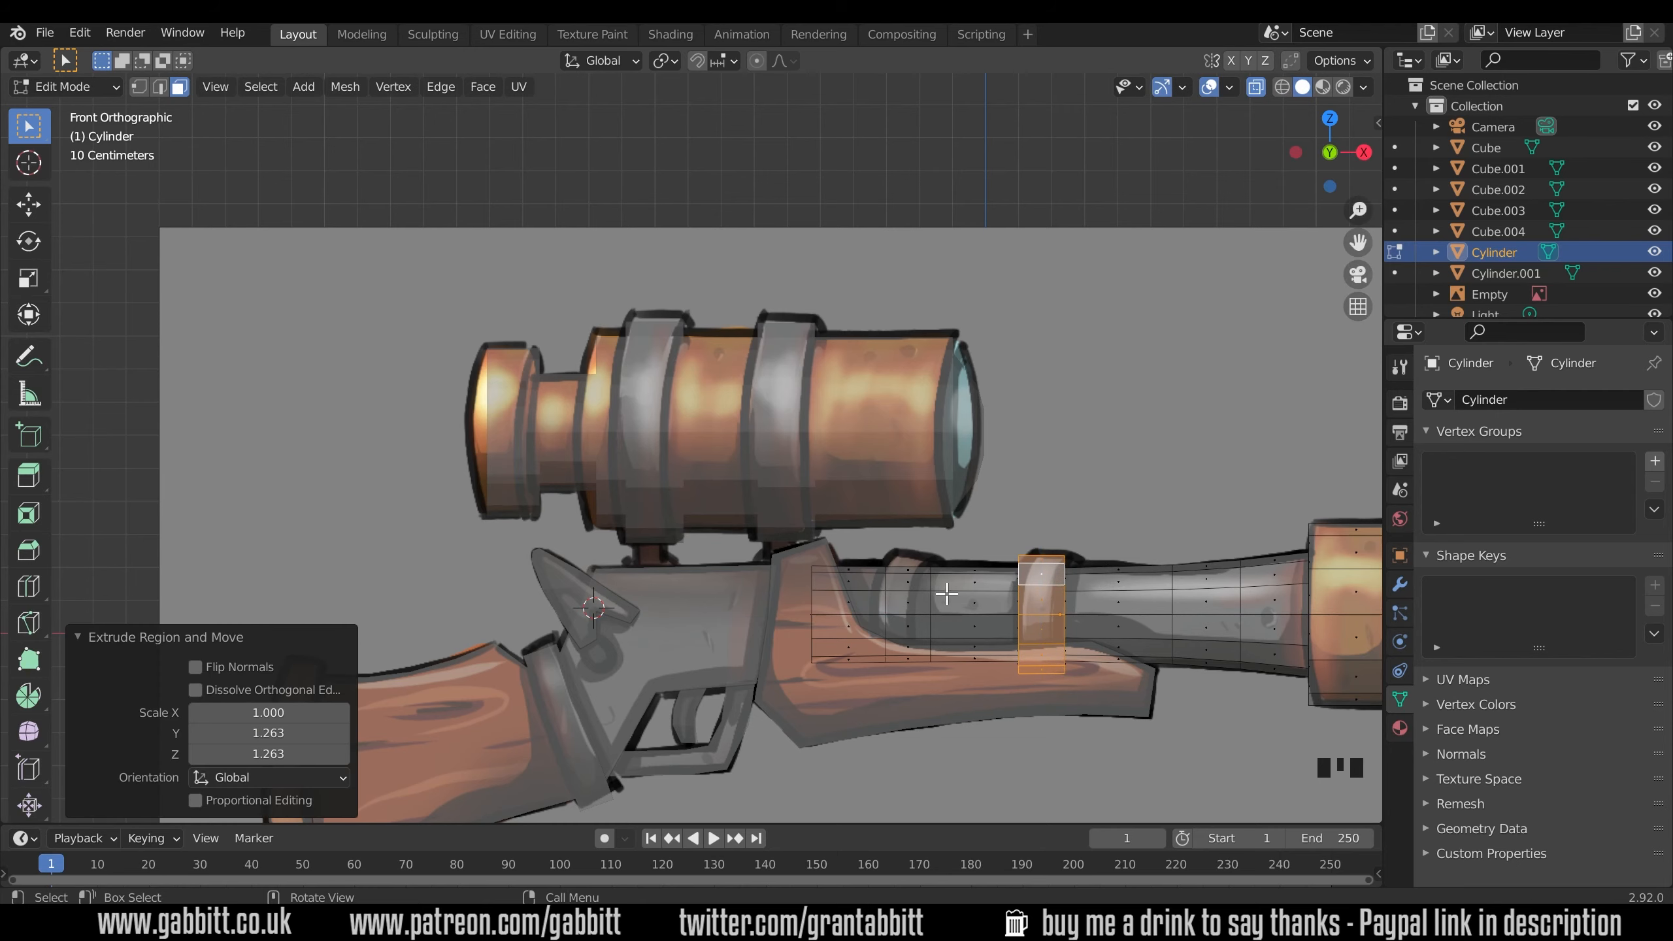
# Add another raised barrel band and shrink the inner muzzle face to hollow the bell.
pyautogui.click(910, 594)
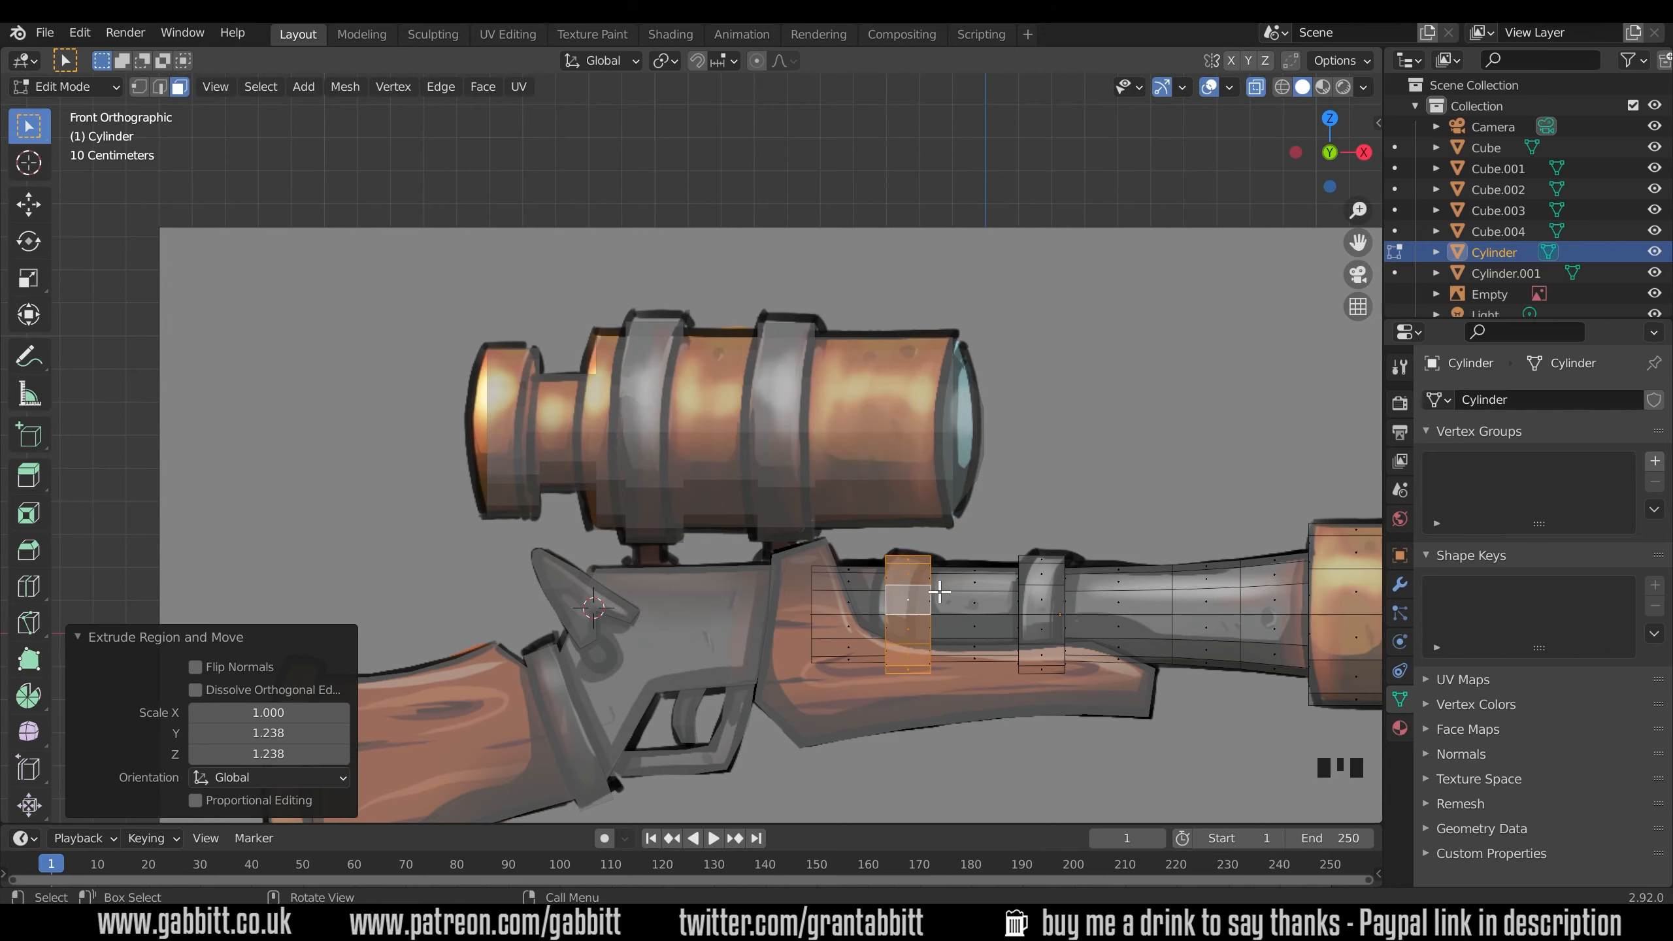
pyautogui.moveTo(939, 587); pyautogui.dragTo(1035, 646)
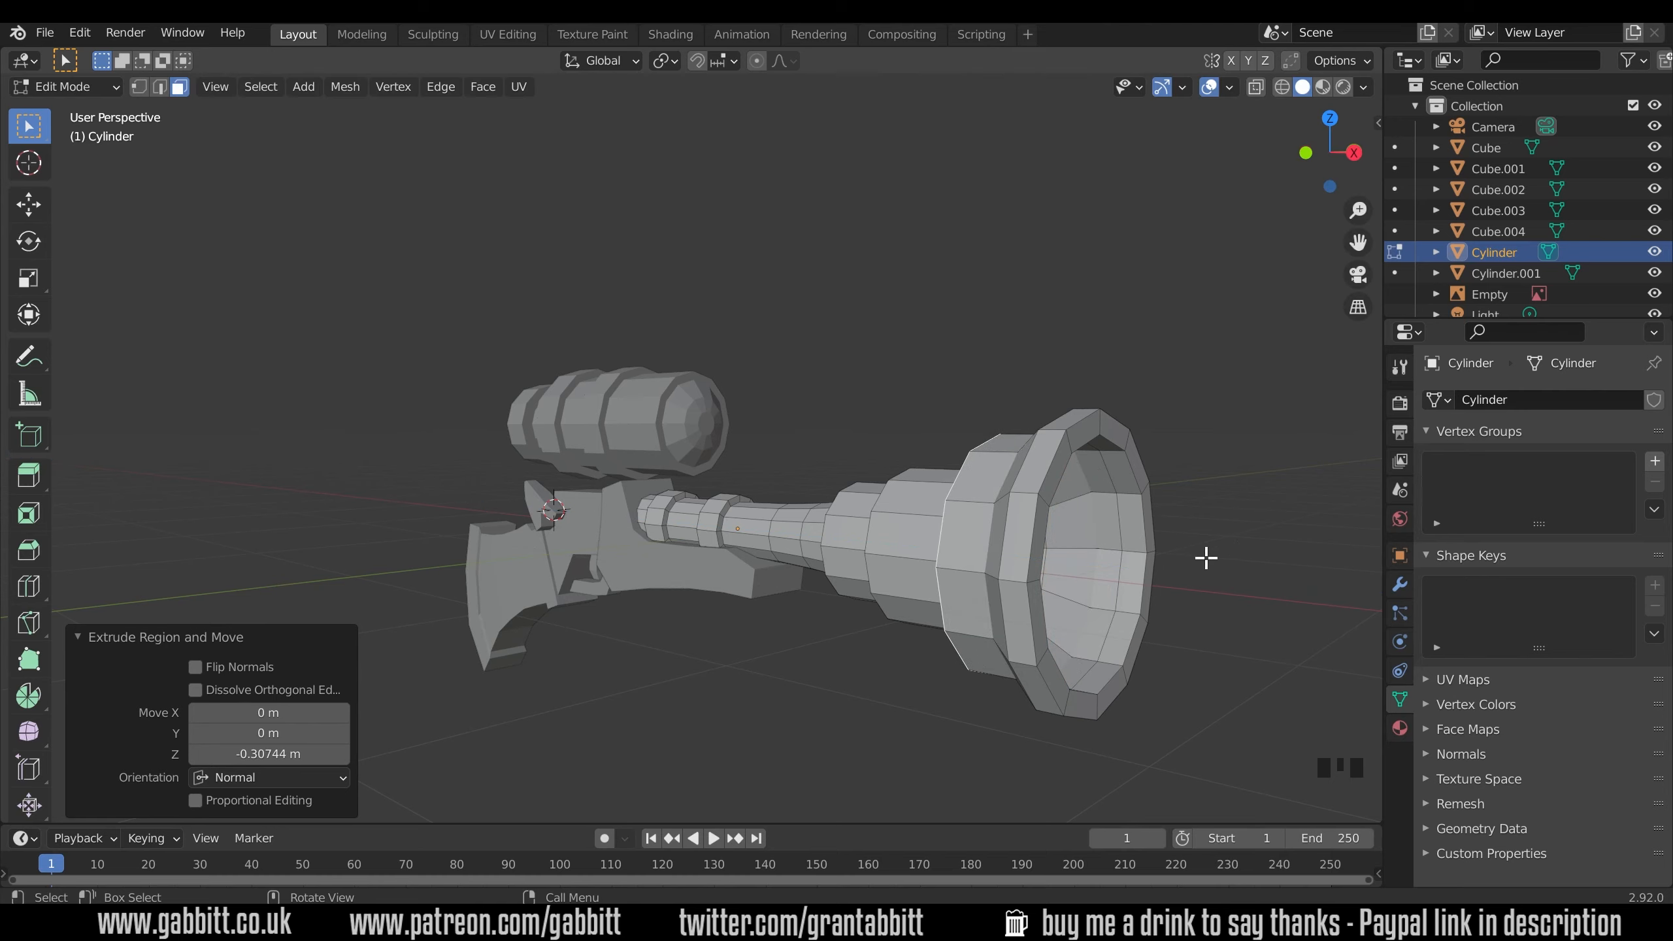
pyautogui.press('s')
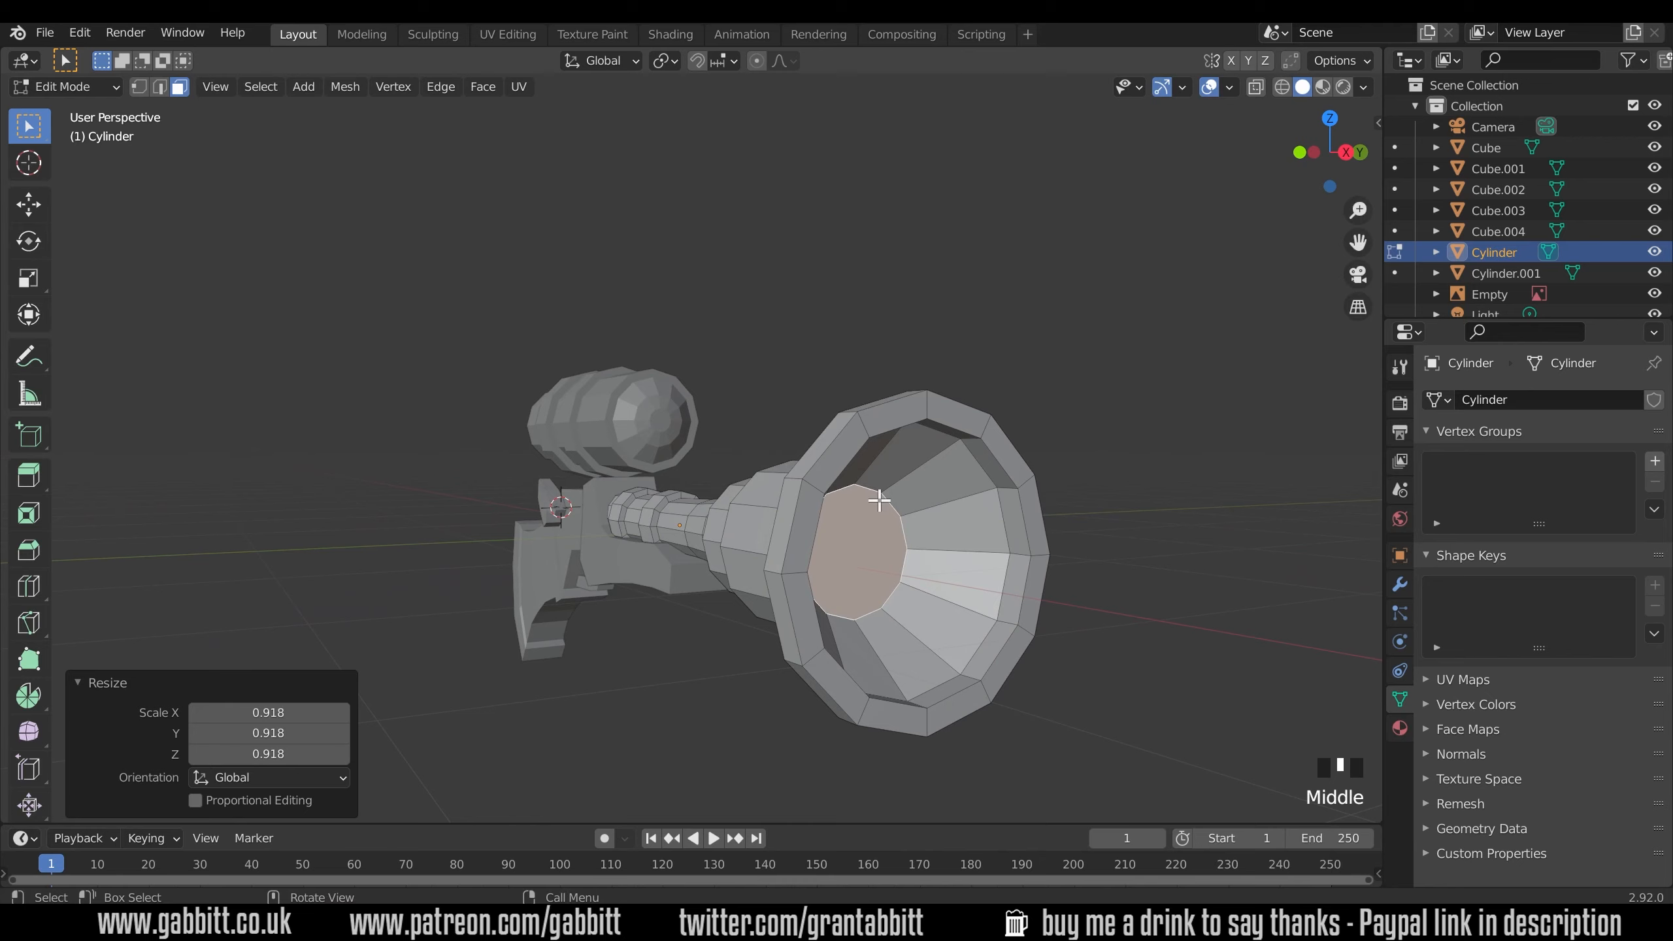
pyautogui.press('Tab')
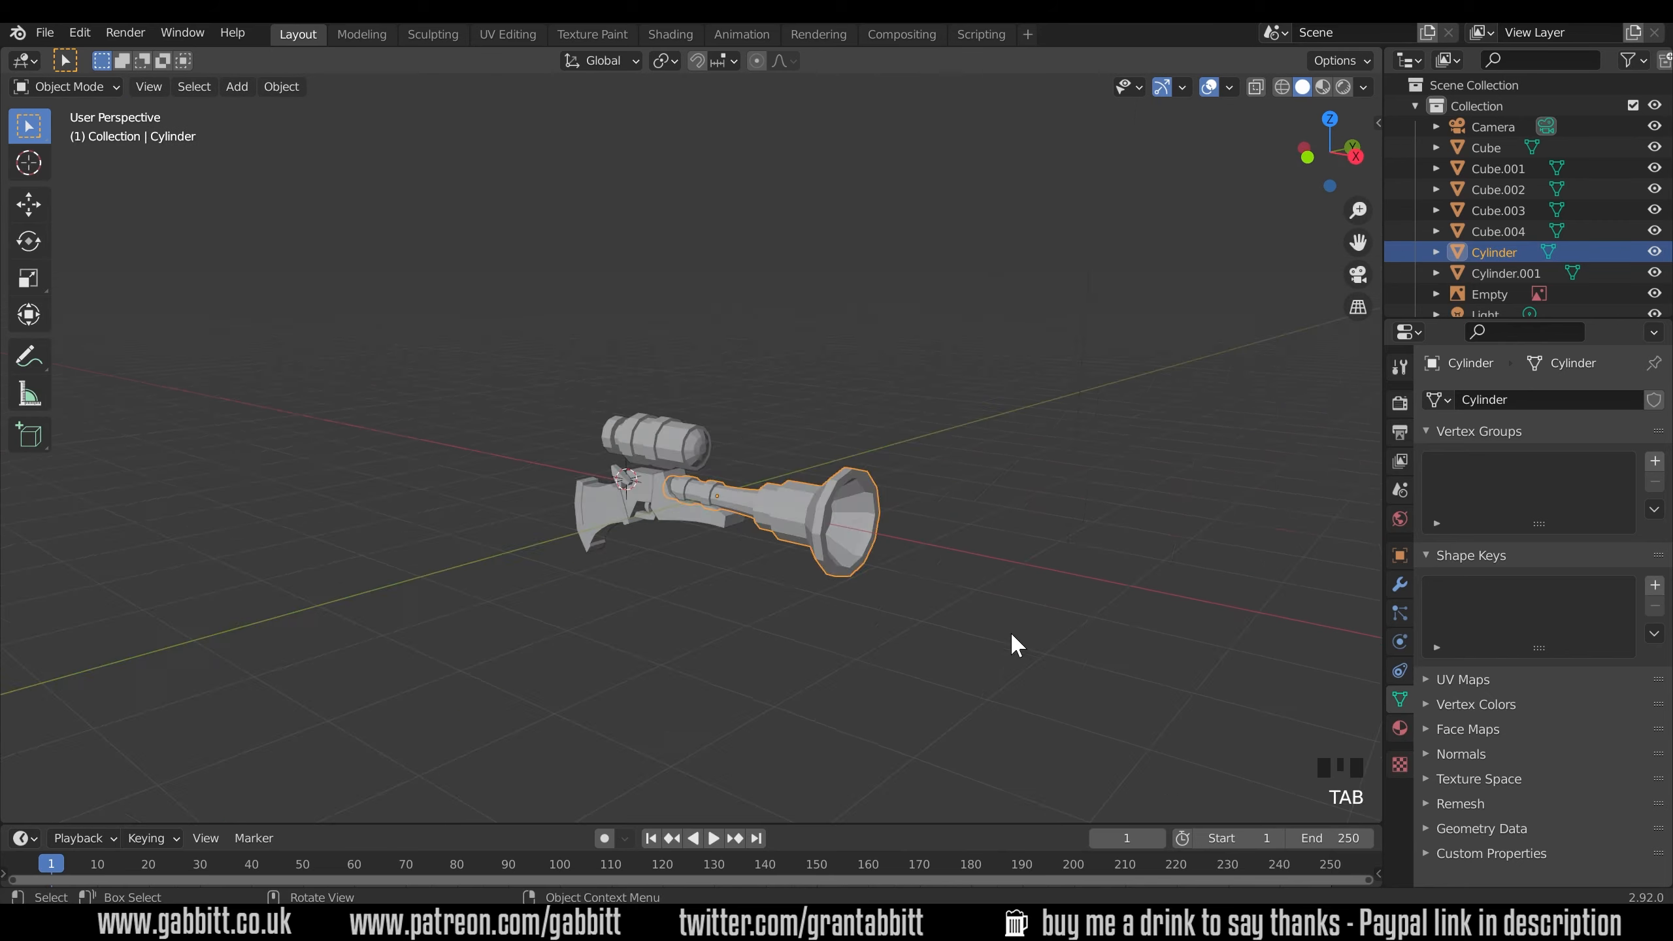